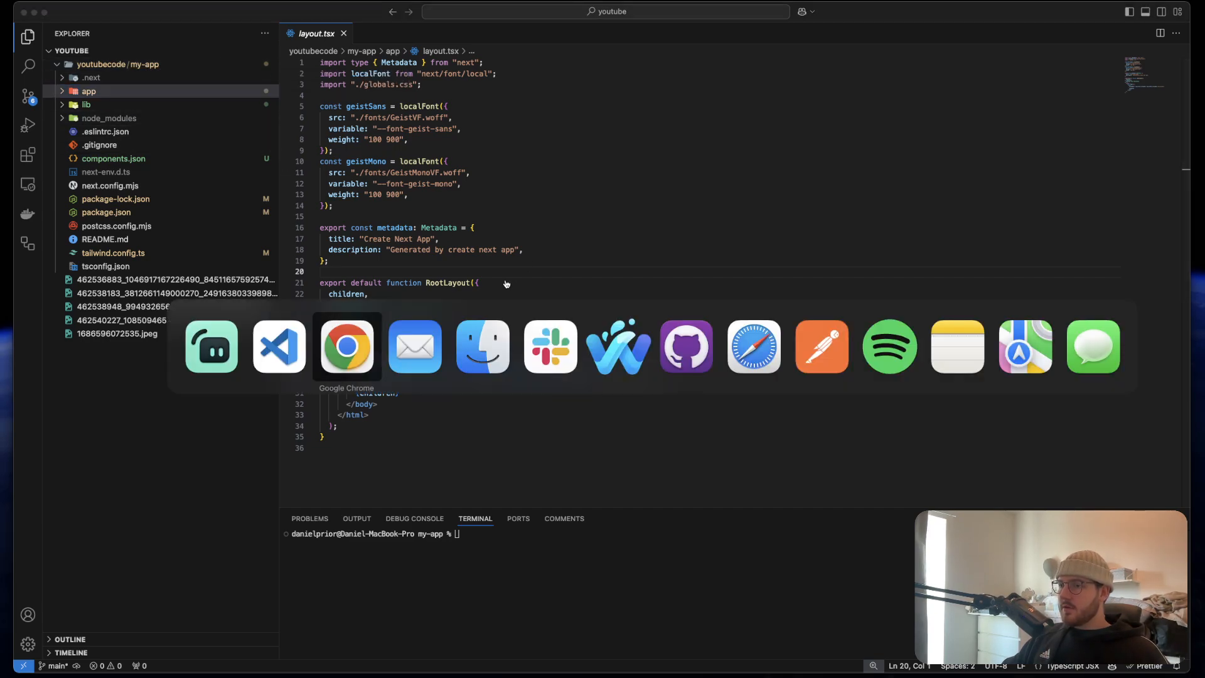
Step: In Chrome, go from the shadcn/ui introduction to Installation and open the Next.js guide
left_click(346, 346)
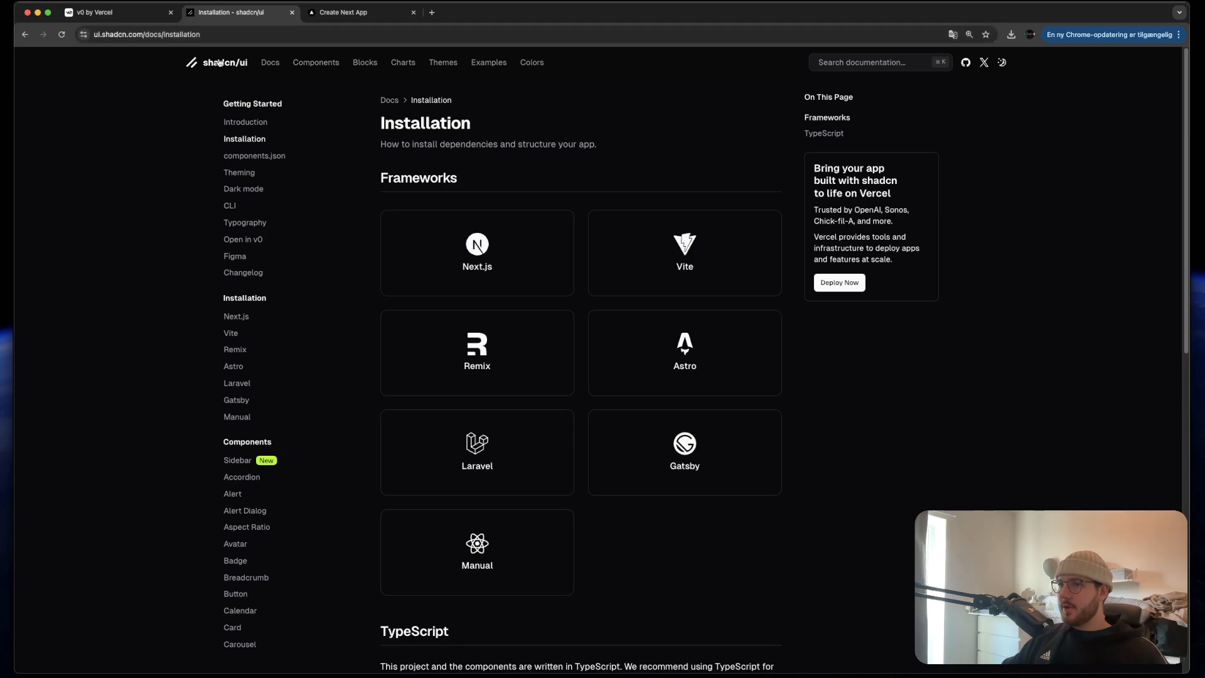
left_click(246, 121)
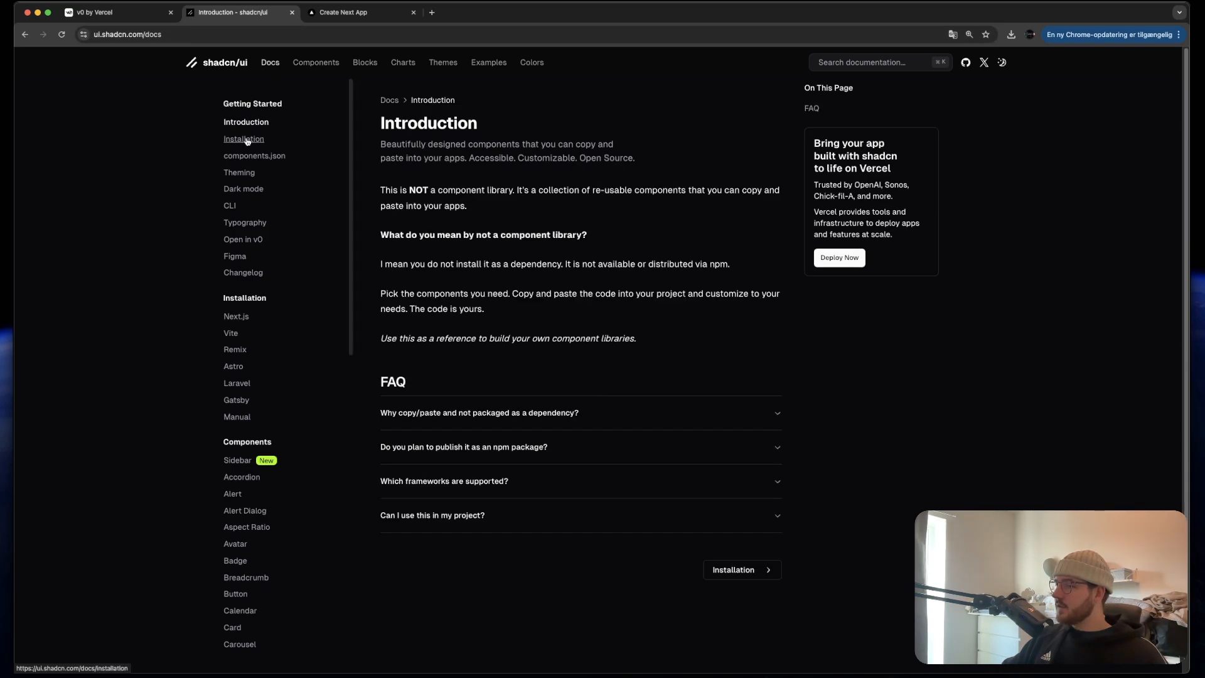
left_click(244, 138)
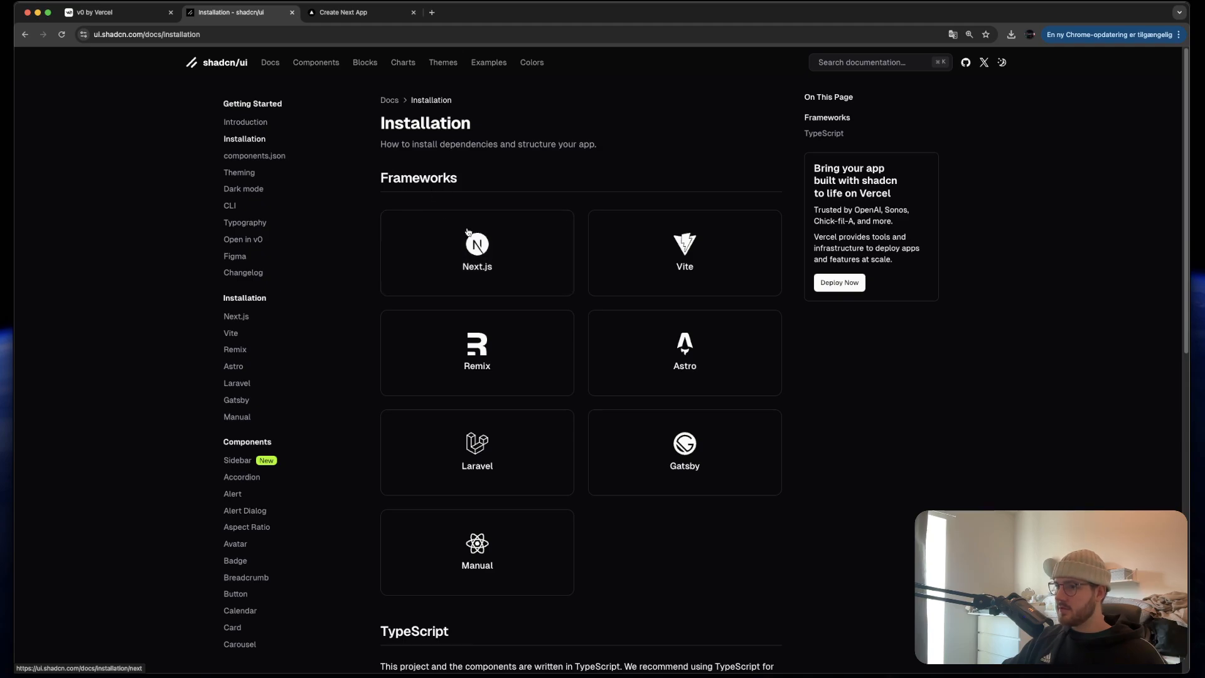
left_click(477, 252)
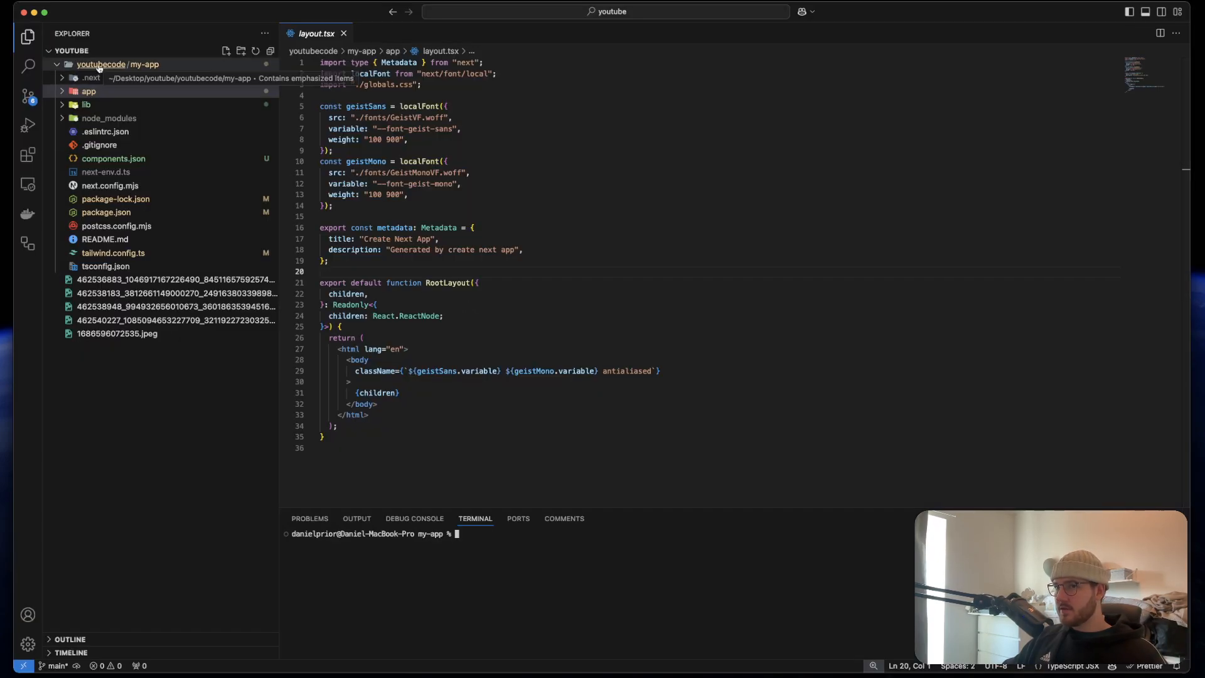
Step: cd into my-app, open layout.tsx and app/page.tsx, and begin an npm command
type("cd")
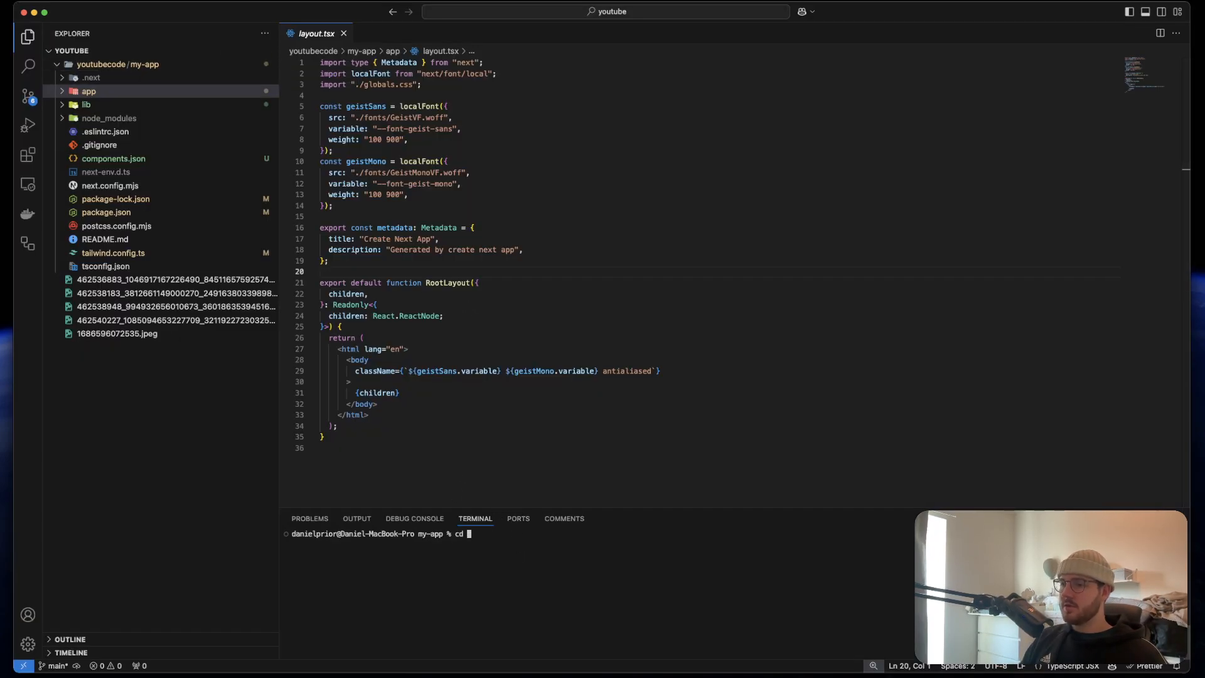
type("my-app")
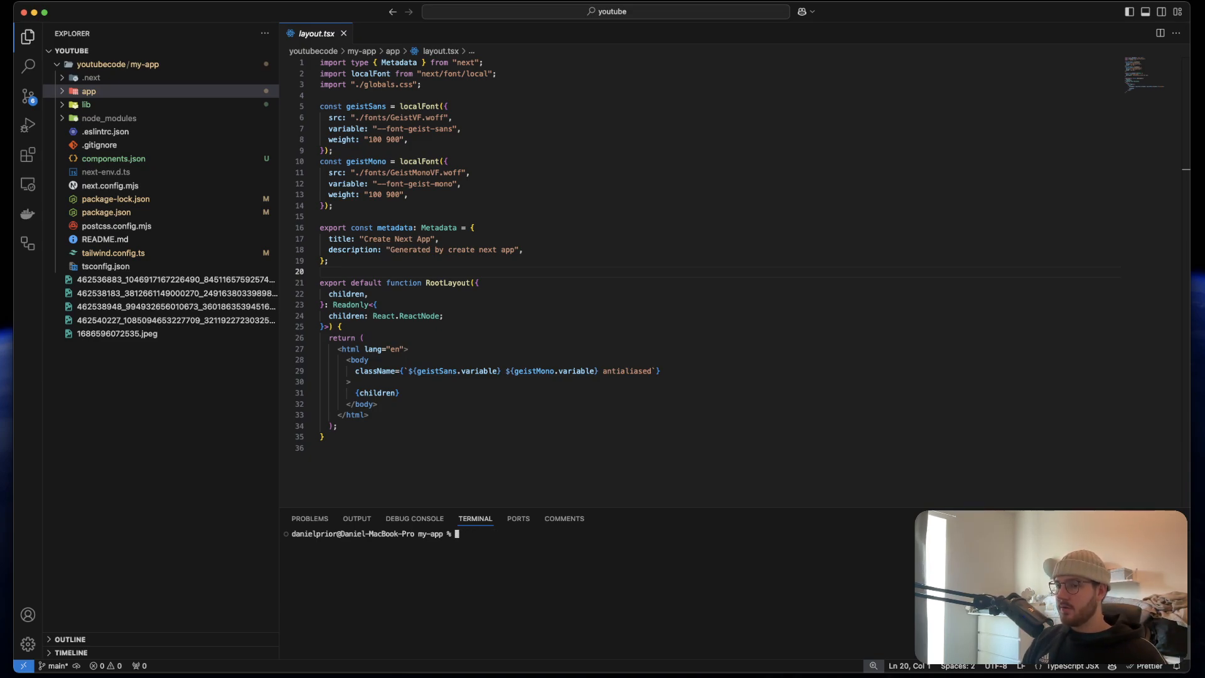
left_click(88, 90)
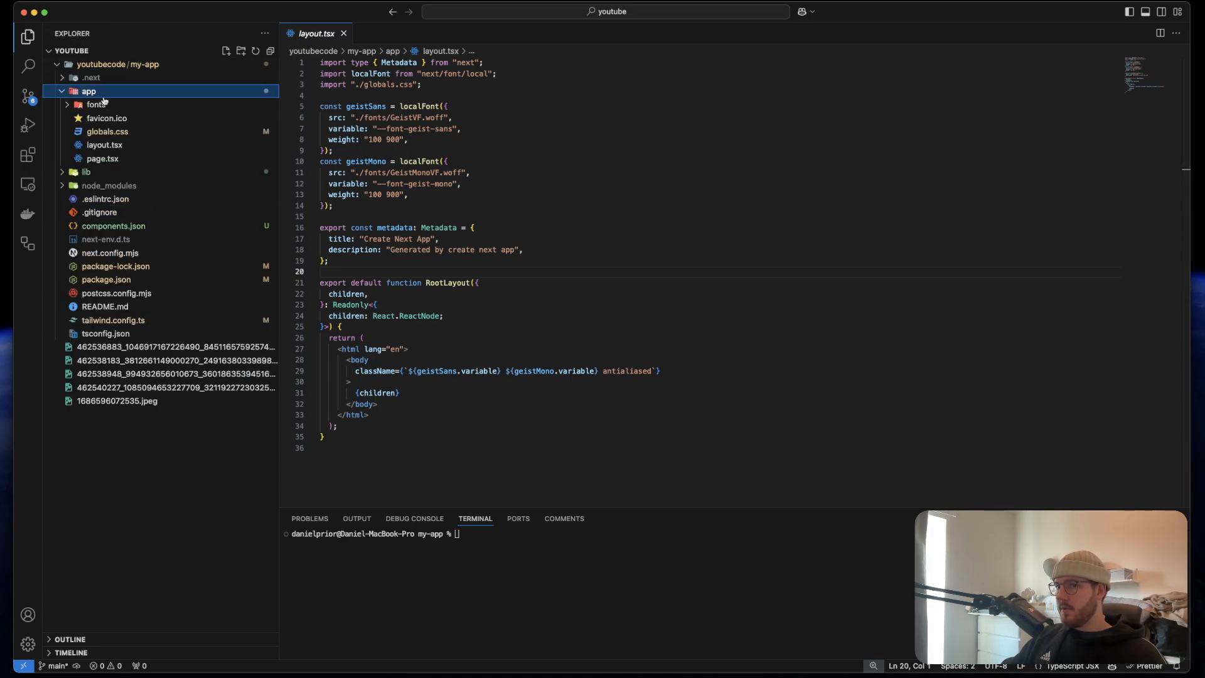
left_click(104, 145)
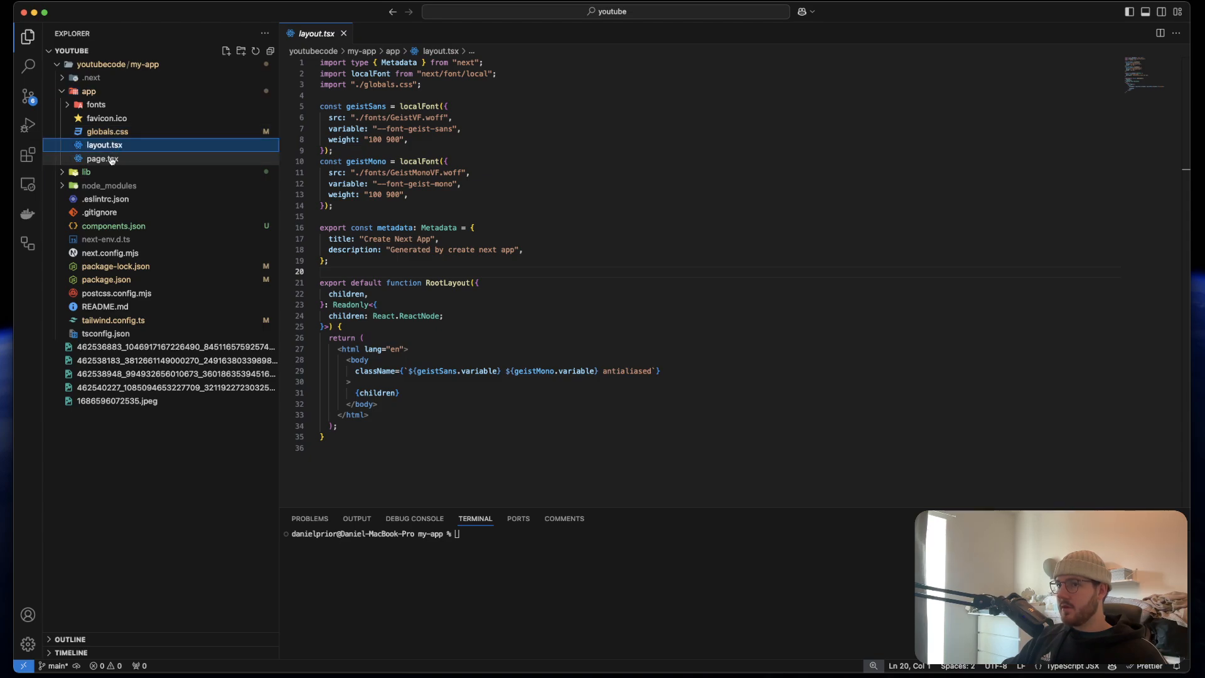
left_click(102, 158)
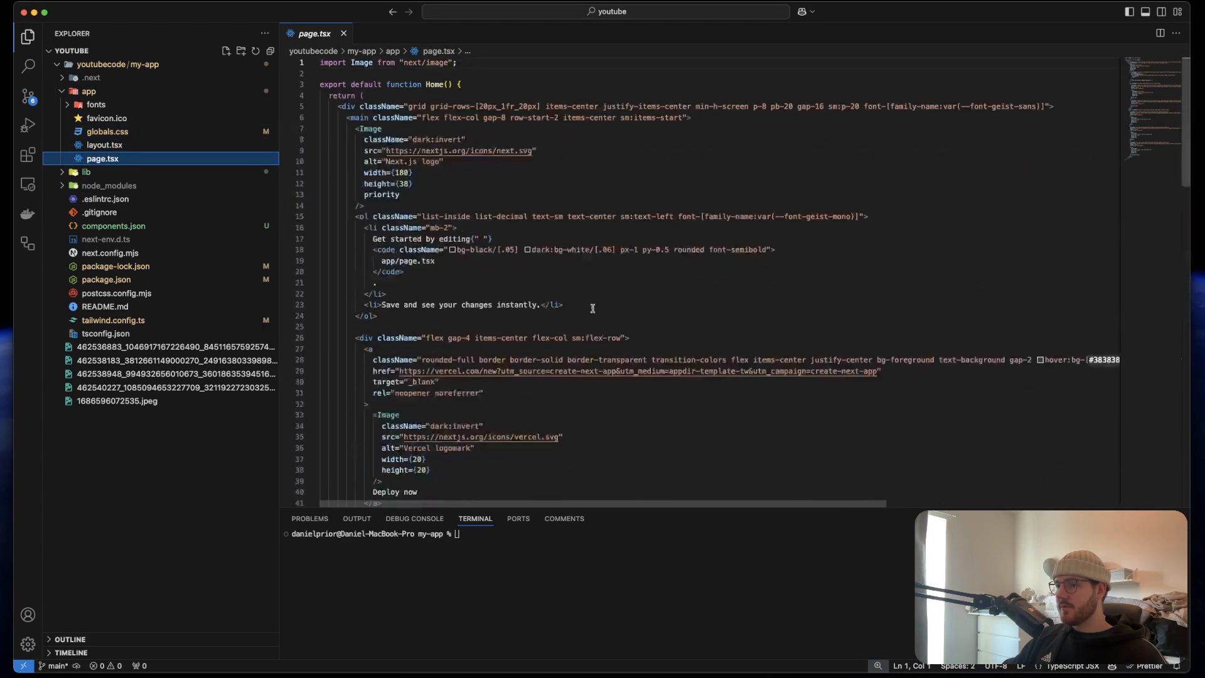
type("npm")
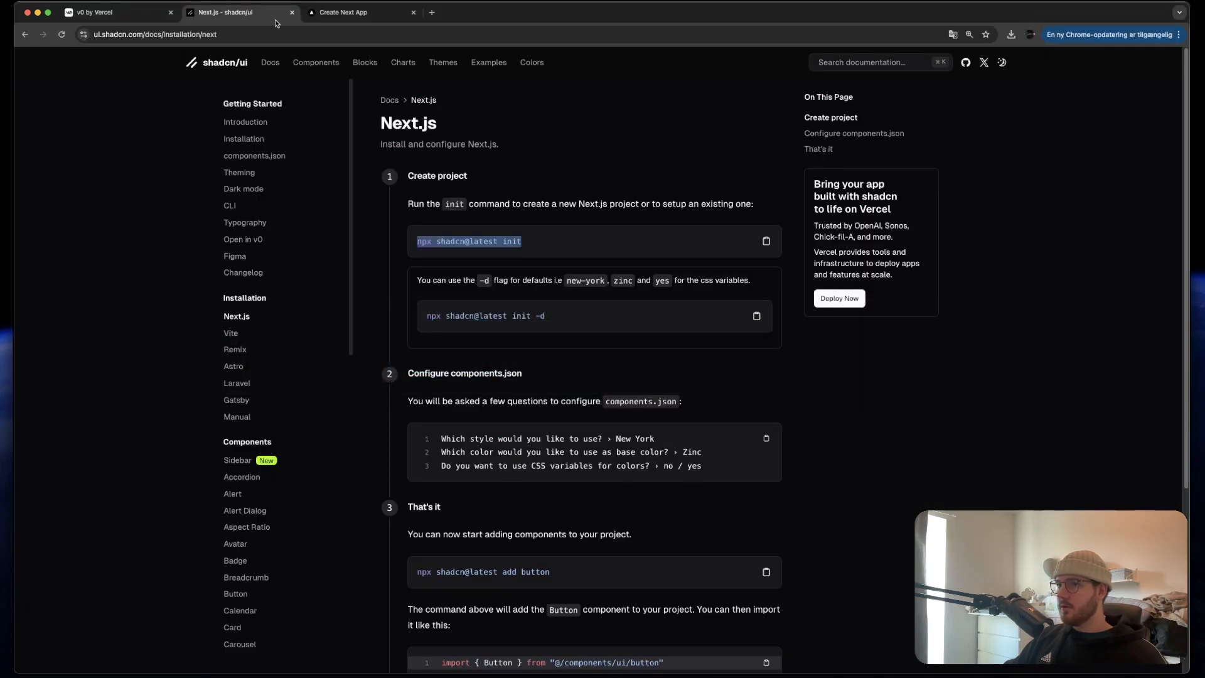
Step: Reload localhost:3000 in the Create Next App tab to show the starter page
left_click(361, 13)
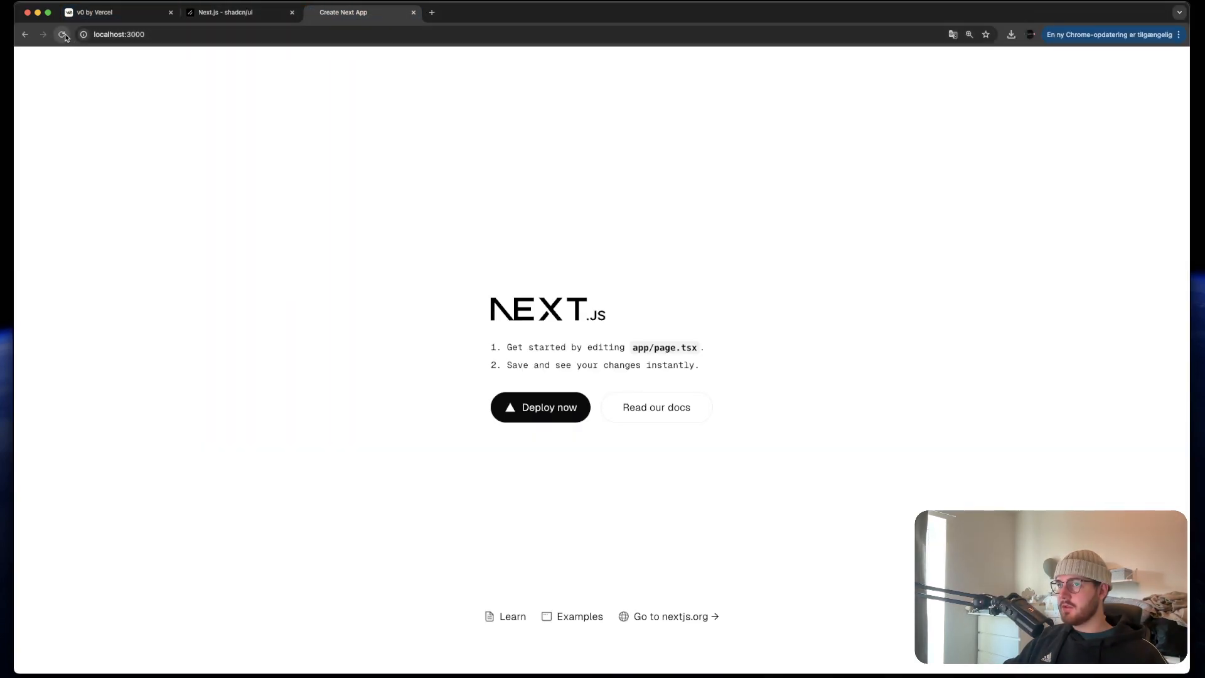
left_click(64, 34)
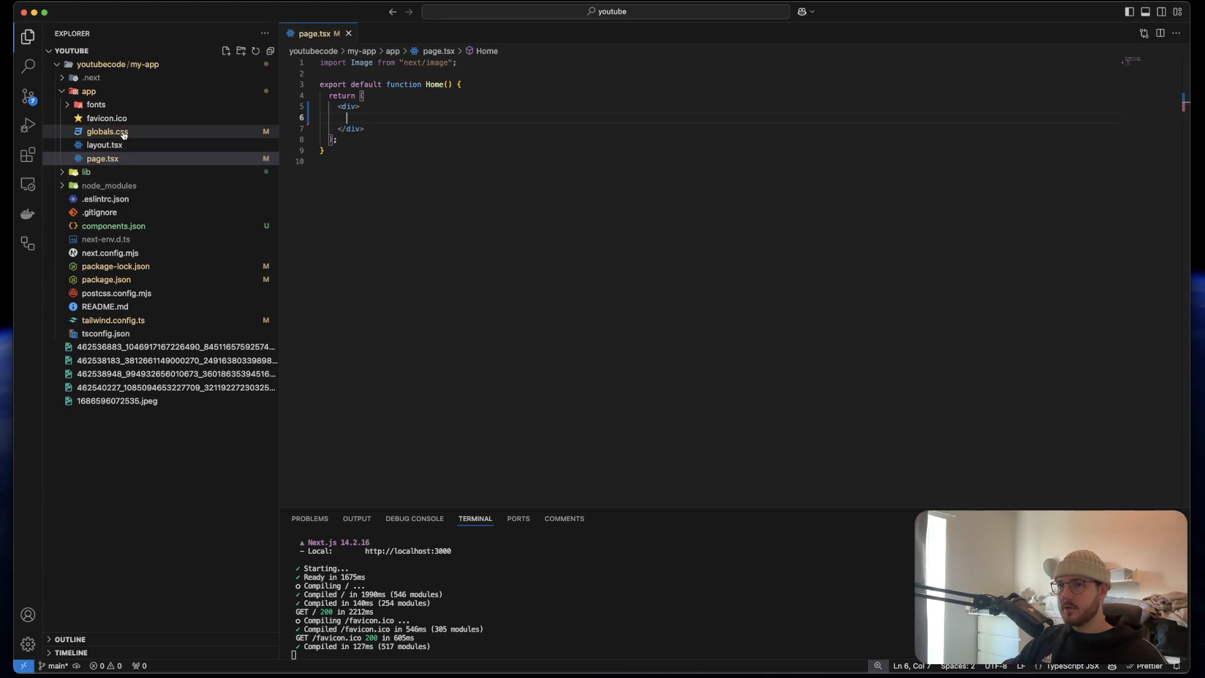
Step: Review globals.css and layout.tsx, then return to the stripped-down page.tsx
left_click(106, 131)
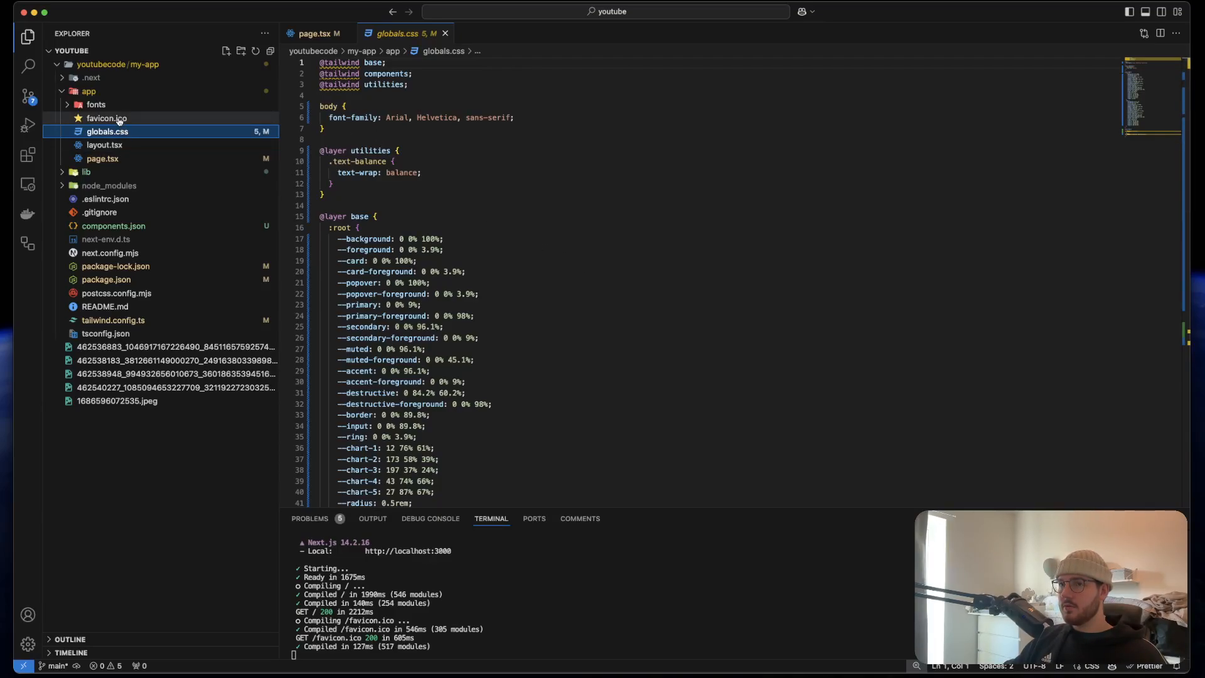
left_click(103, 144)
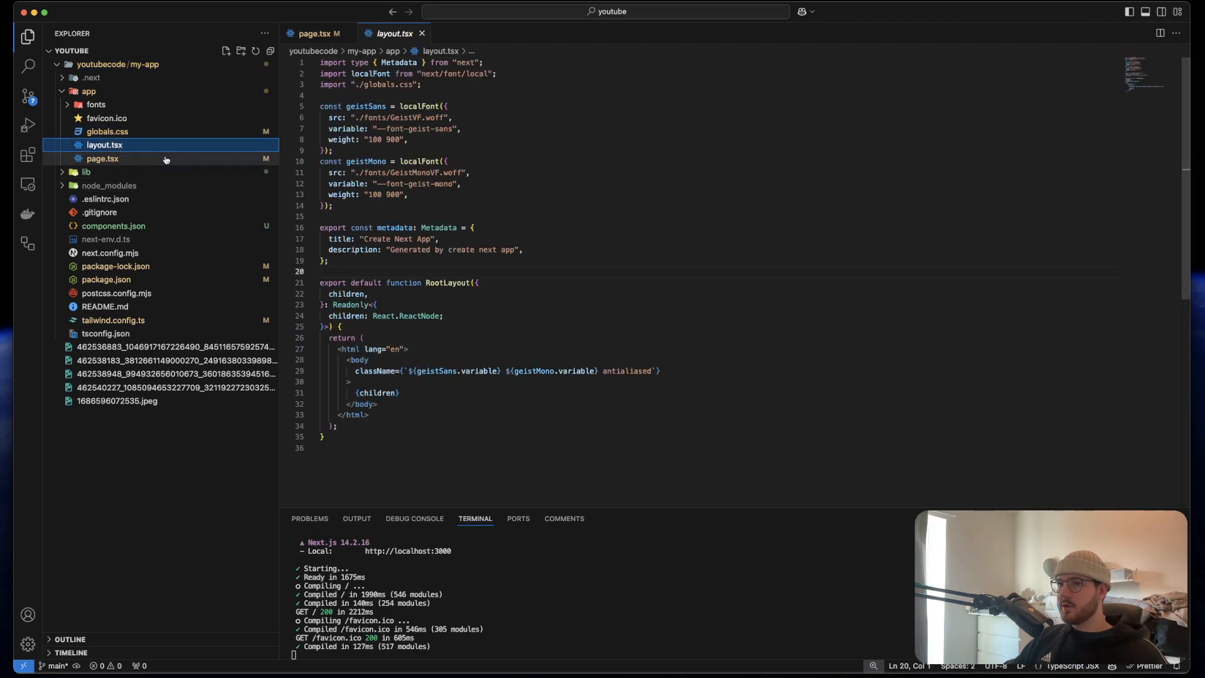
left_click(103, 158)
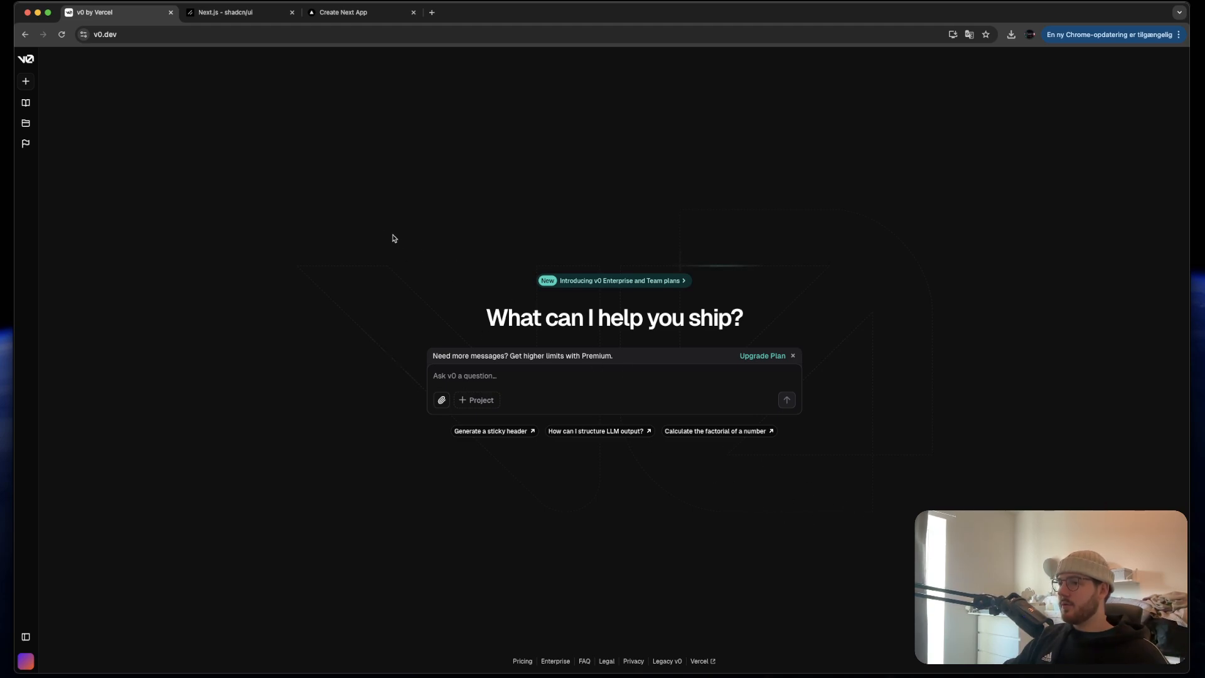
mouse_move(831, 527)
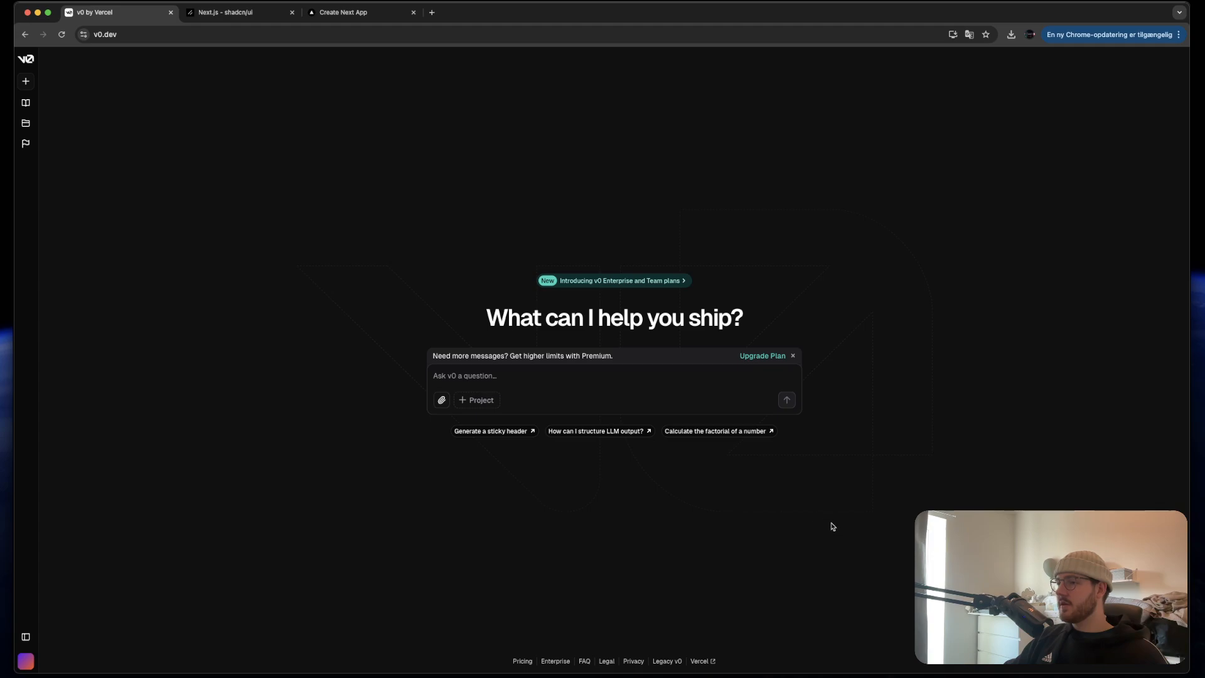
Step: Glance back at the shadcn Next.js guide tab, then return to v0
left_click(238, 13)
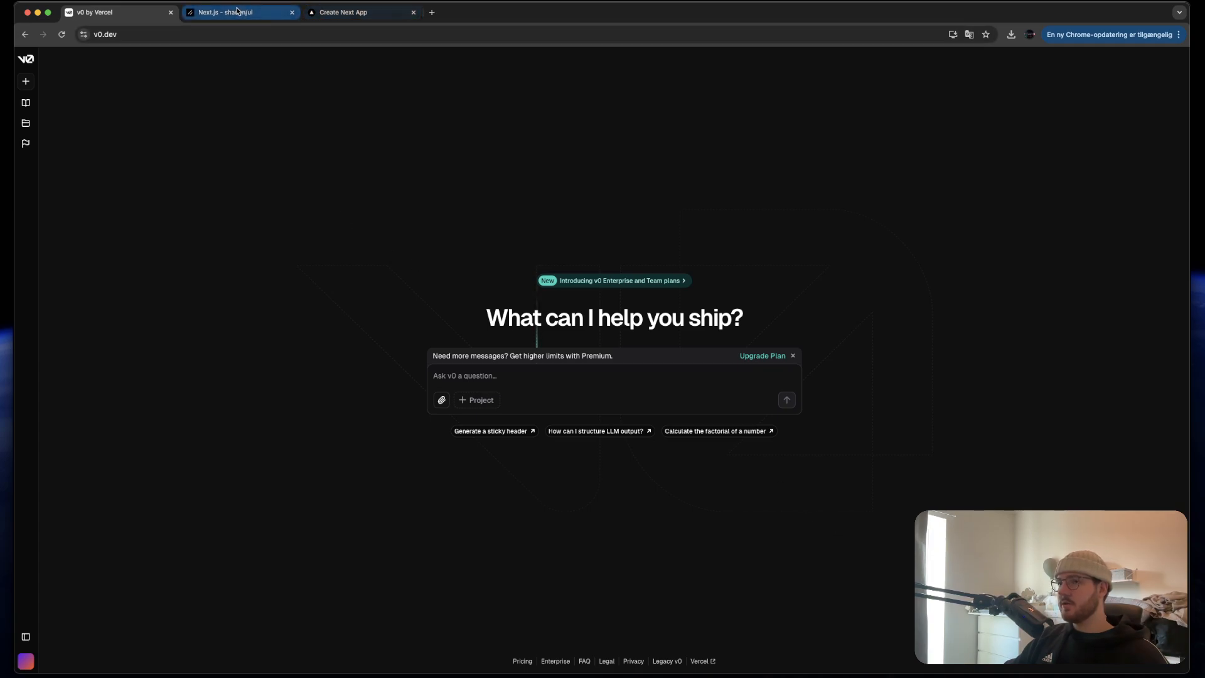
left_click(239, 12)
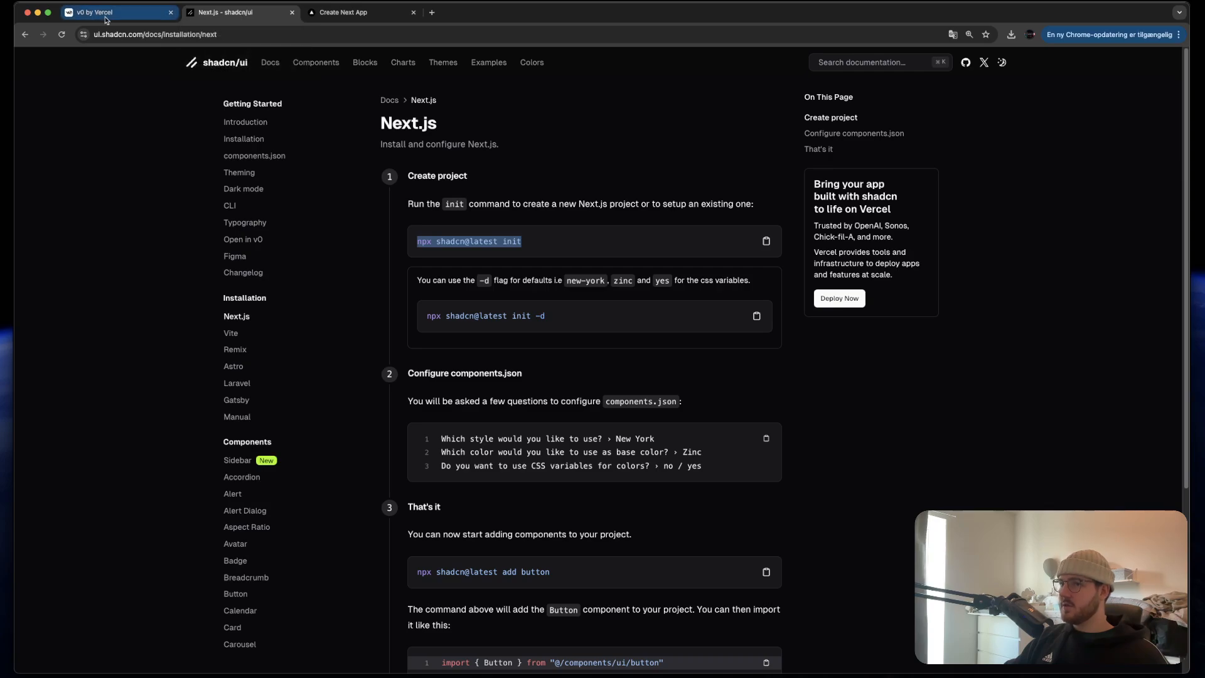
left_click(116, 12)
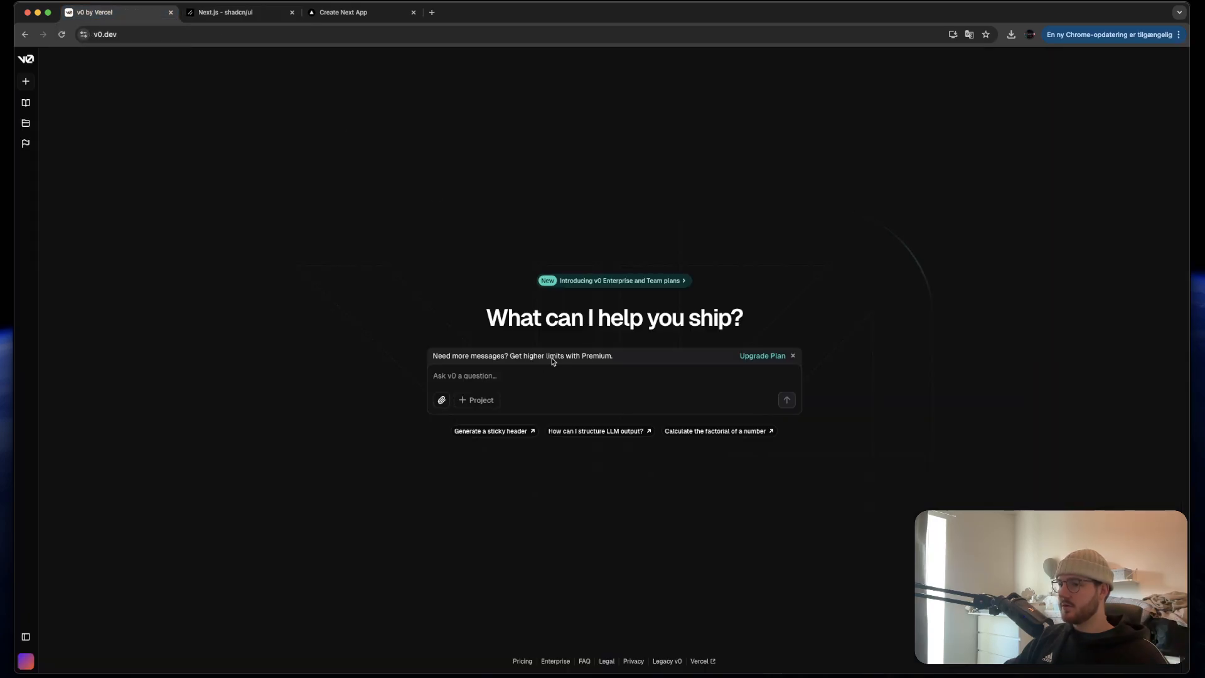
mouse_move(363, 167)
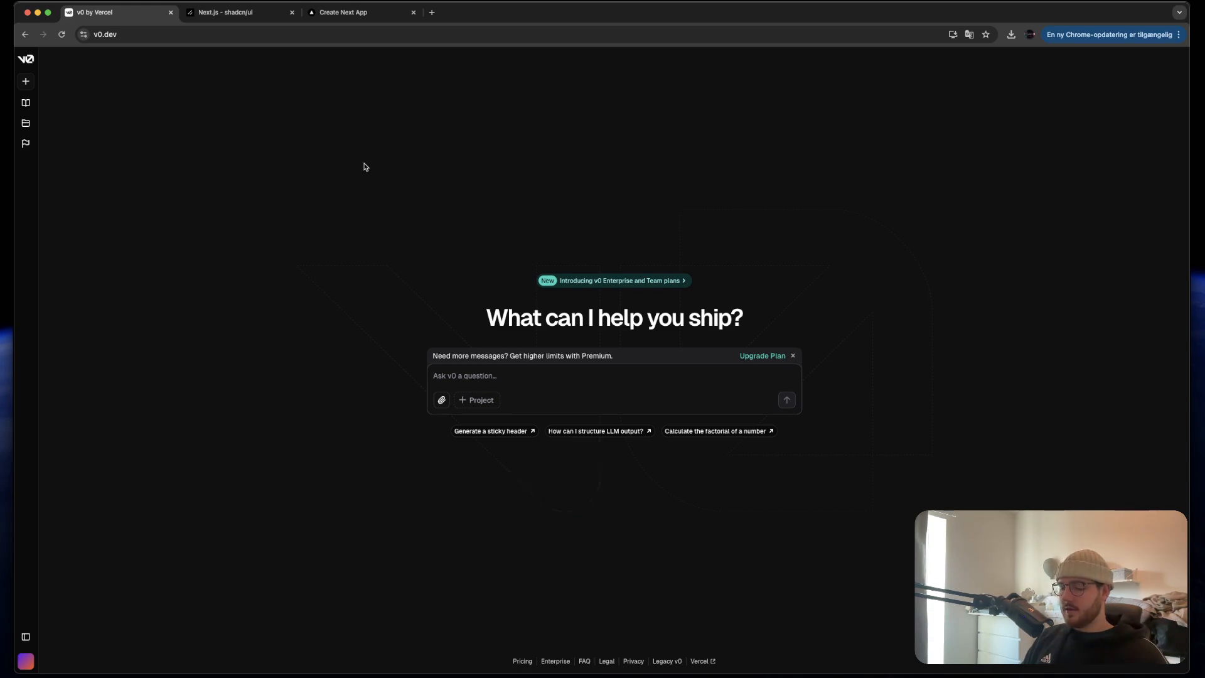
Step: Type a prompt asking for a simple, modern, eye-catching shadcn one-page portfolio
type("Hey there. I want to create a modern looking")
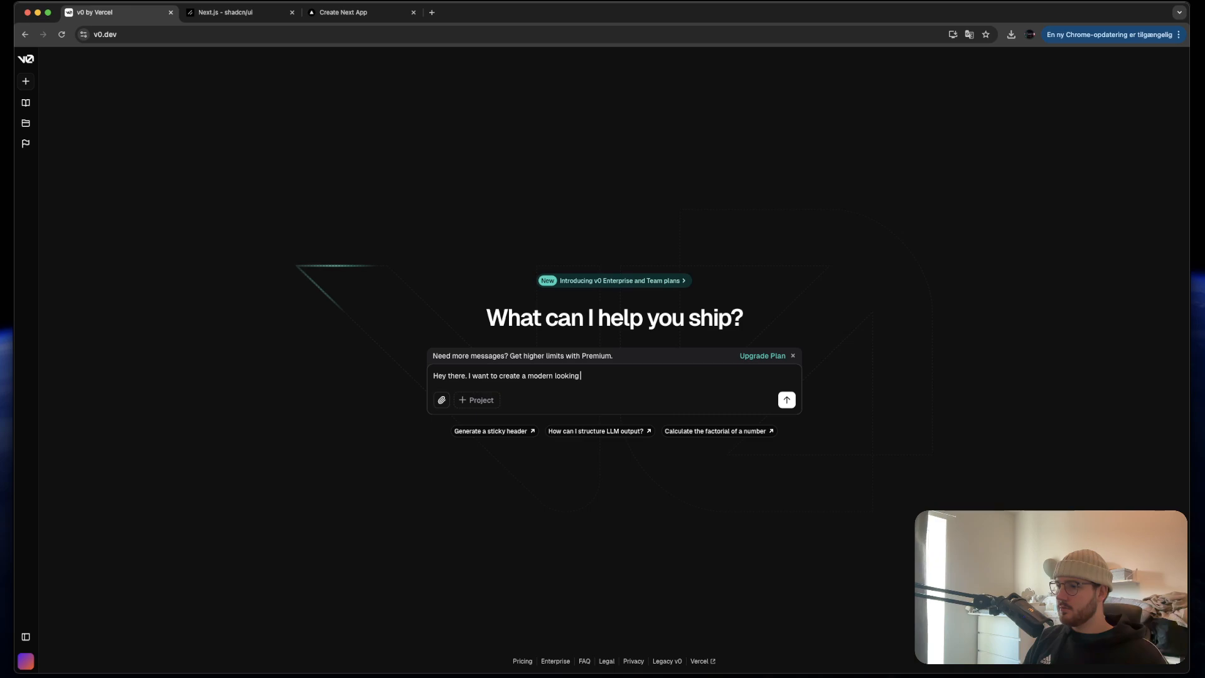
type("portfolio, usi")
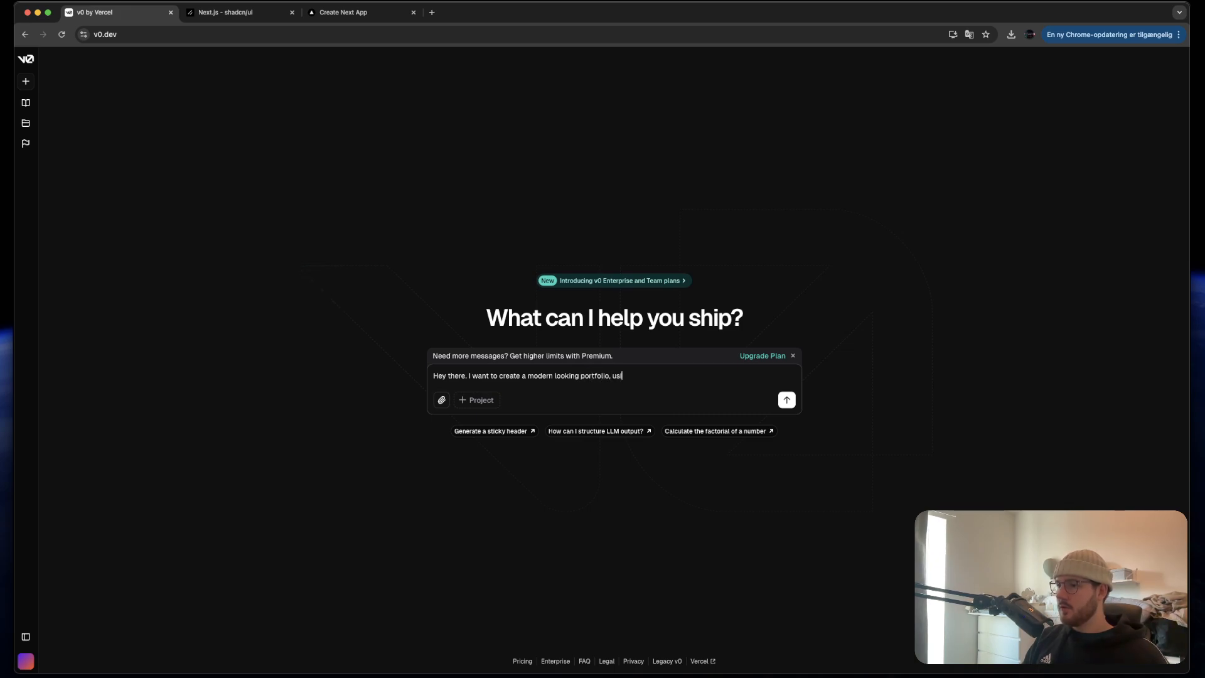
type("I ai")
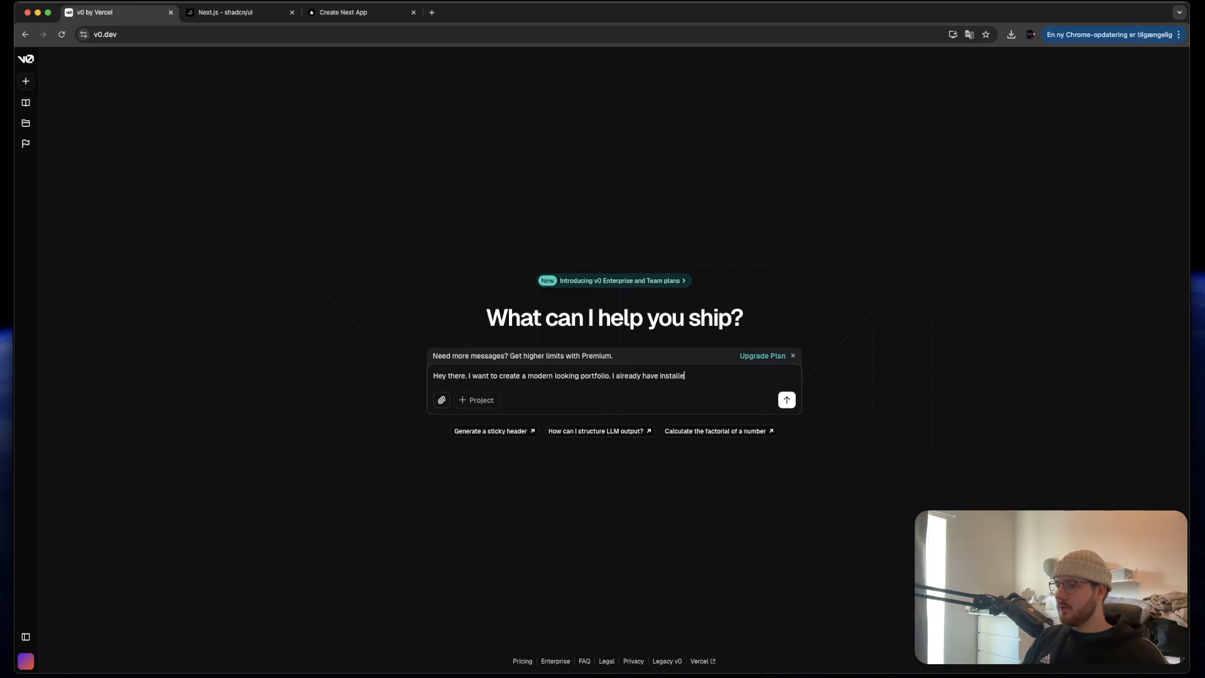
type("d the application using shadcn")
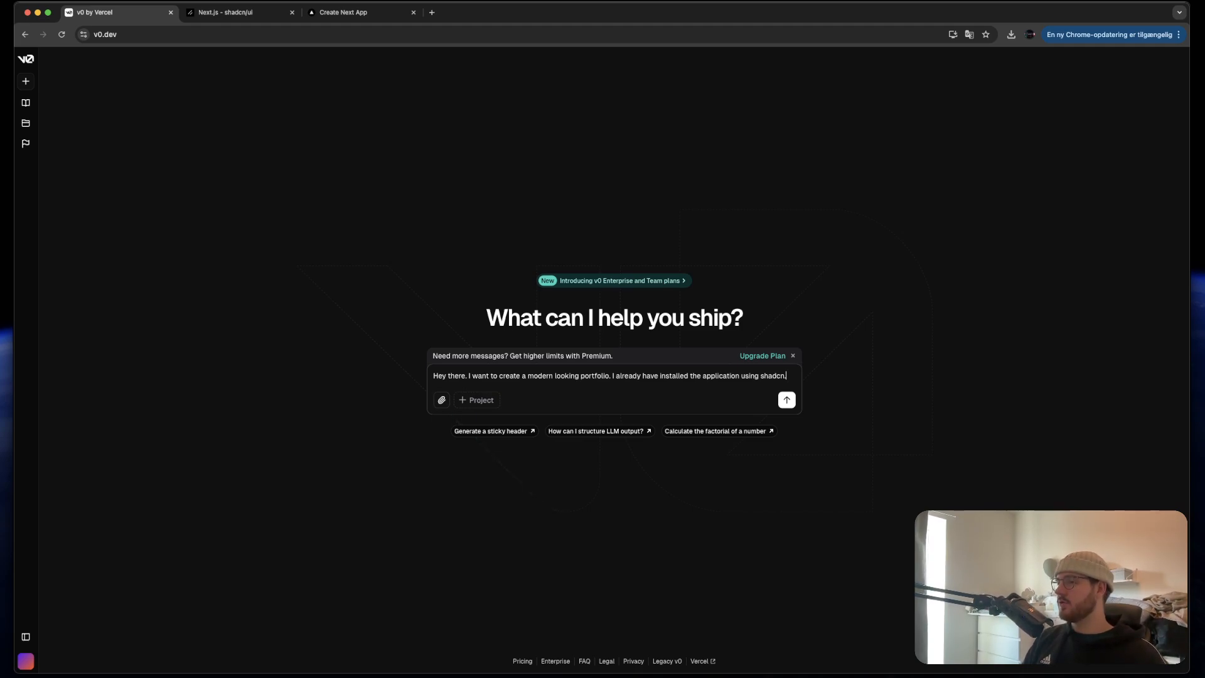
type("I want just a simple o")
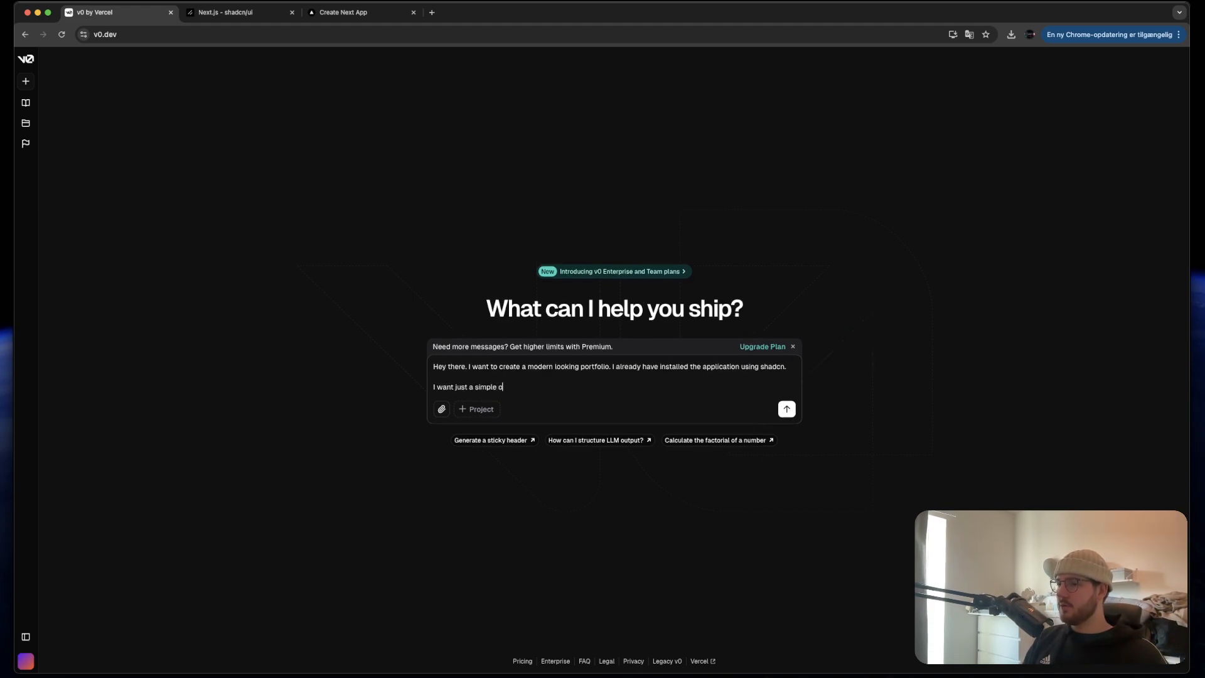
type("ne pager, where i display some of my work. W")
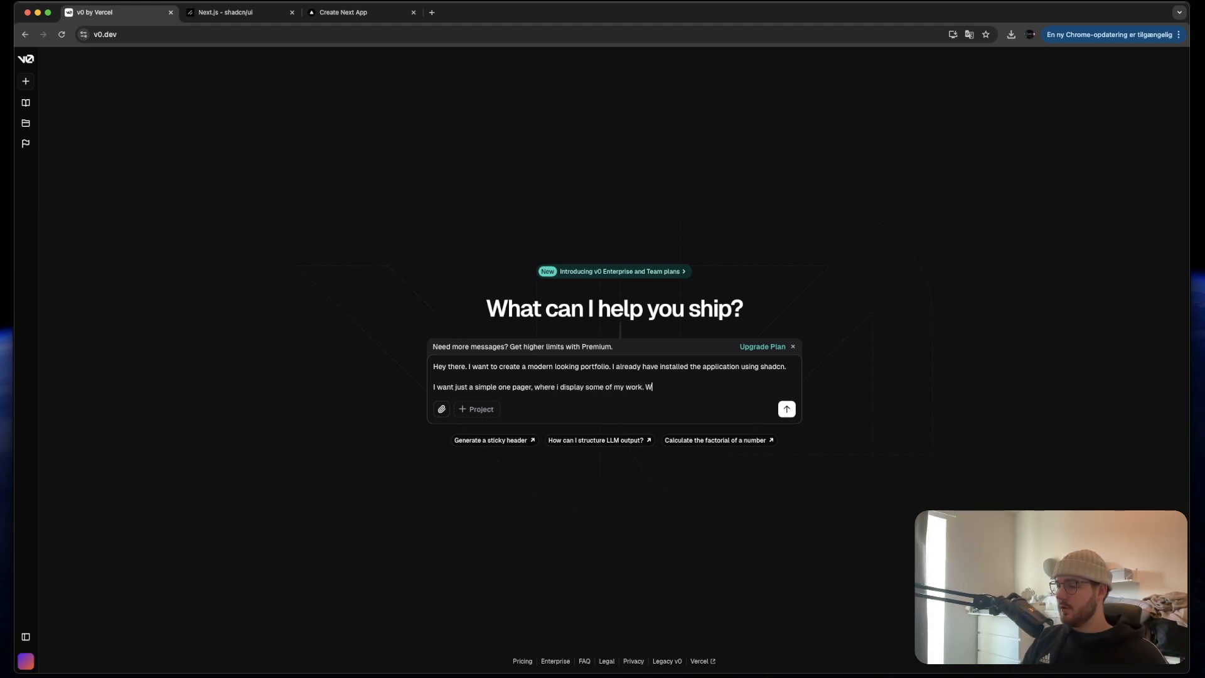
type("And also make it look super modern")
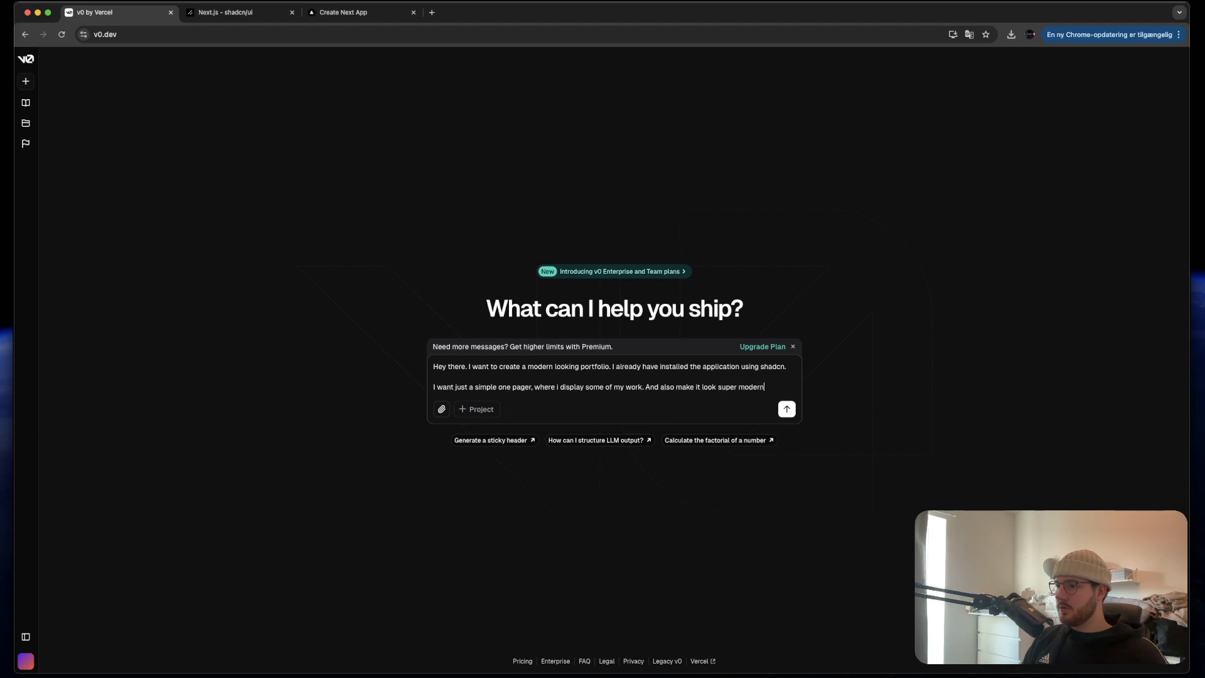
type("and")
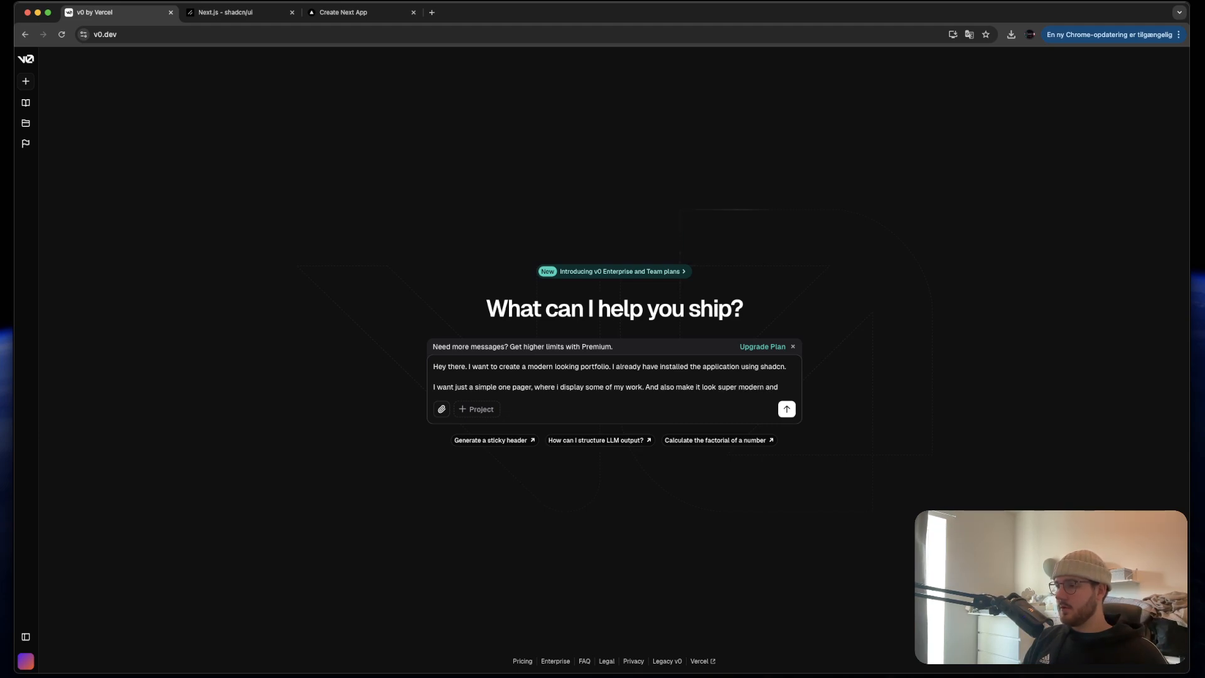
type("simple. It should catch the eye of anyone that enters the page.")
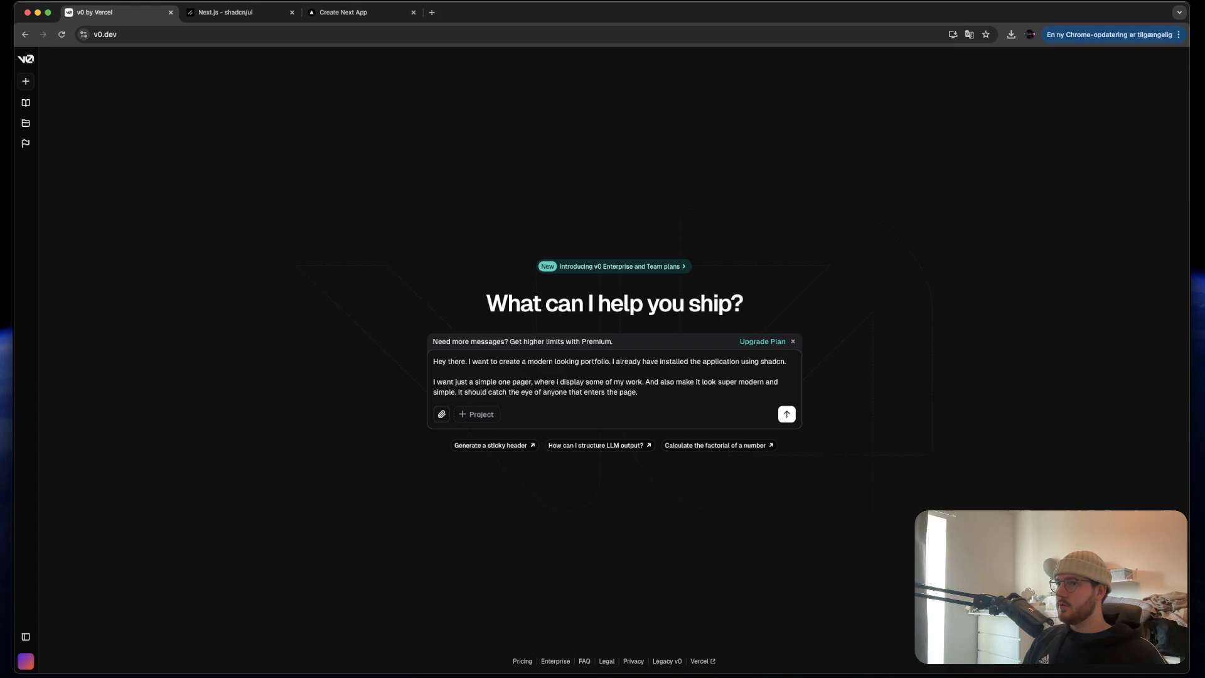
Step: Submit the prompt and compare the generated portfolio.tsx code with its dark hero preview
left_click(786, 414)
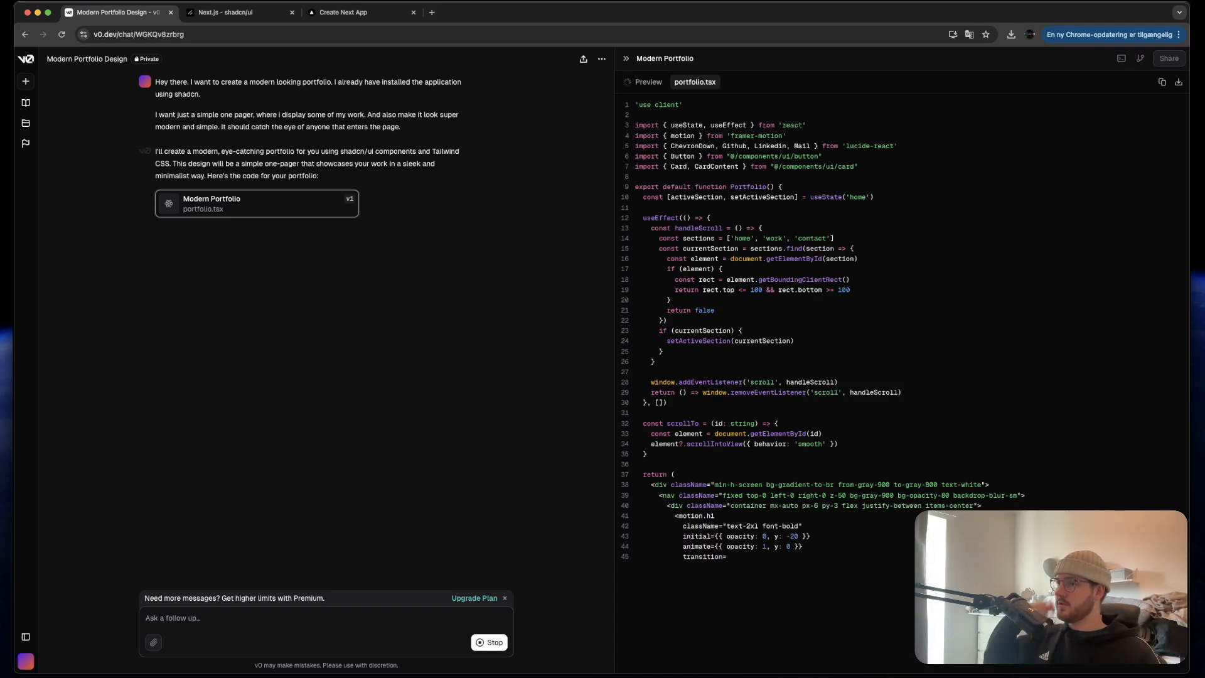
left_click(647, 82)
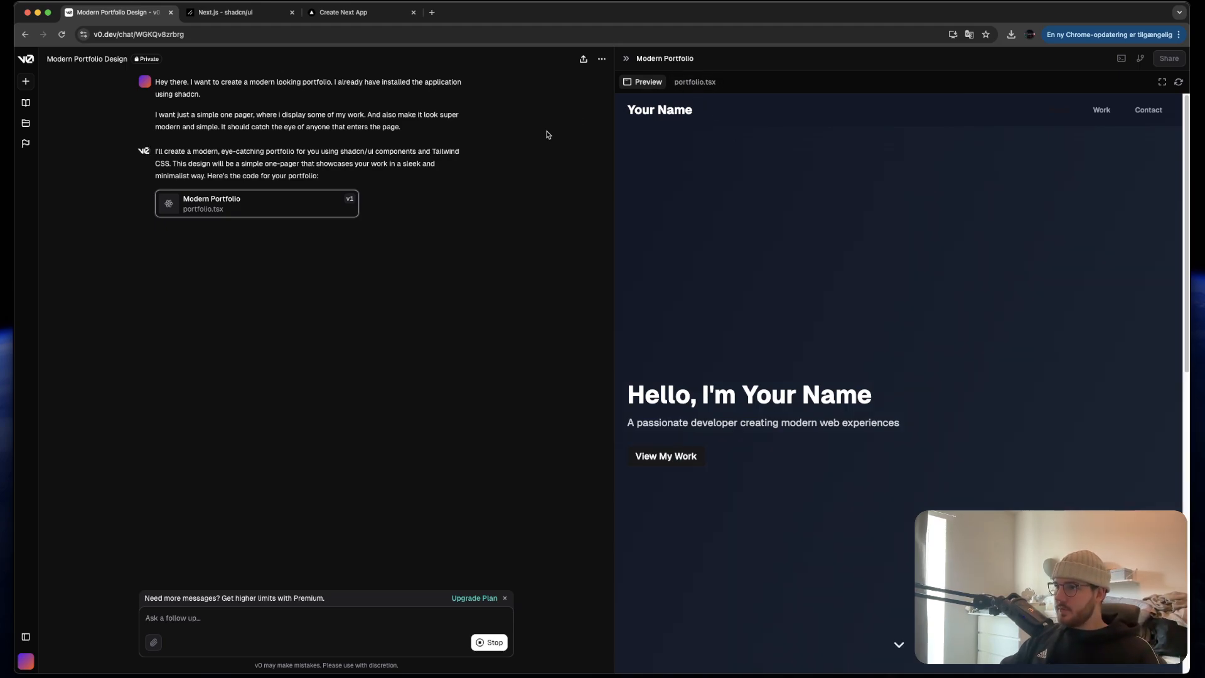
left_click(693, 82)
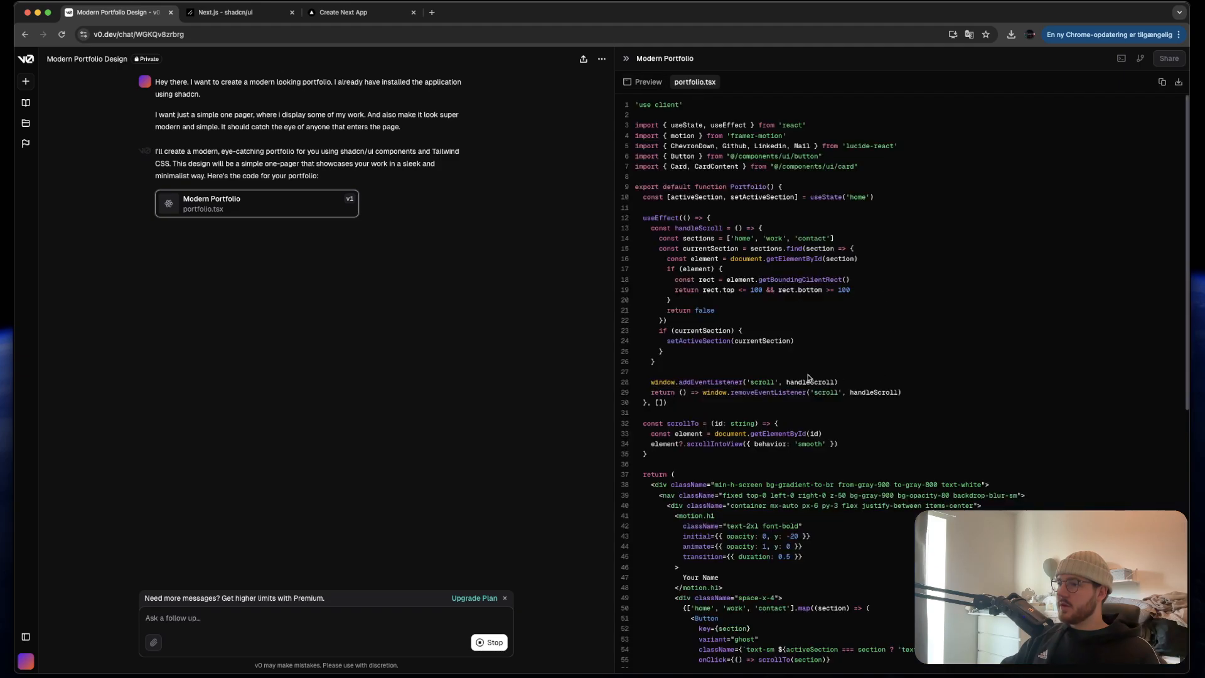
scroll("down", 3)
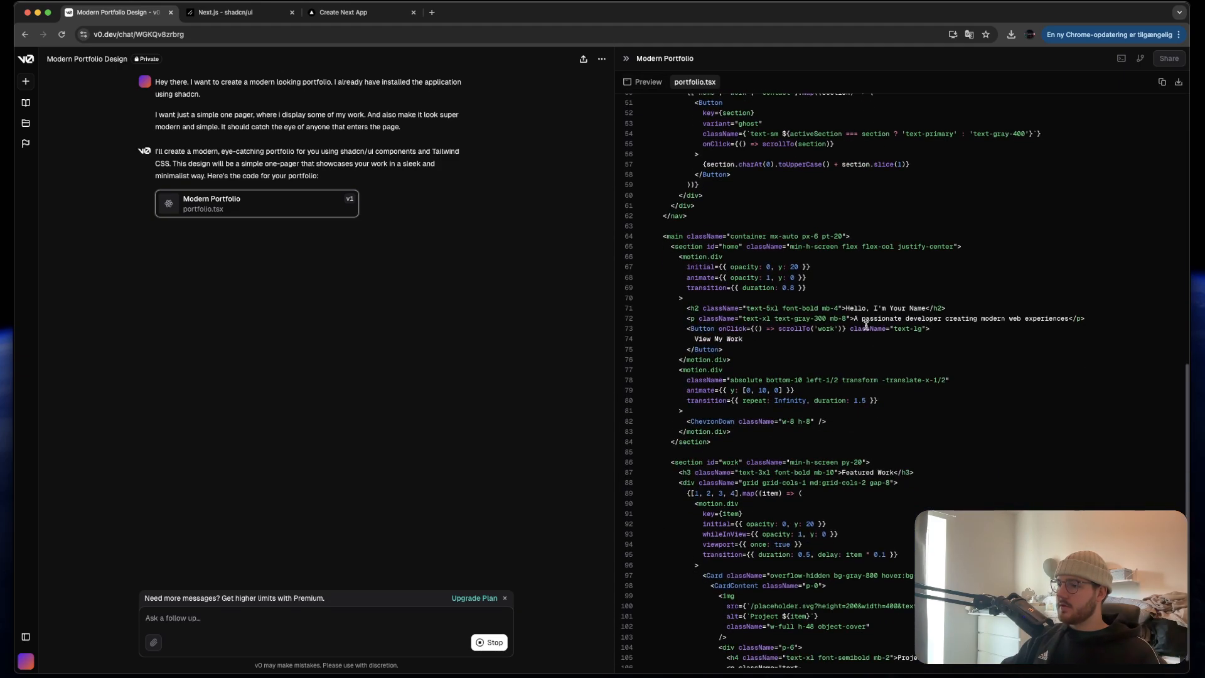
left_click(647, 82)
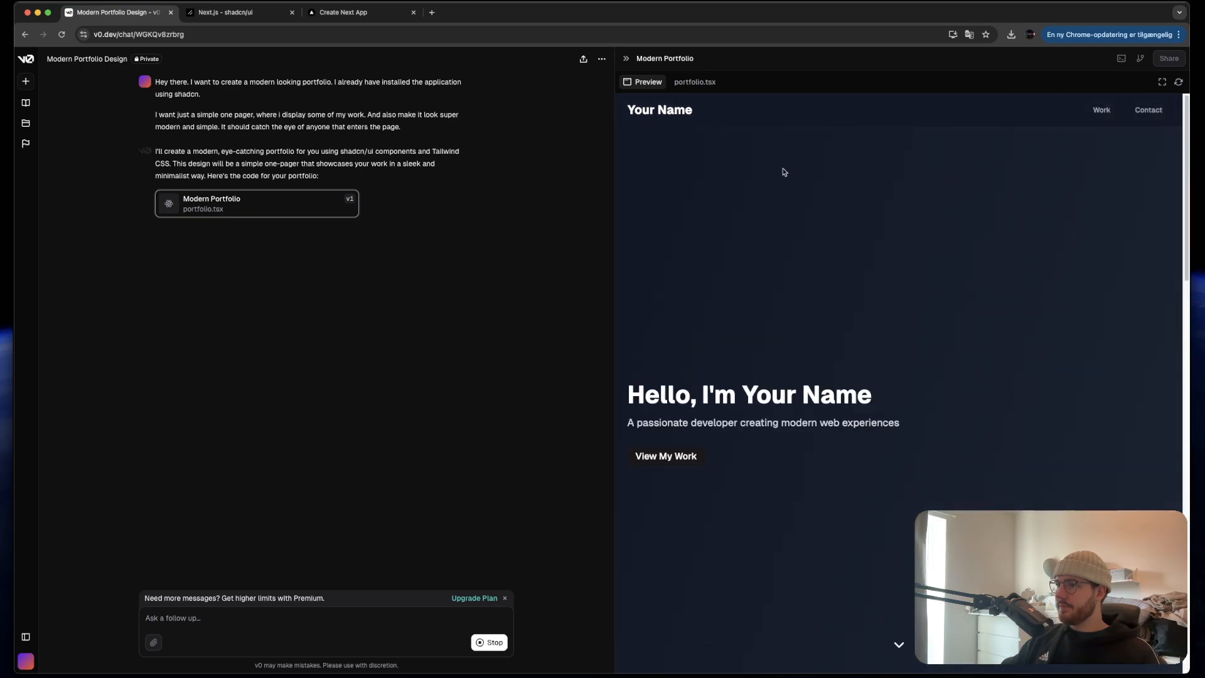
left_click(693, 82)
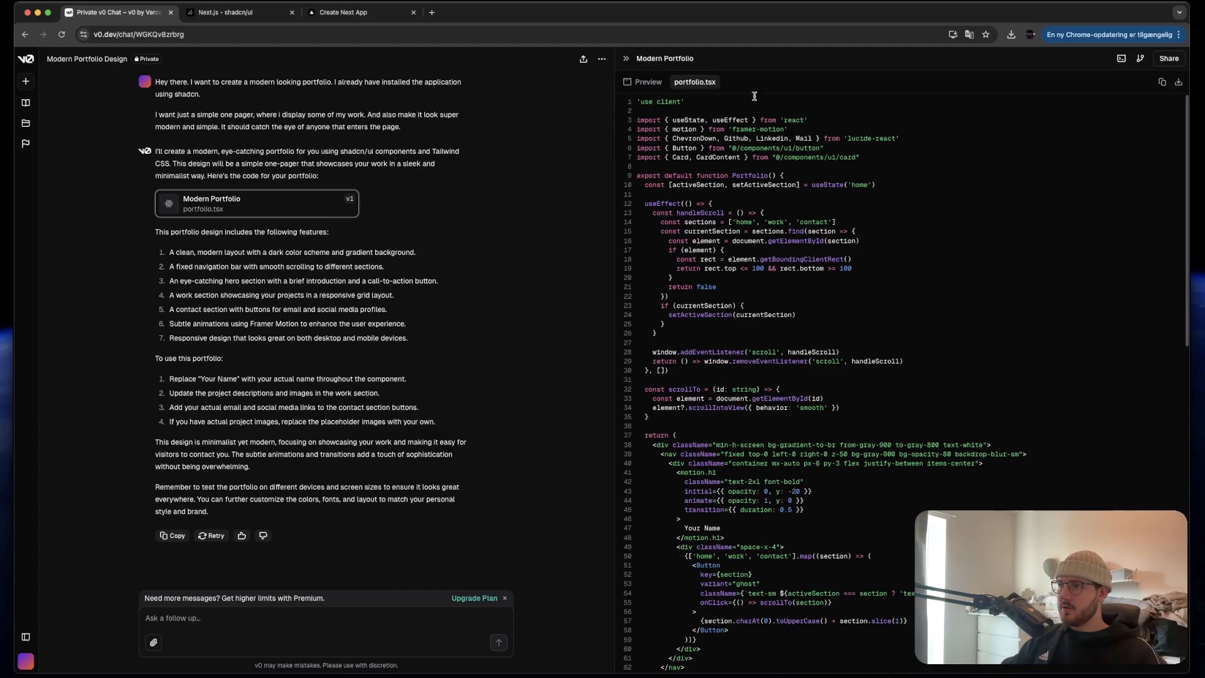
left_click(647, 81)
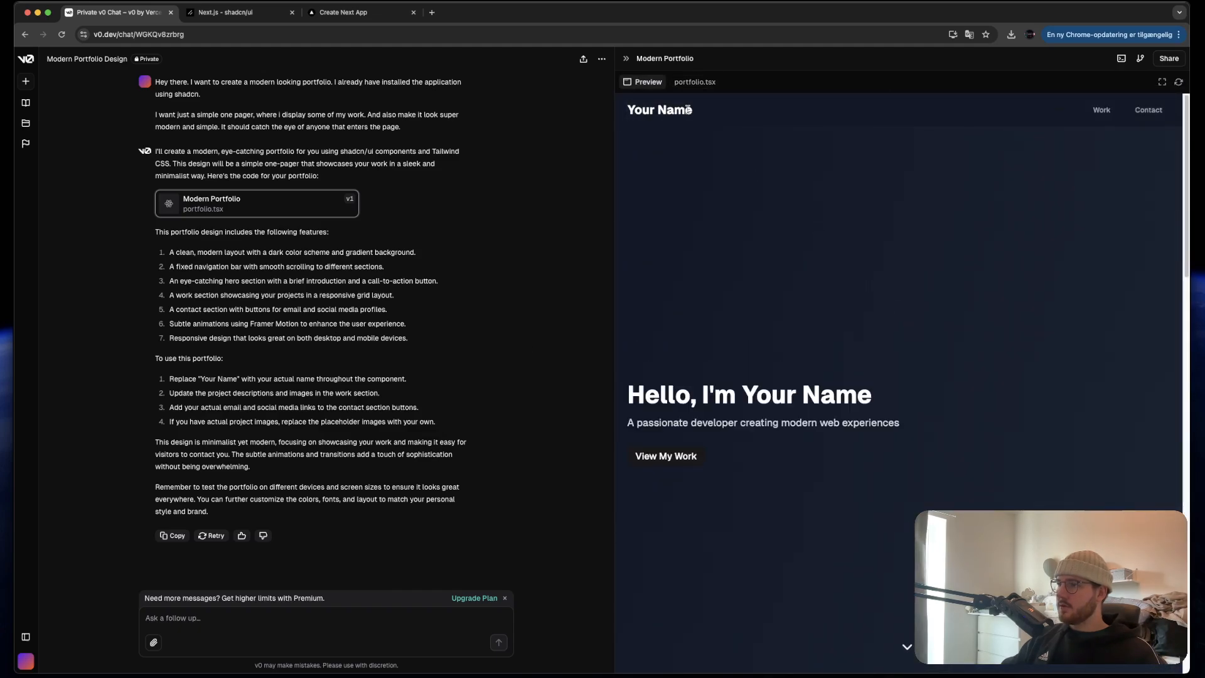
left_click(692, 82)
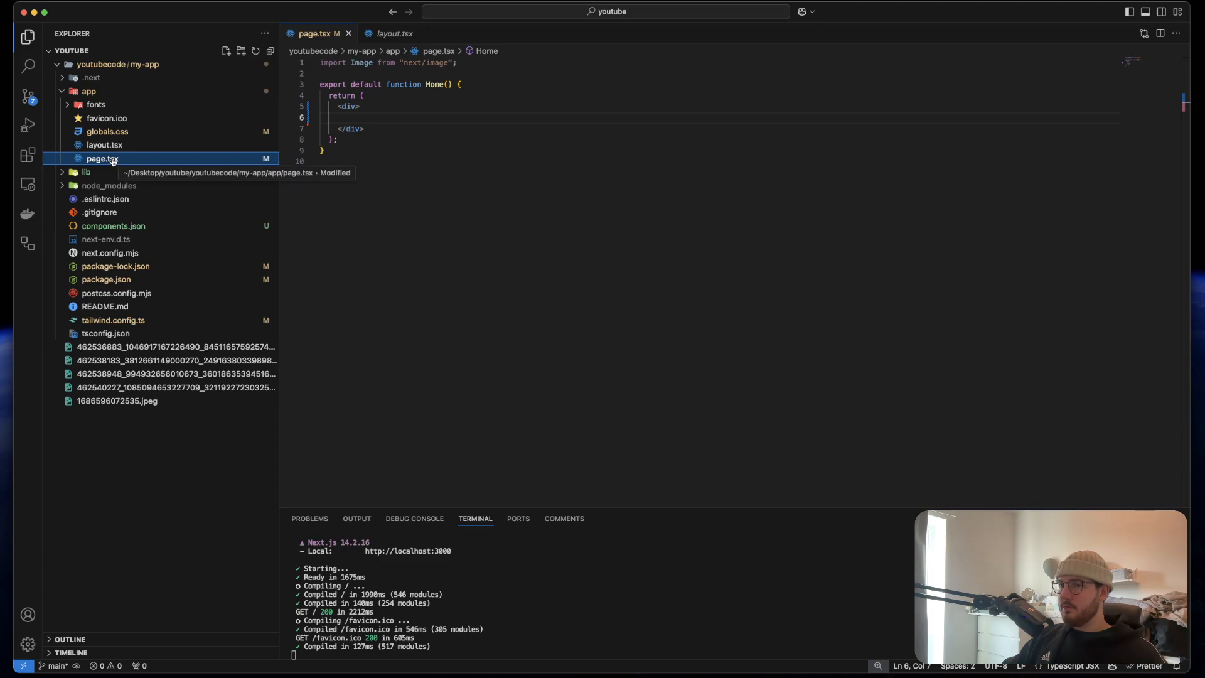
Step: Replace page.tsx contents with the v0 portfolio code and run npm i
key("cmd+a")
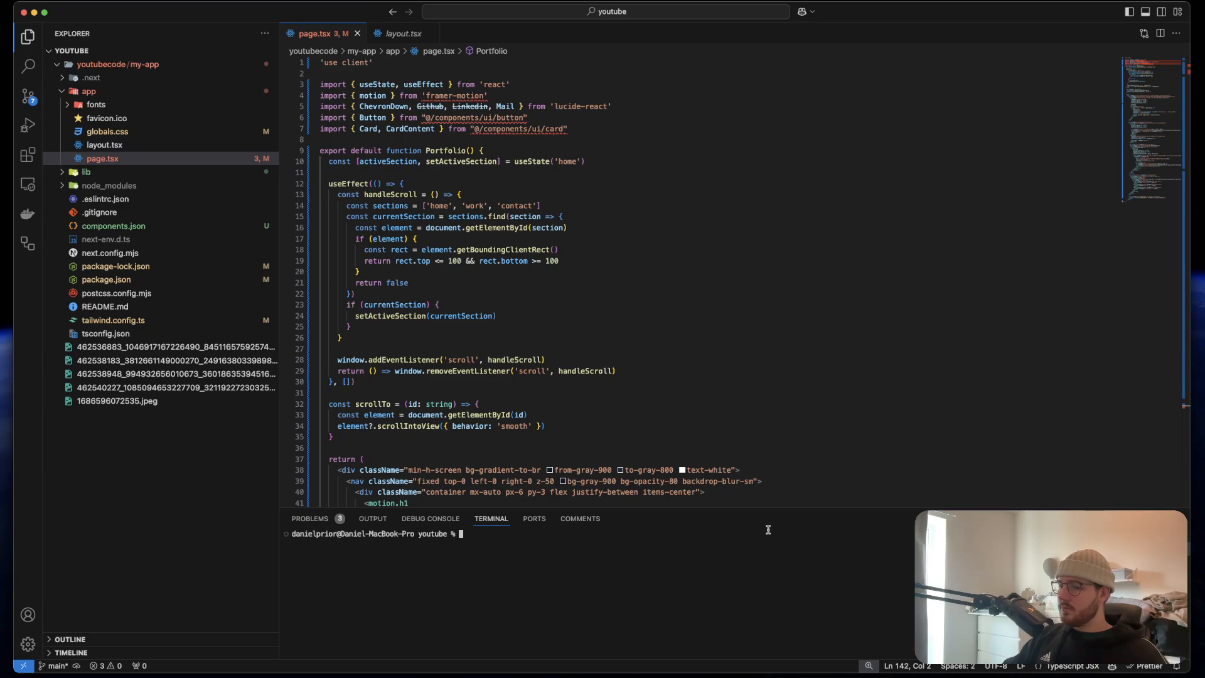
type("npm i")
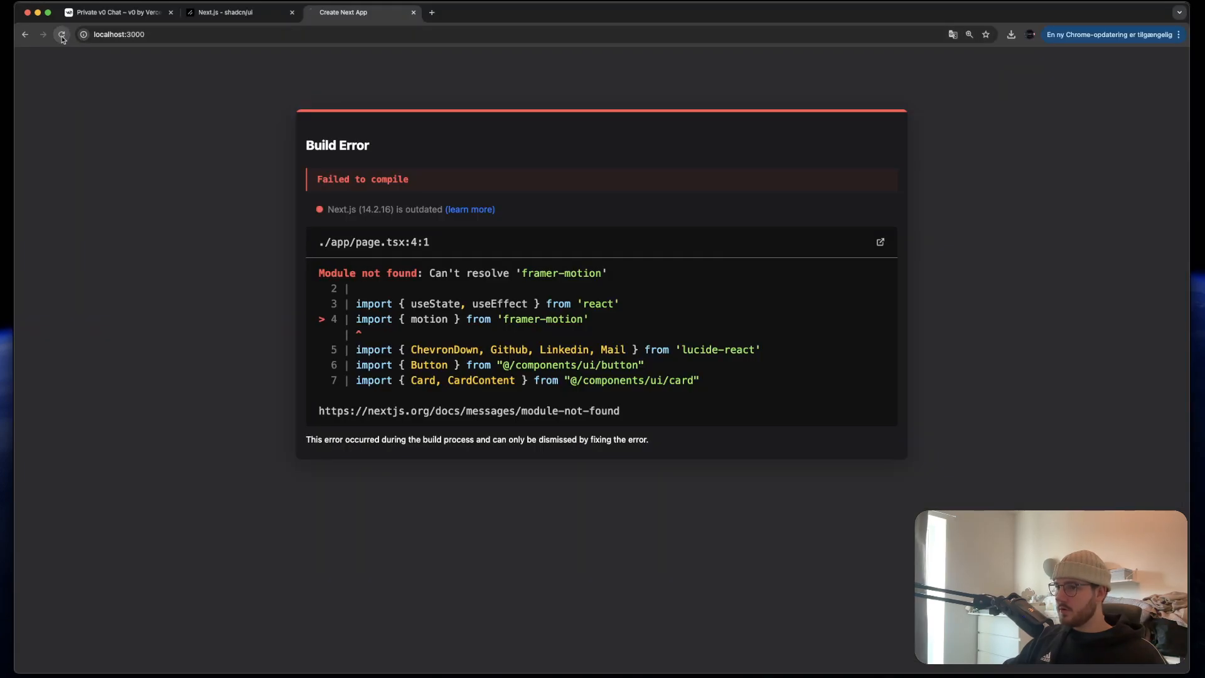
Step: Reload localhost:3000 to see the framer-motion error, then scroll the shadcn/ui Next.js guide
left_click(61, 34)
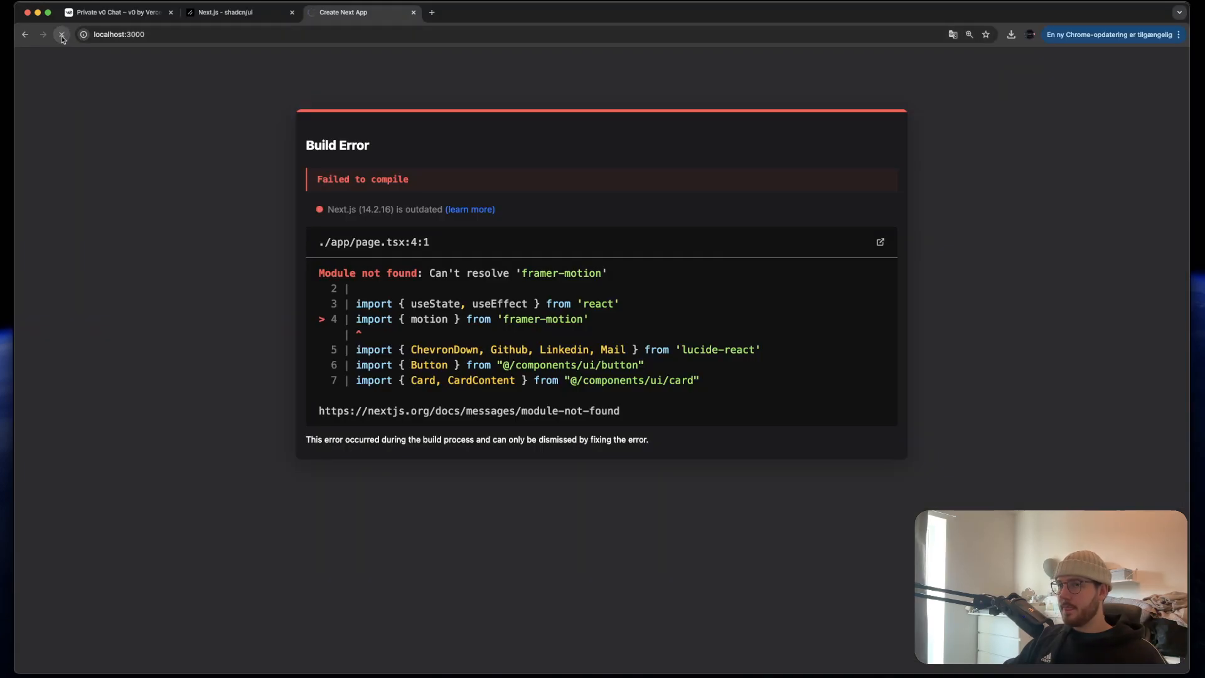
left_click(62, 34)
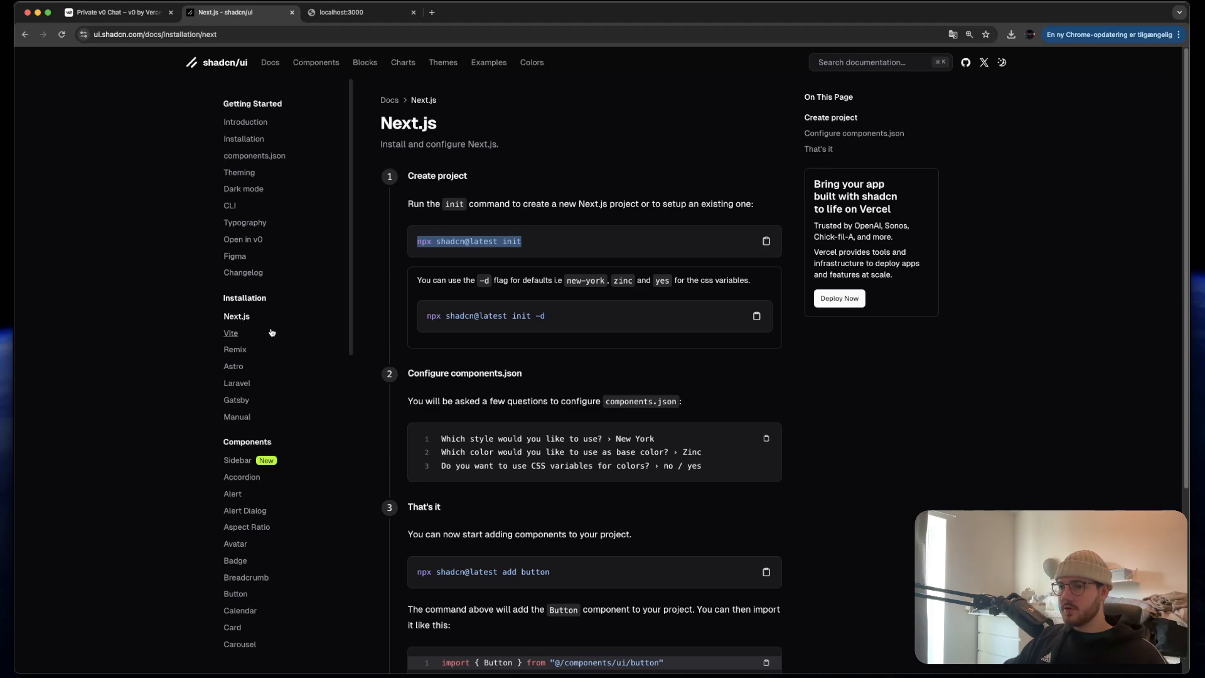
scroll("down", 3)
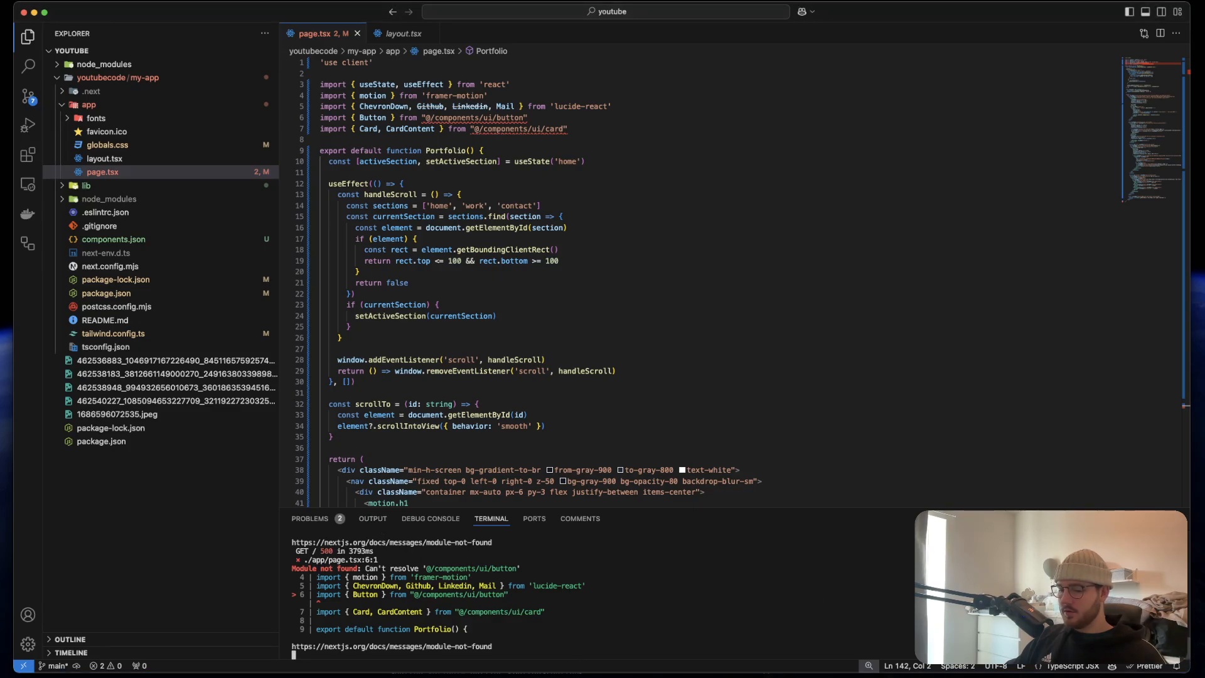
Step: Add shadcn button and card components, inspect button.tsx, and restart with npm run dev
type("npx shadcn@latest add button")
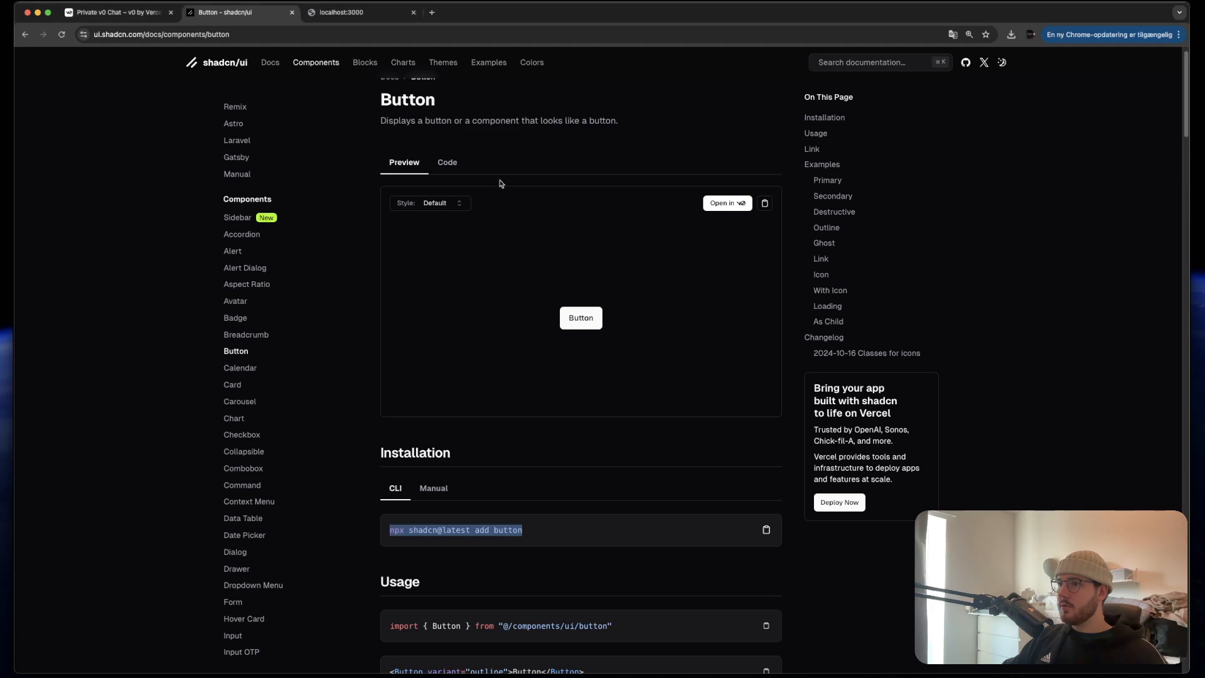
left_click(232, 384)
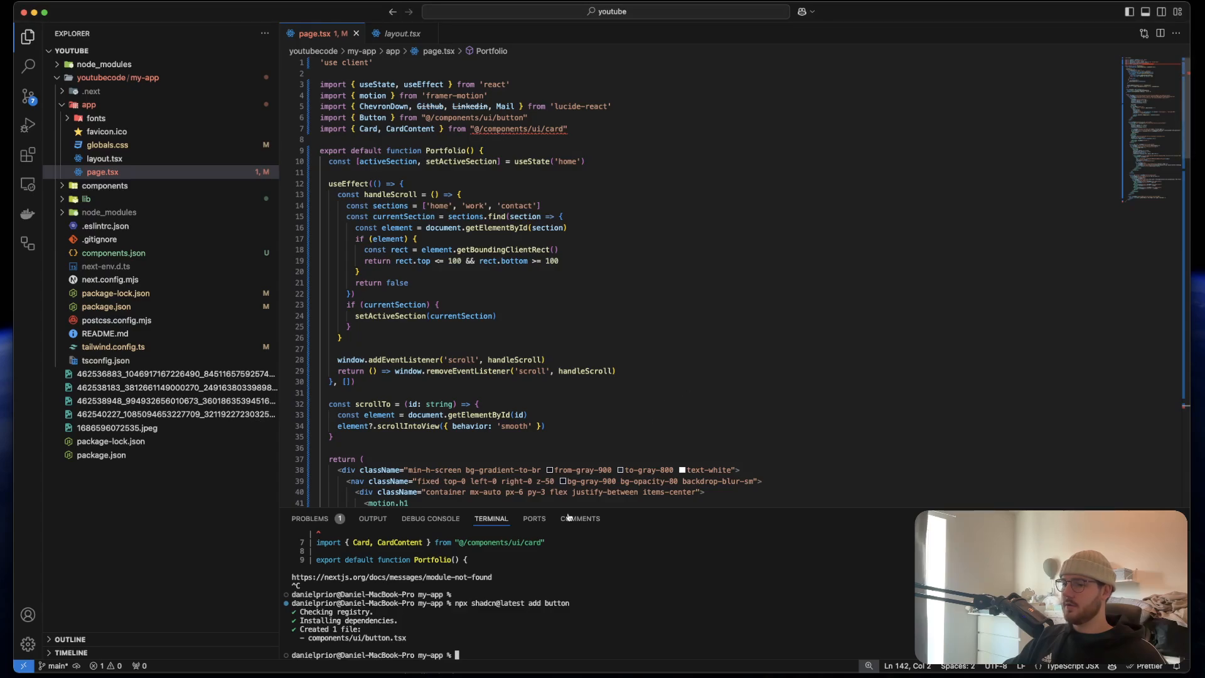
type("npx shadcn@latest add card")
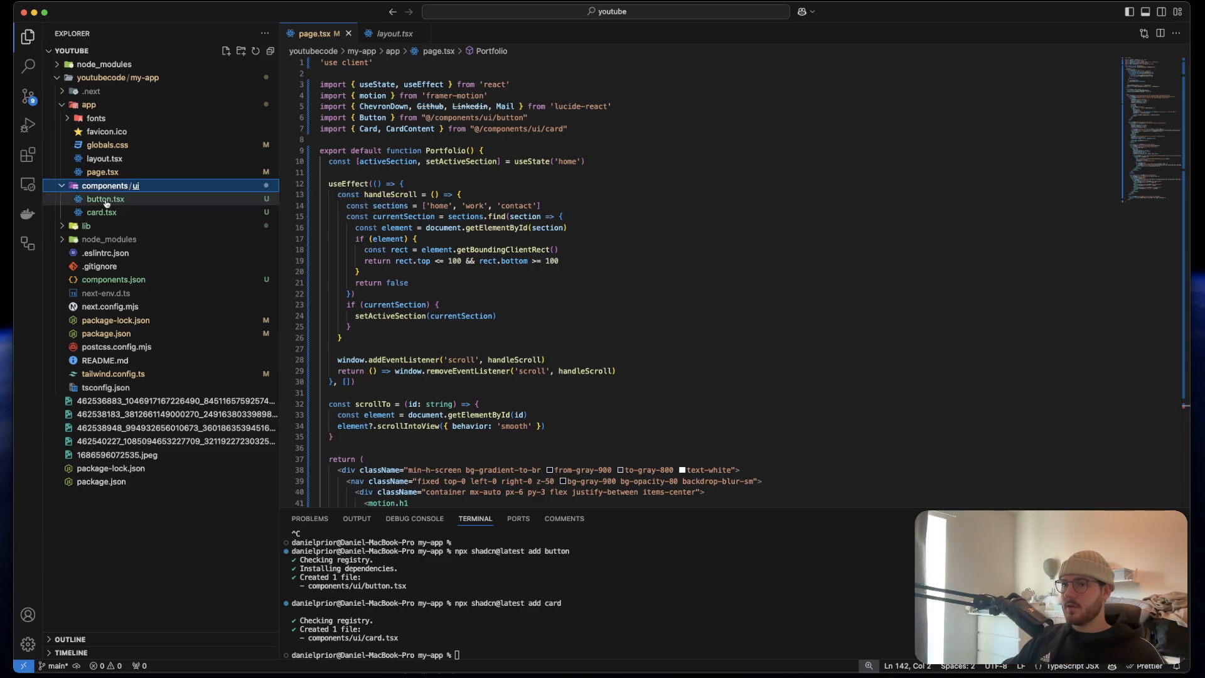
left_click(105, 198)
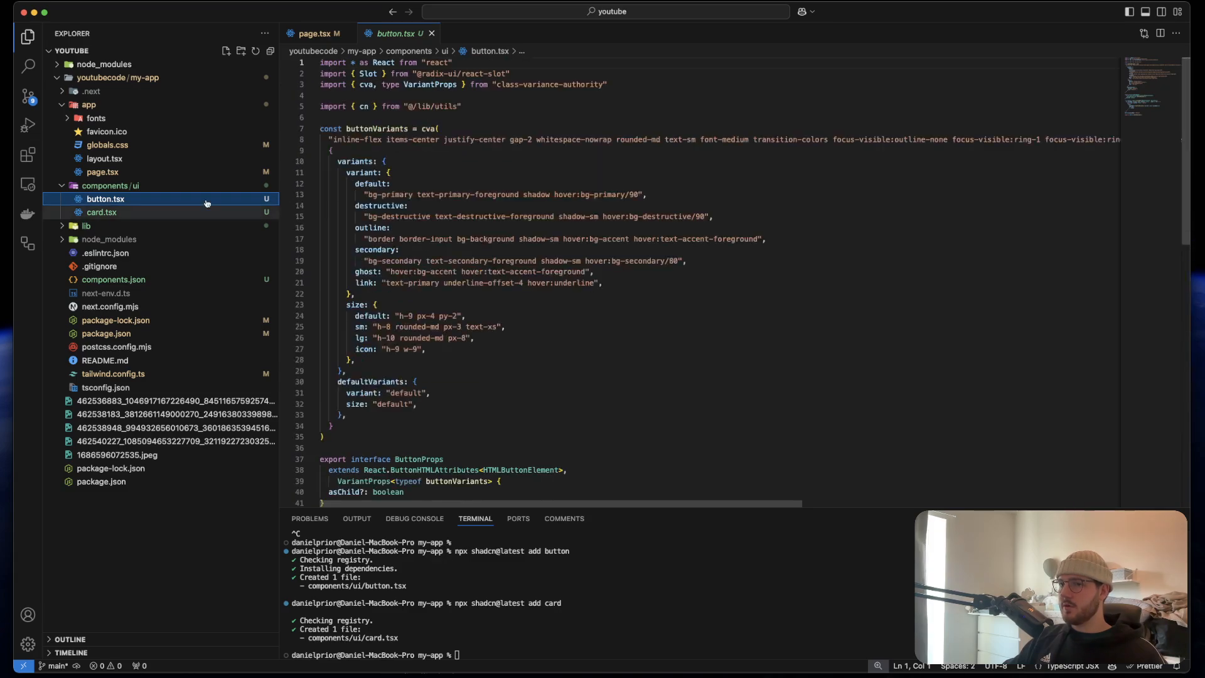
left_click(111, 185)
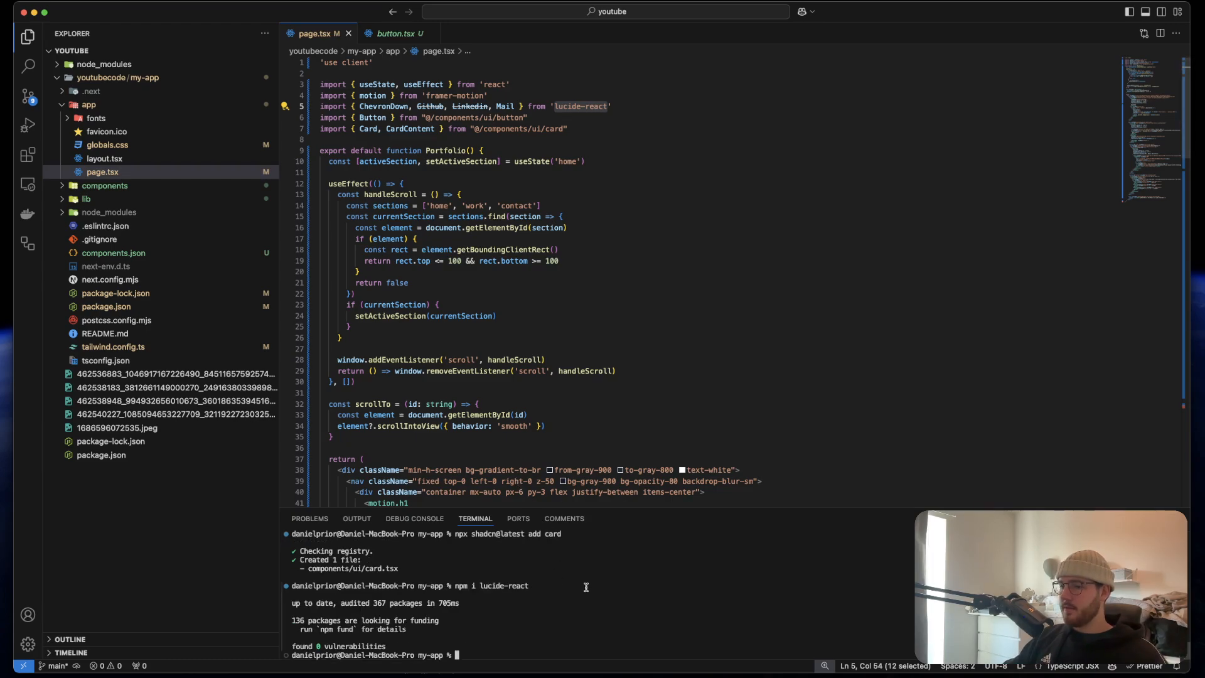
type("npm run dev")
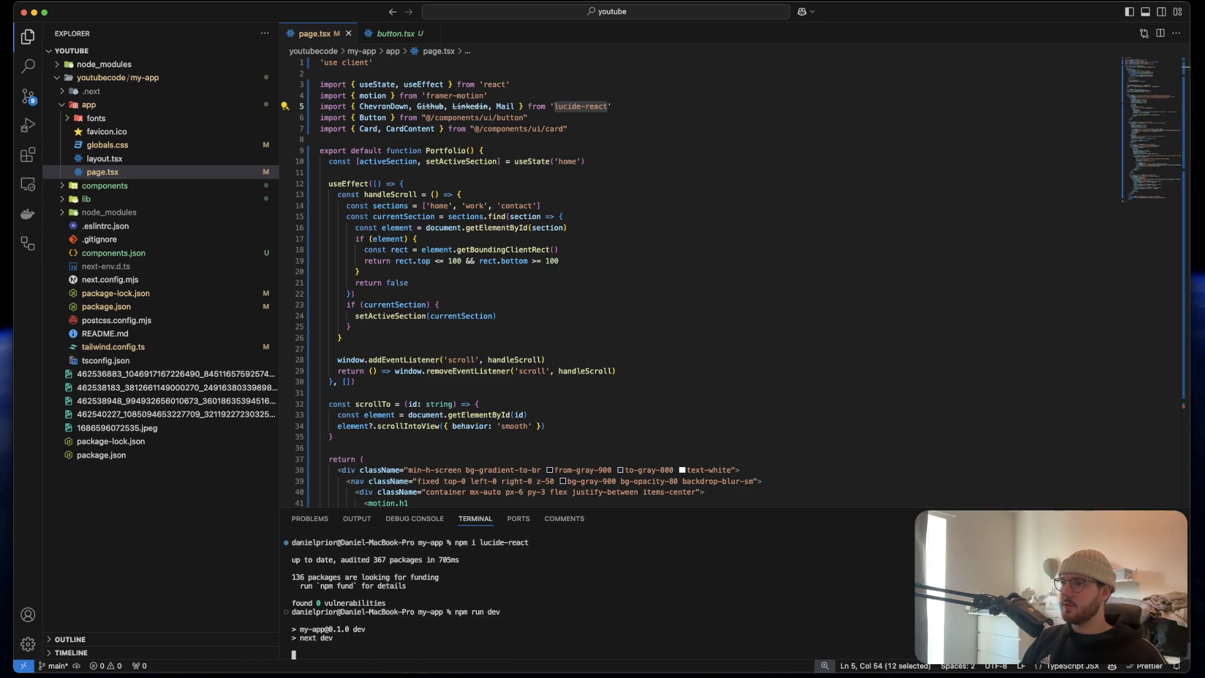
Step: Scroll through the portfolio at localhost:3000, checking hero, Featured Work cards and contact section
left_click(361, 11)
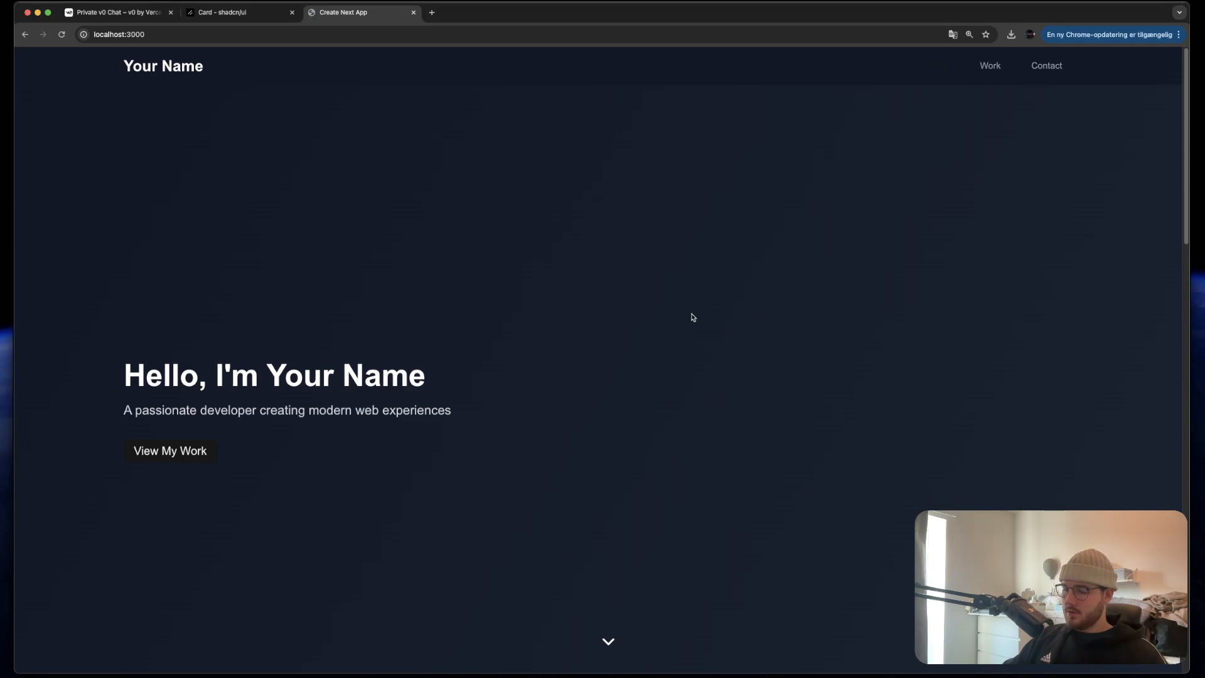
scroll("down", 3)
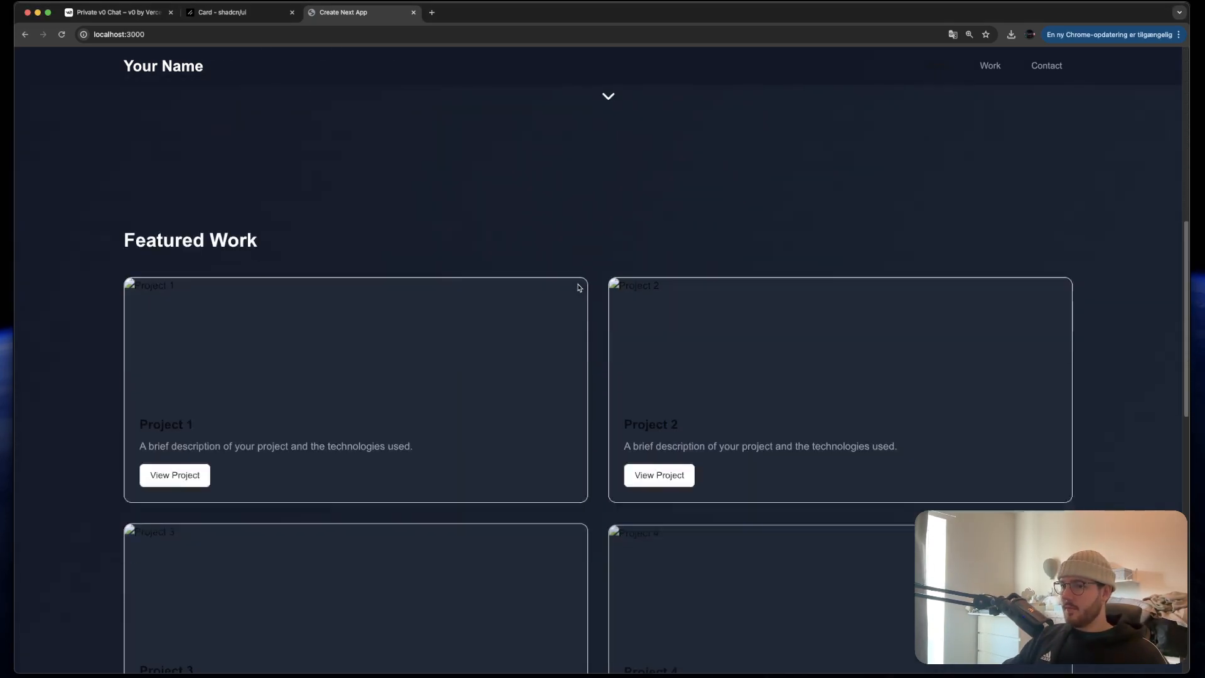
scroll("down", 3)
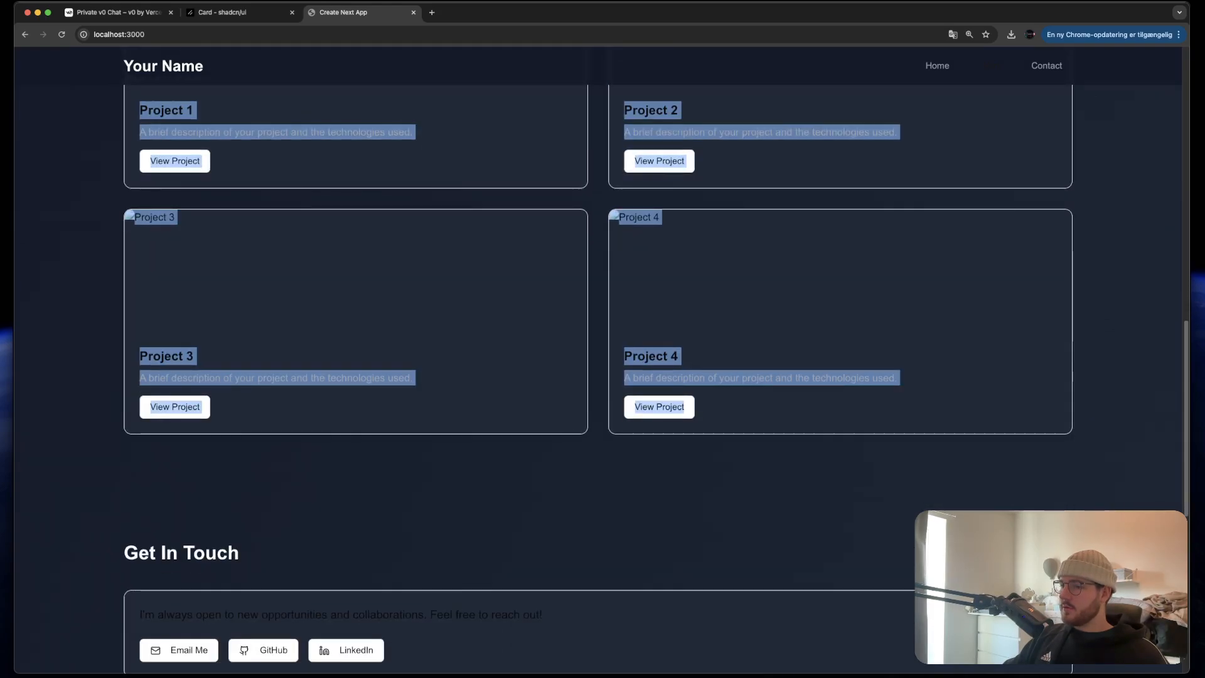
scroll("down", 3)
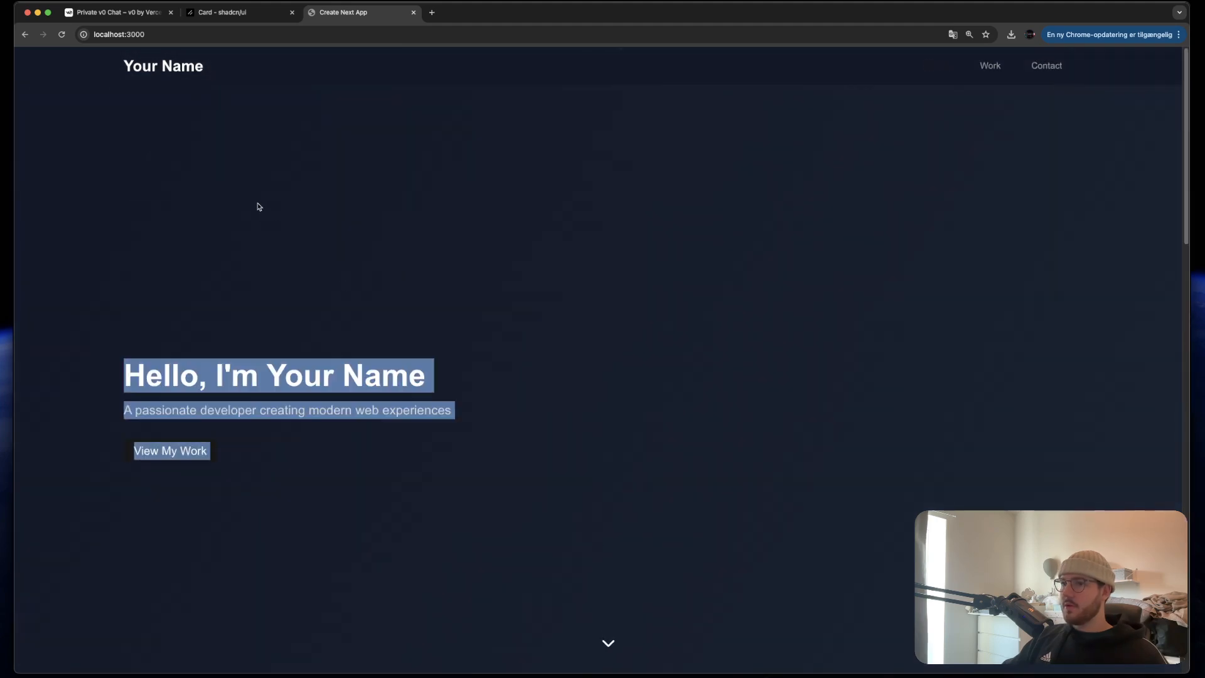
left_click(572, 451)
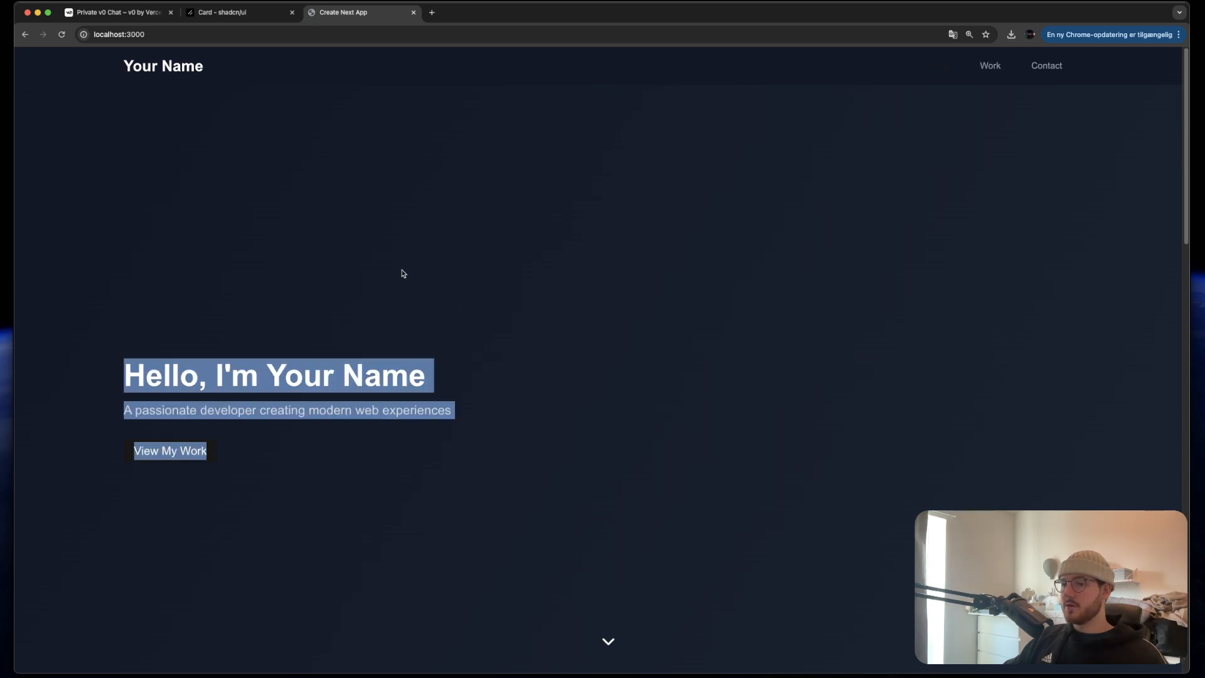
left_click(169, 450)
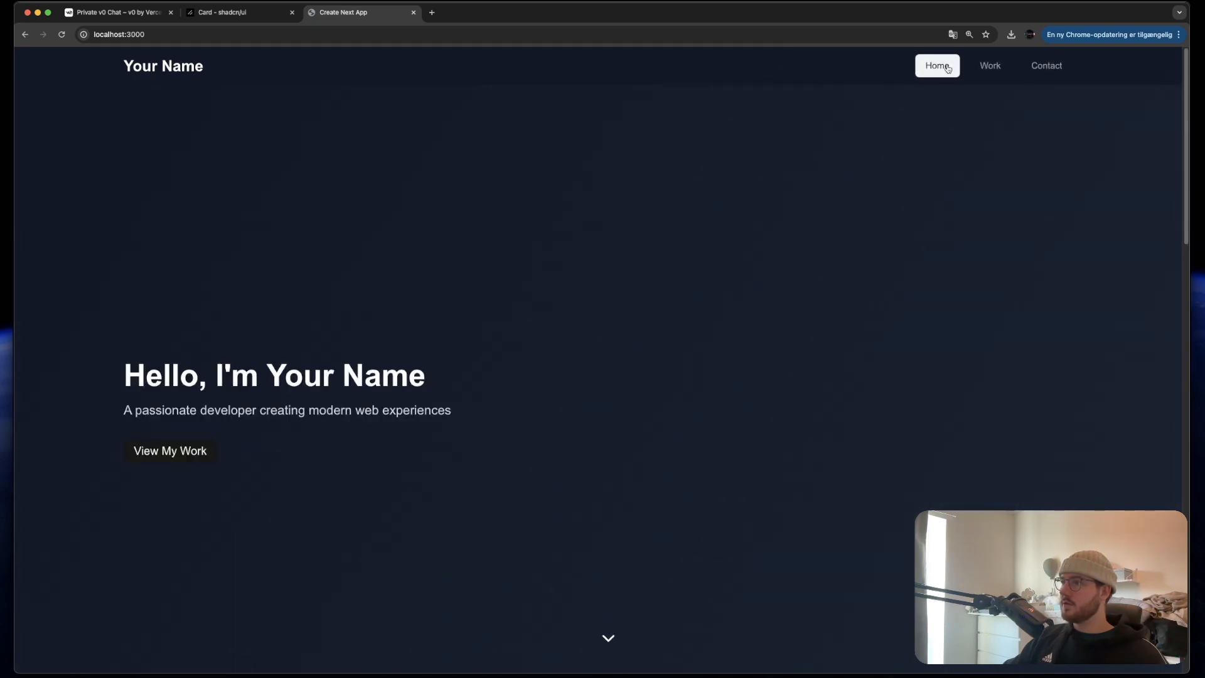
scroll("down", 3)
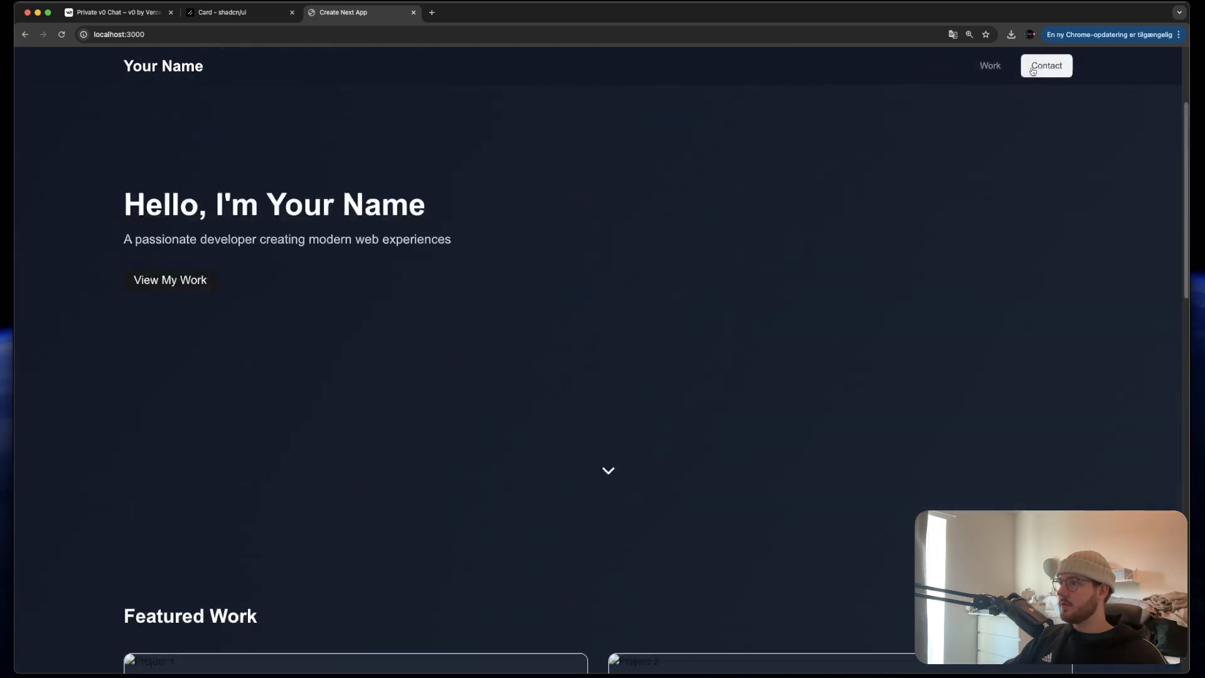
left_click(115, 11)
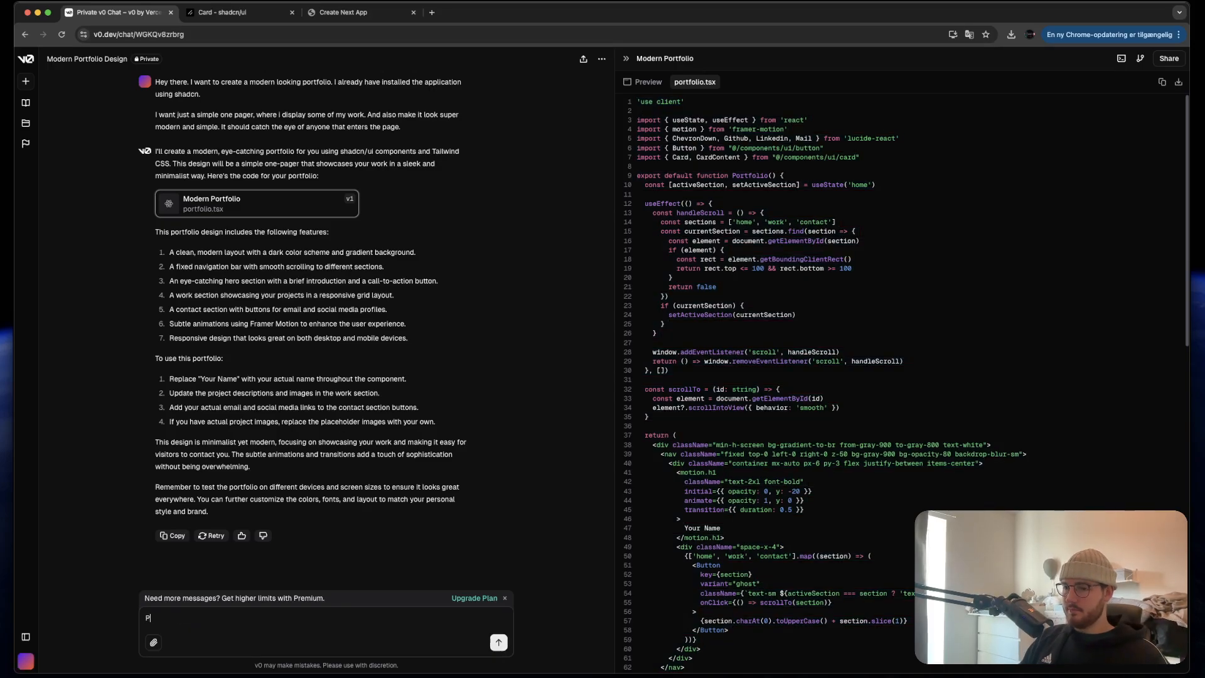
Step: Send v0 a follow-up asking for readable nav icons, filler images and a futuristic, modern look
type("Please fix the navigation bar,")
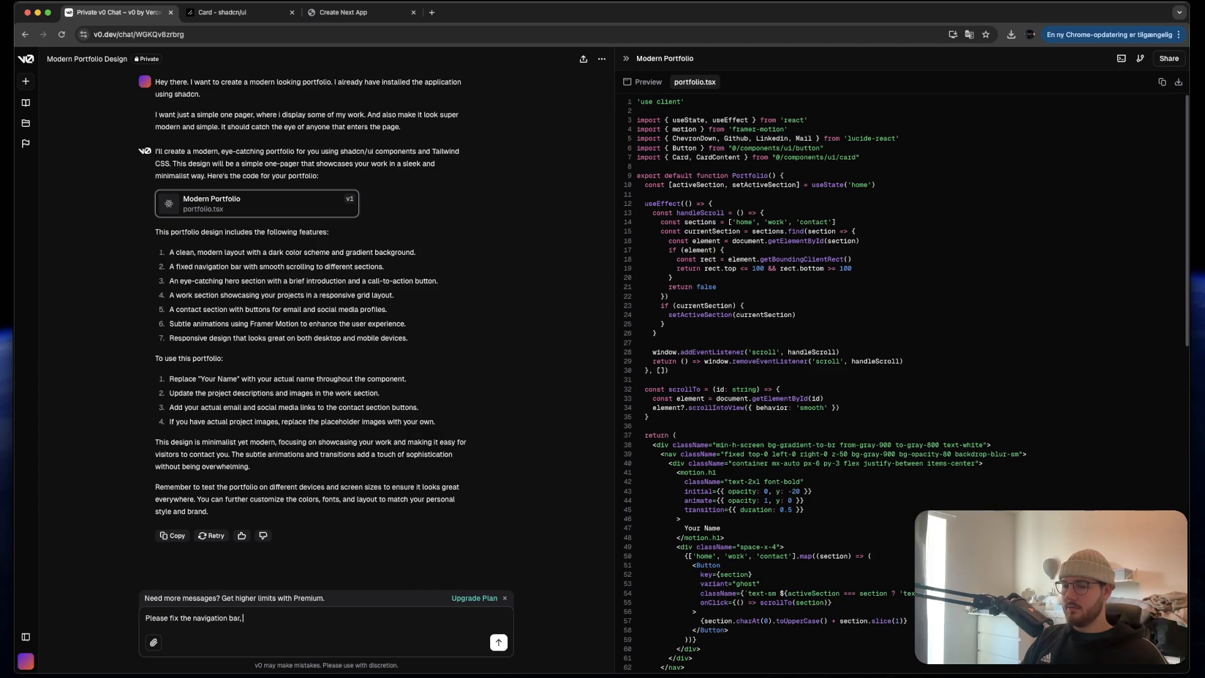
type("making nav icons black")
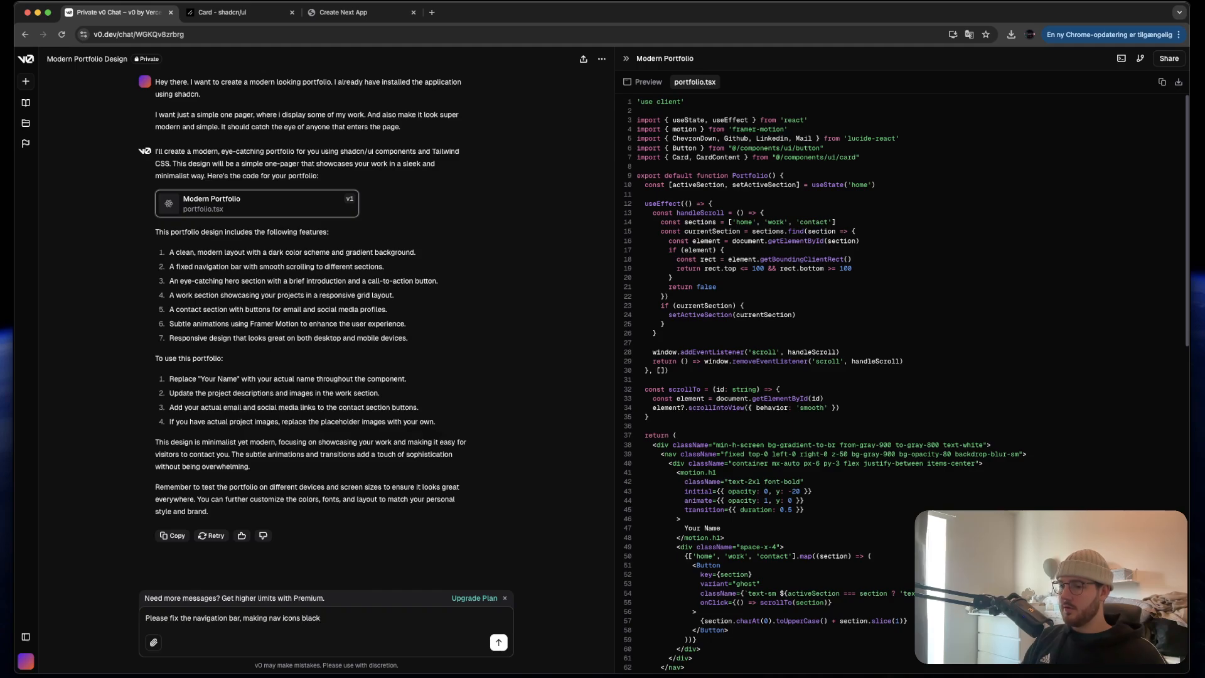
type(", its really hard to see them.")
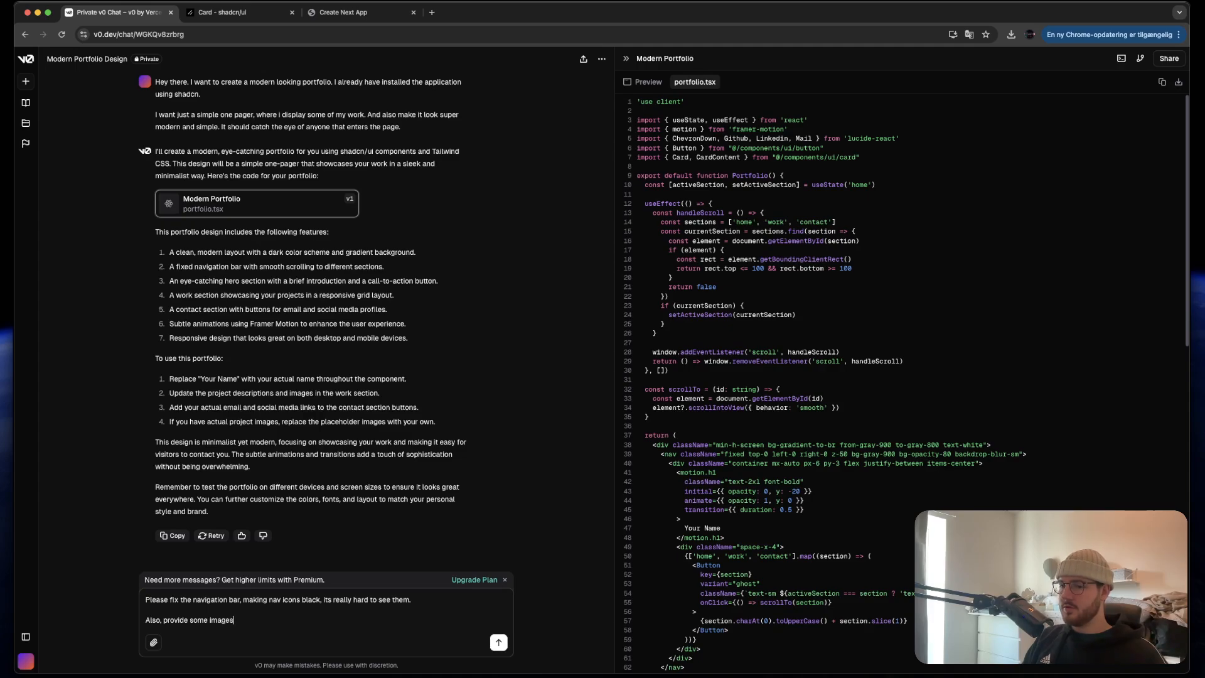
type("to fill in the")
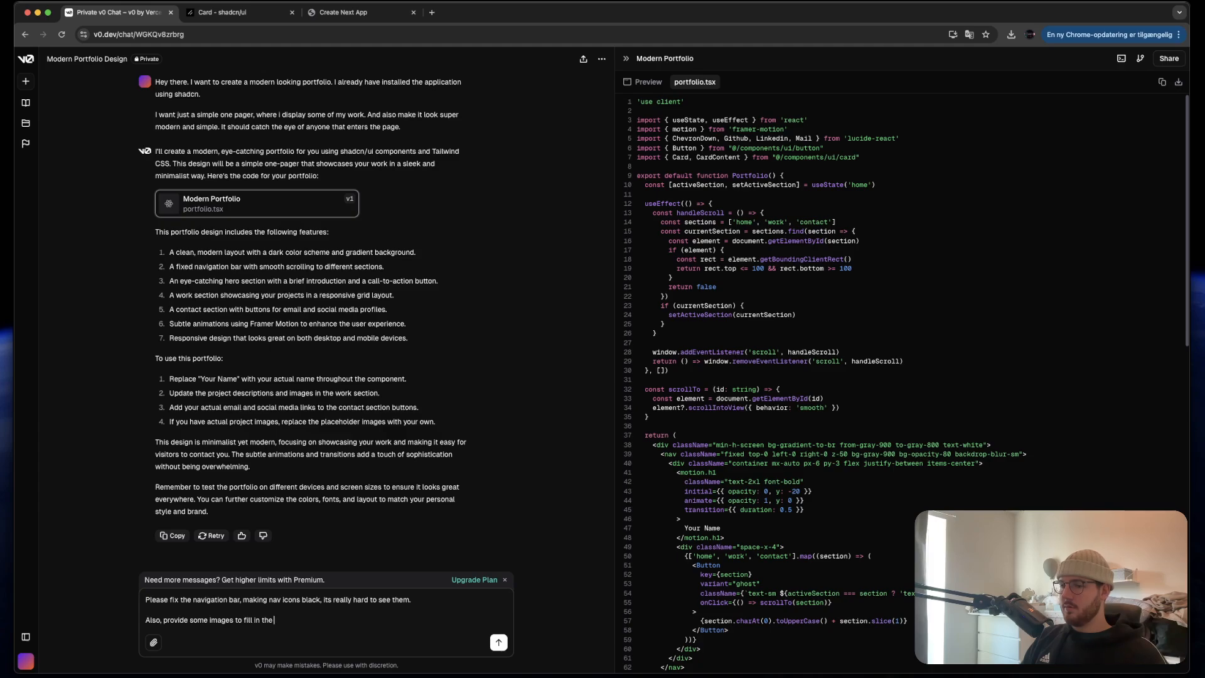
type("blanks for now.")
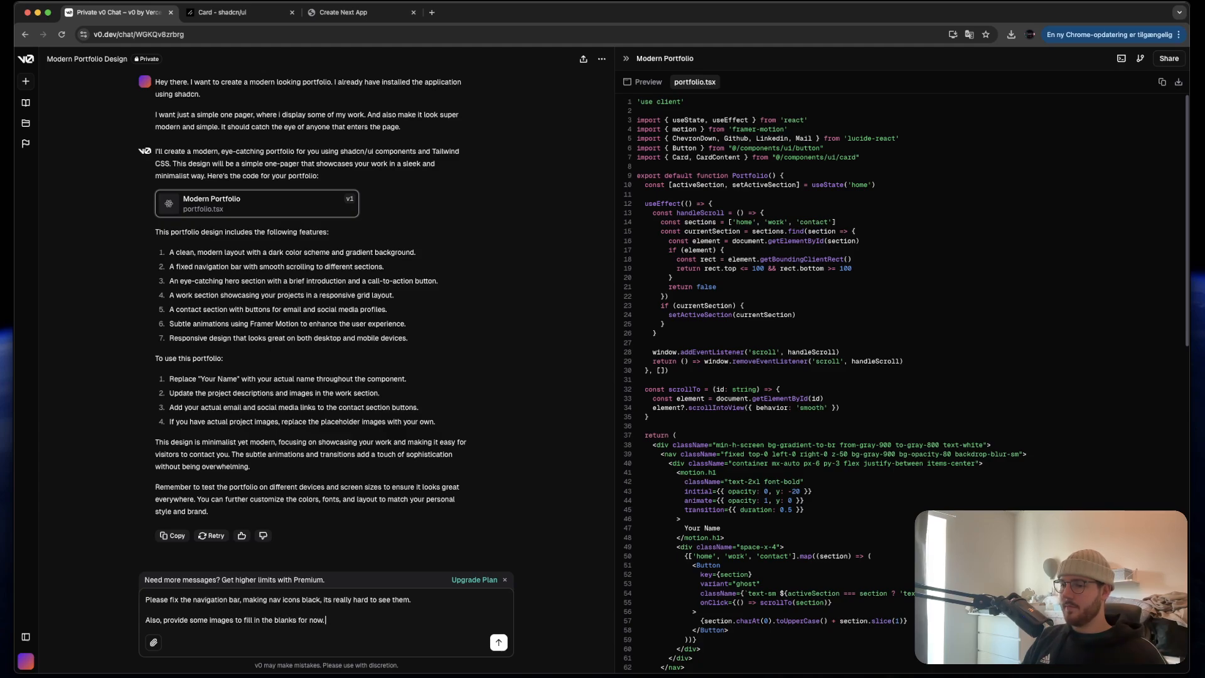
type("And")
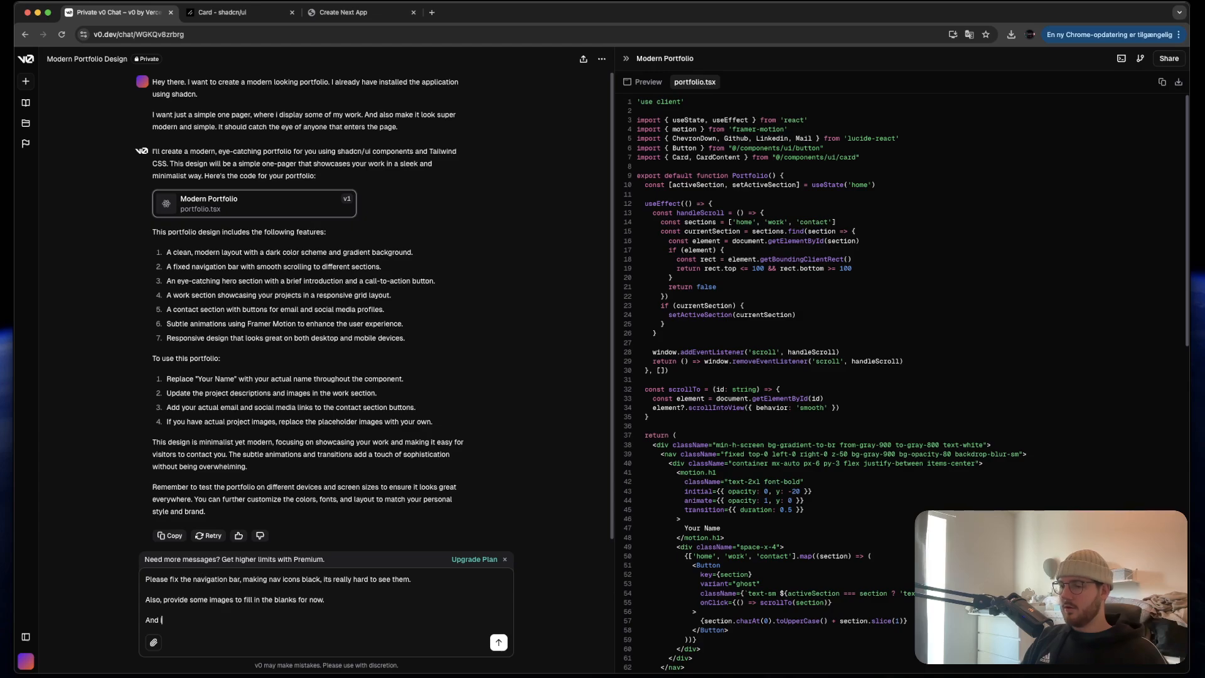
type("if possible, make it look more futuristic")
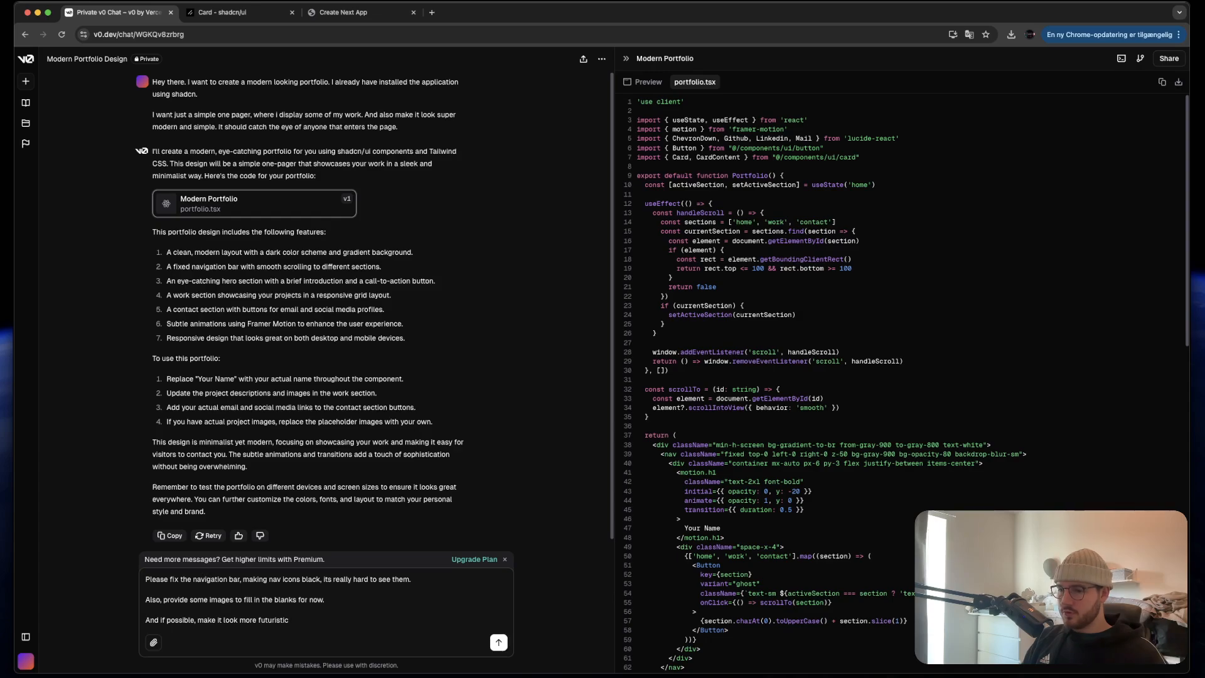
type("and modern")
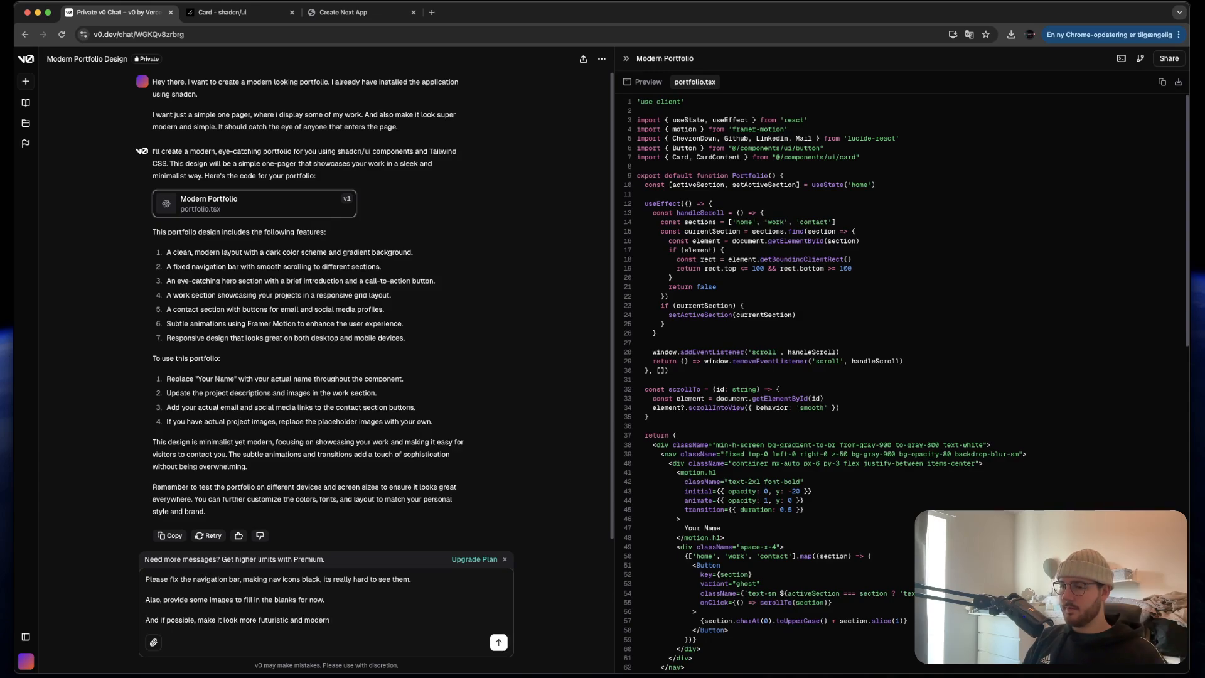
left_click(497, 641)
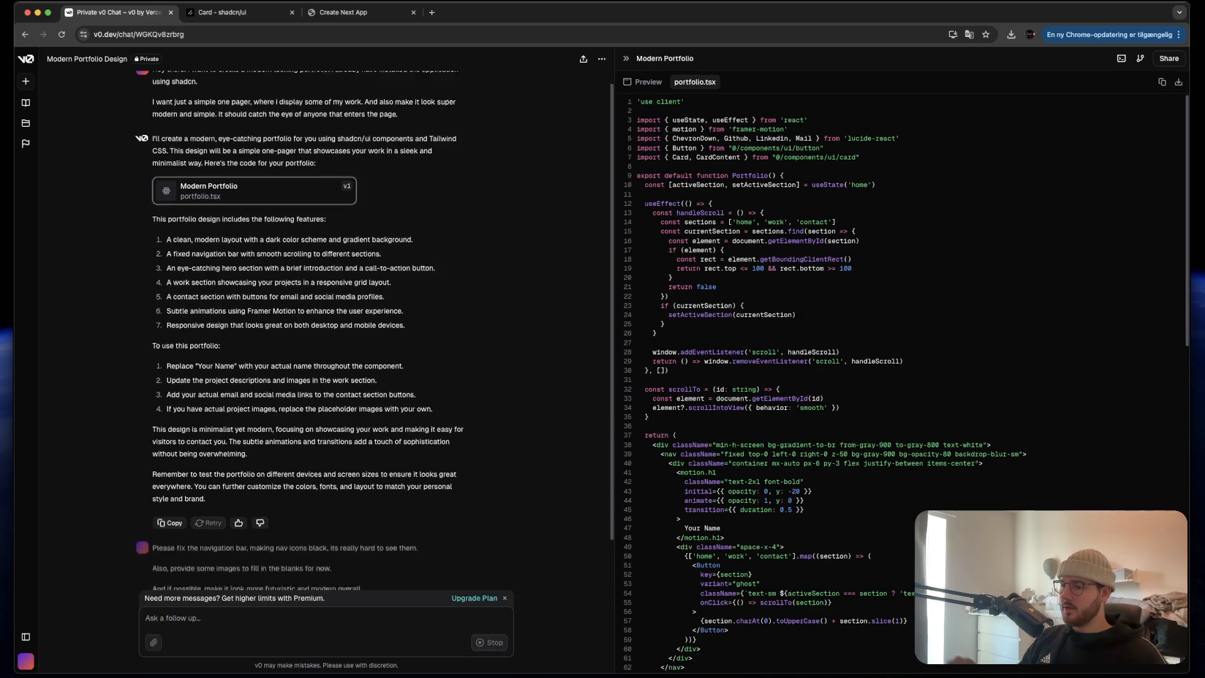
left_click(345, 347)
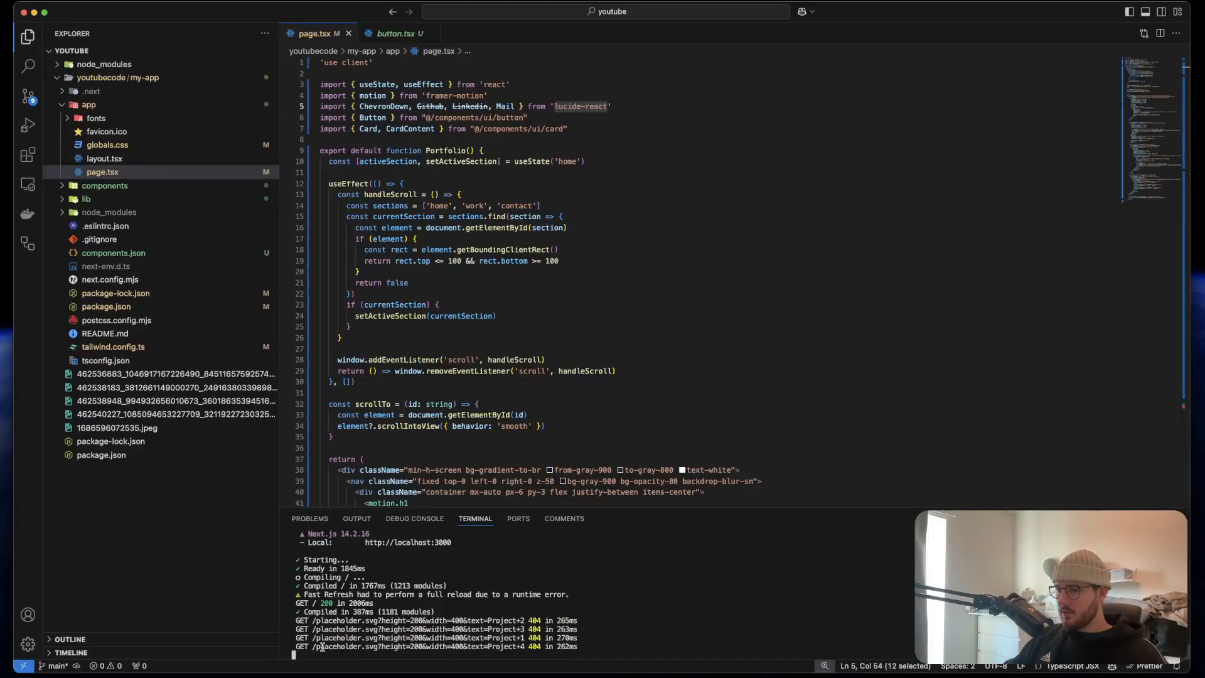
Step: Find "placeholder" in page.tsx and select the placeholder.svg image path in the project card
type("placeholder")
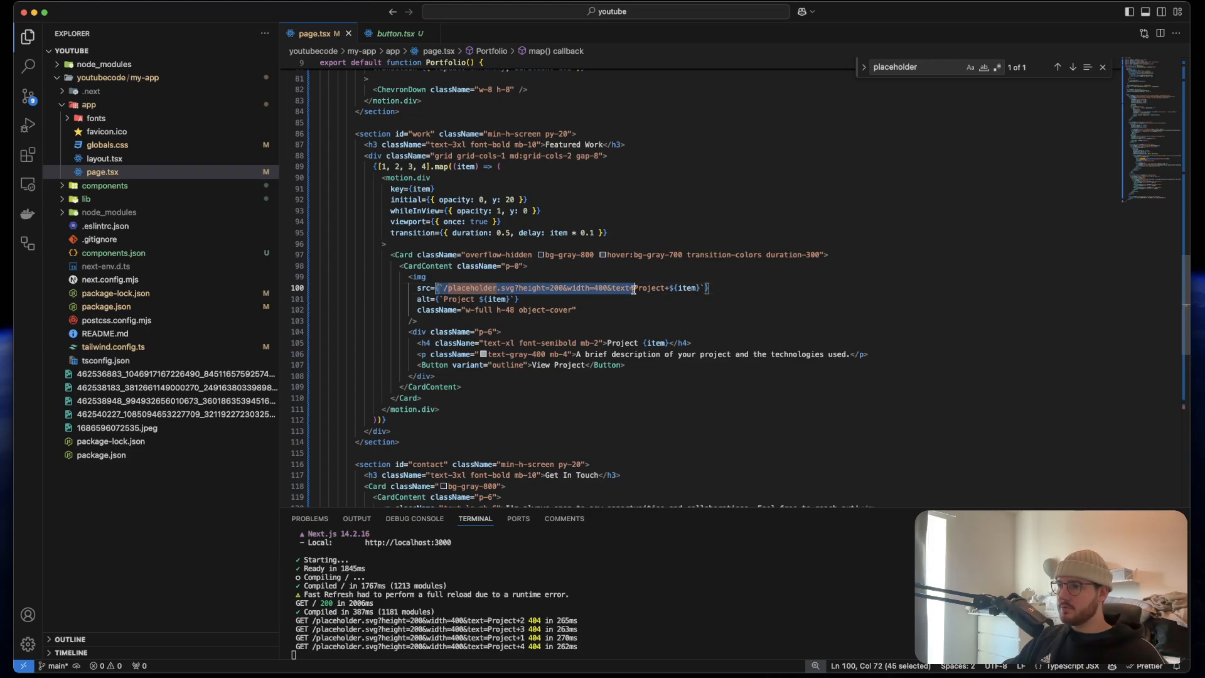
double_click(686, 288)
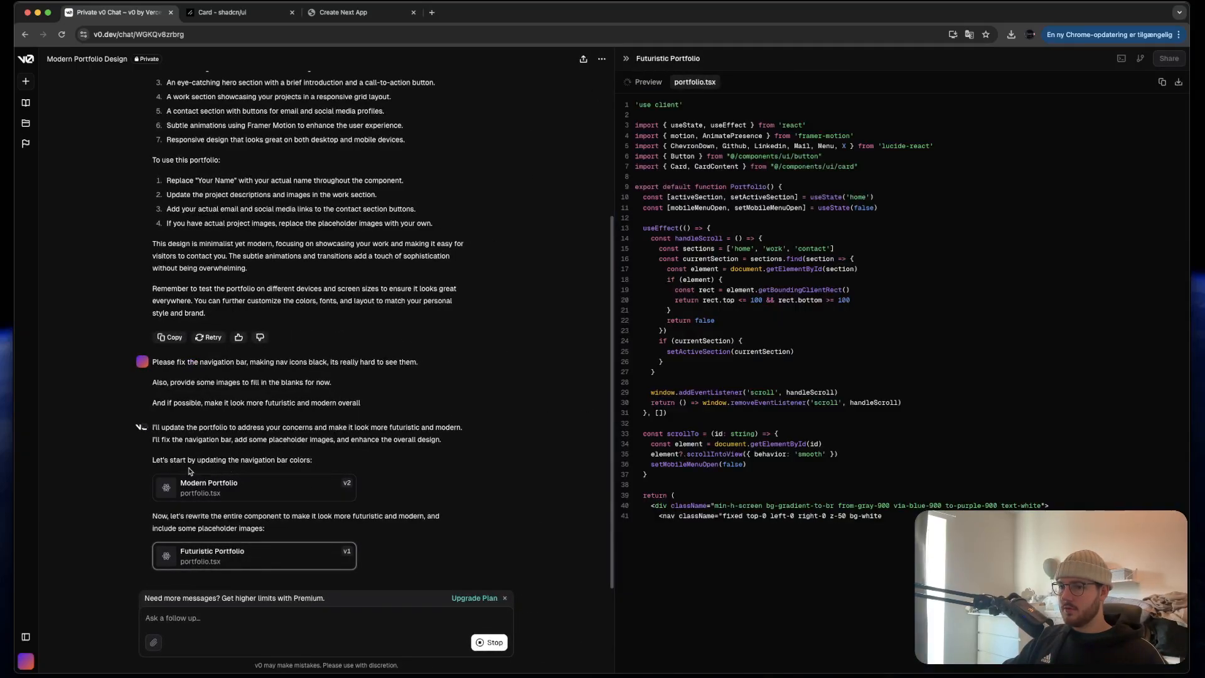
Step: Preview v0's Futuristic Portfolio, scroll its enhancement notes, and view the portfolio.tsx code
left_click(647, 81)
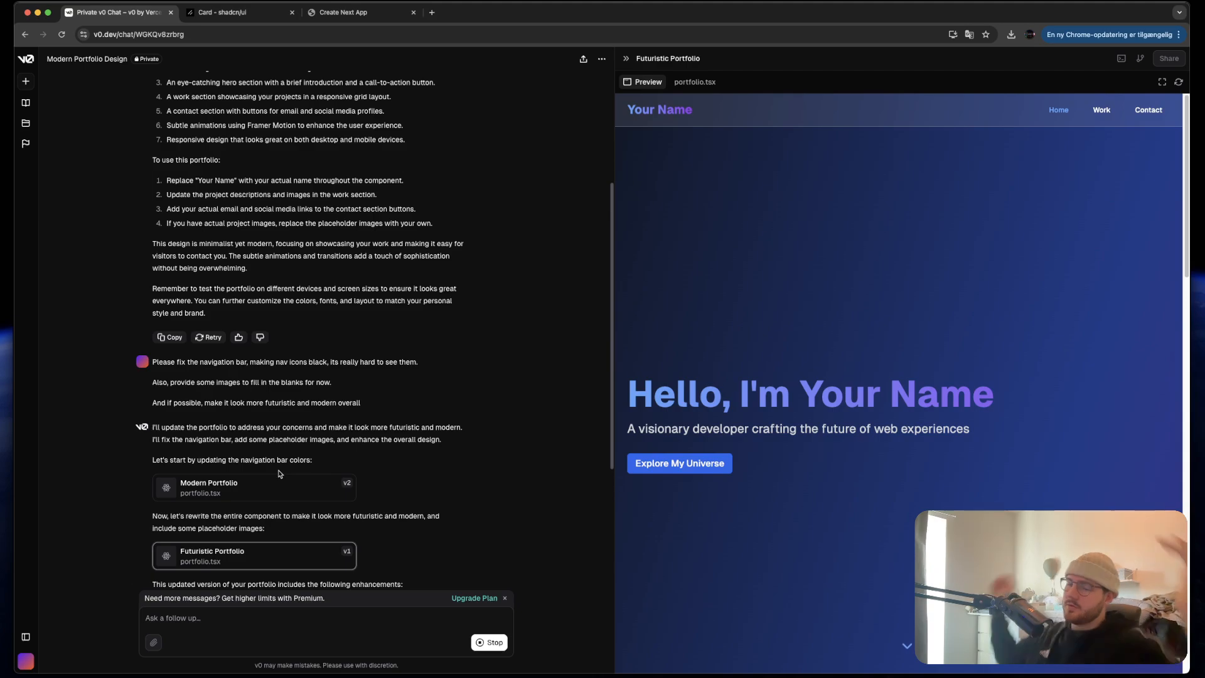
scroll("down", 3)
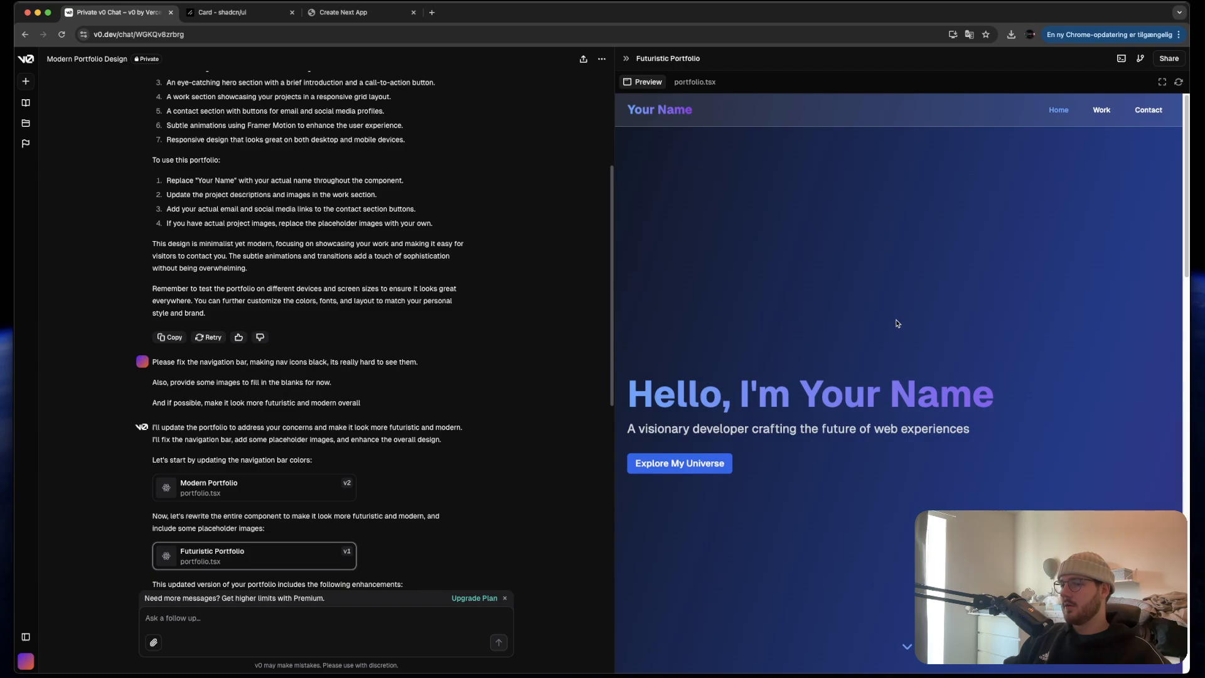
scroll("down", 3)
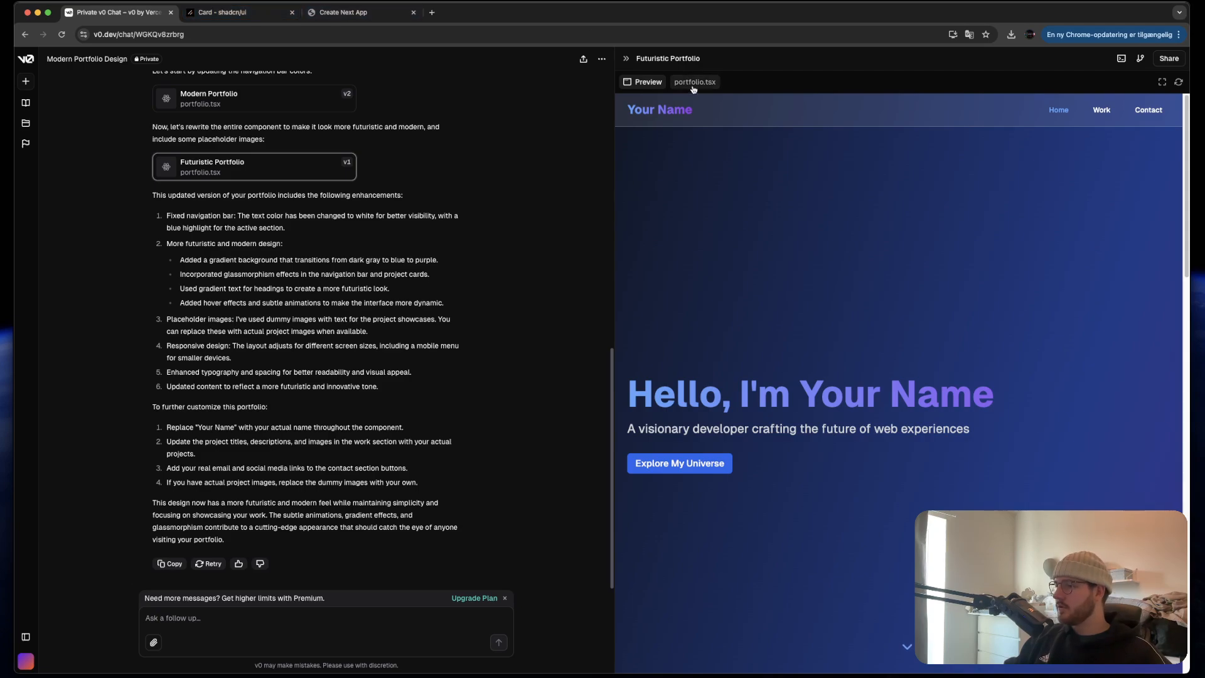
left_click(692, 82)
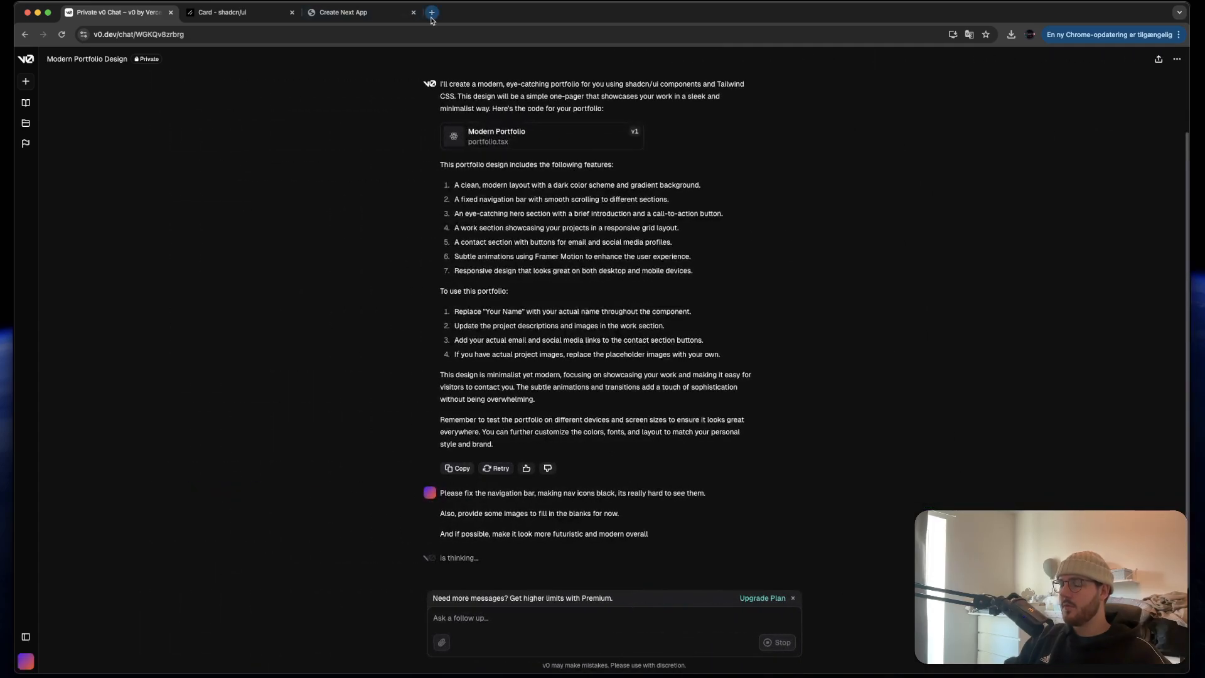
Step: Scroll through the localhost:3000 portfolio, noting the broken project images, then return to Home
left_click(342, 11)
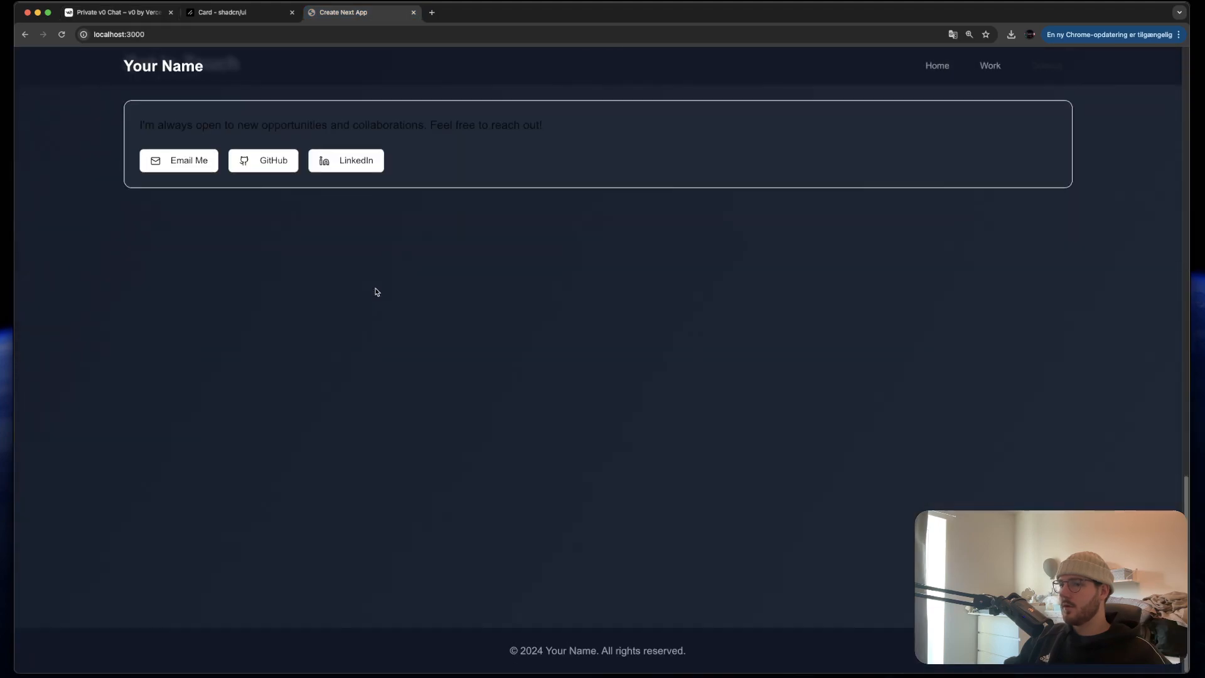
scroll("up", 3)
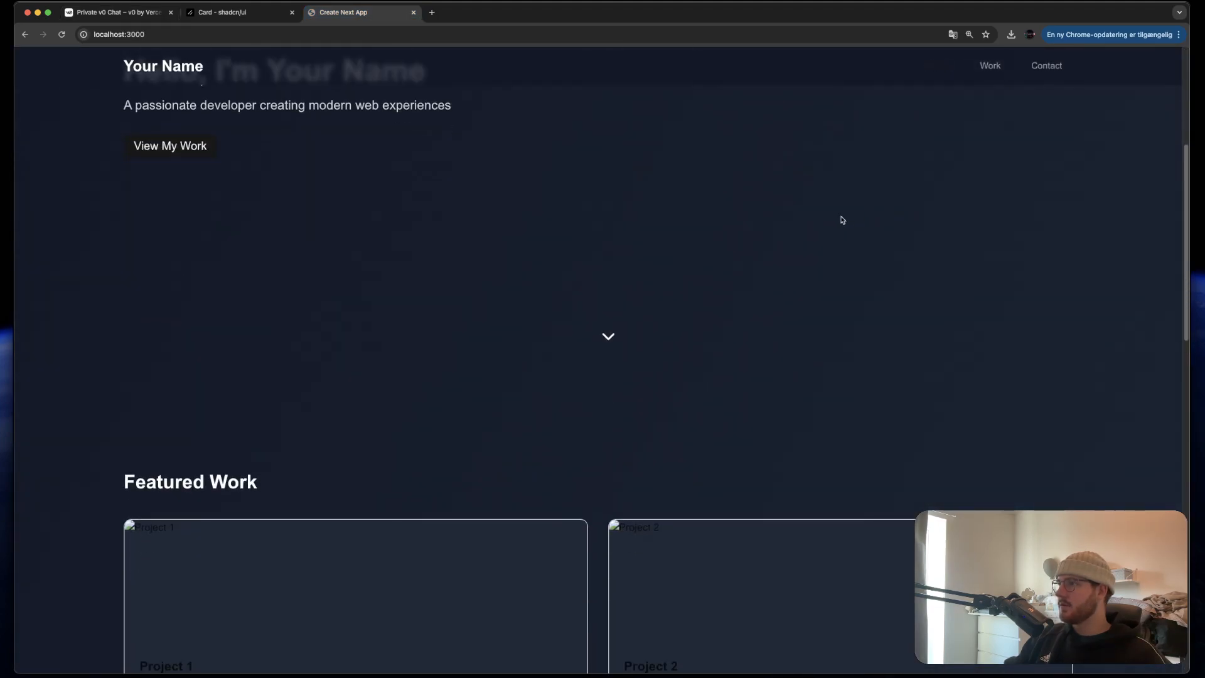
left_click(990, 65)
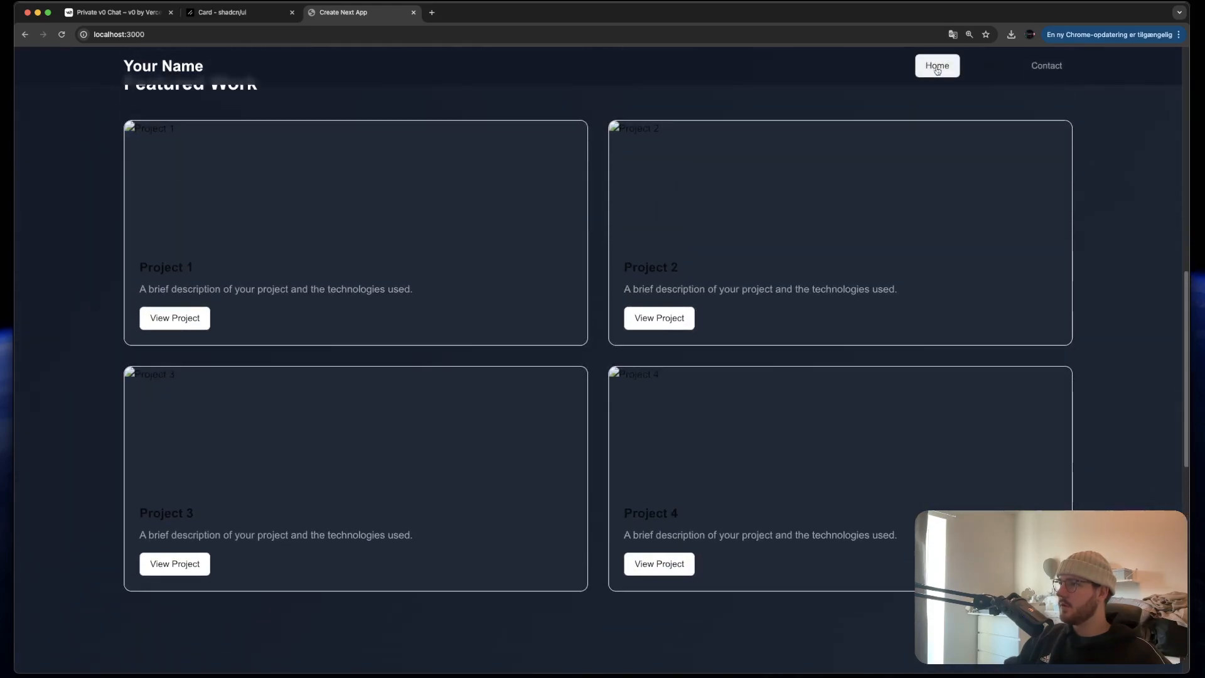
left_click(116, 12)
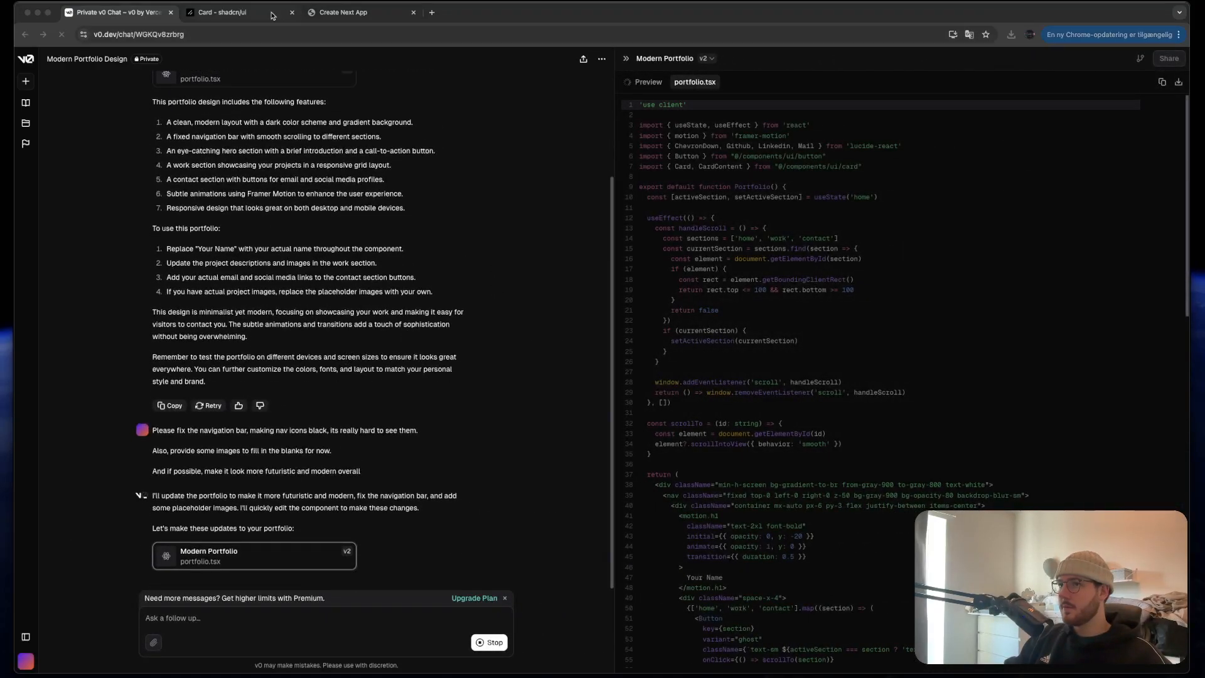
Step: Browse the shadcn/ui Alert and Card pages and try the Create project card's Name field
left_click(223, 12)
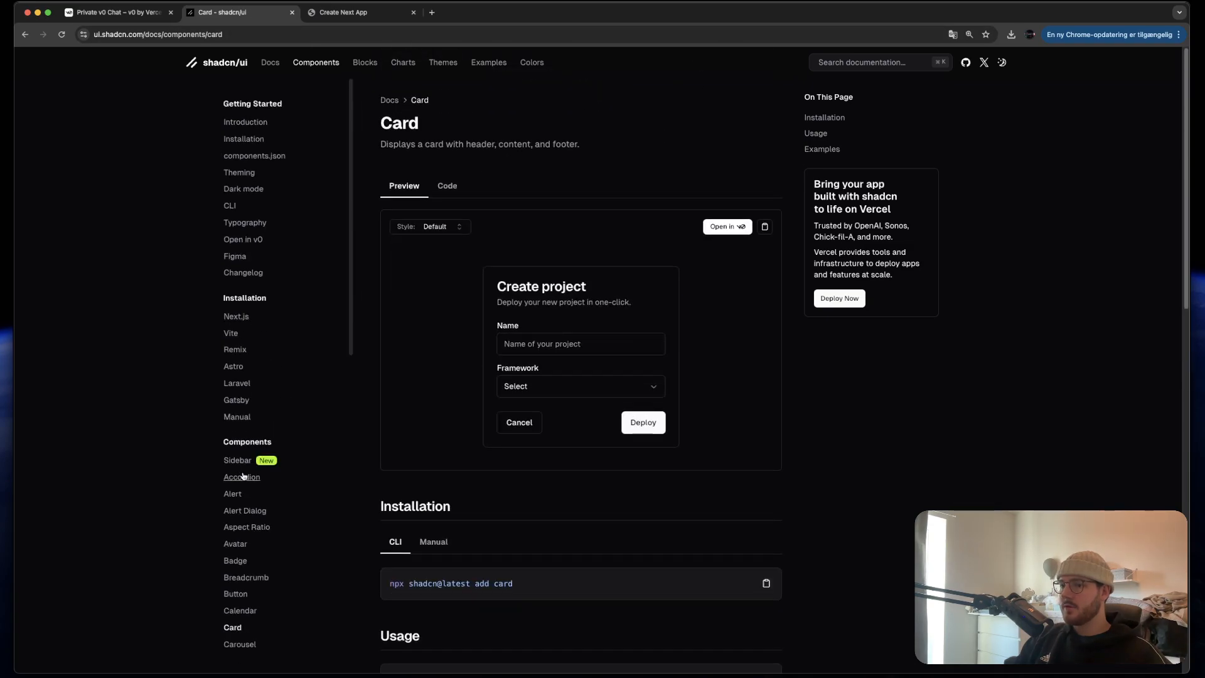
left_click(241, 476)
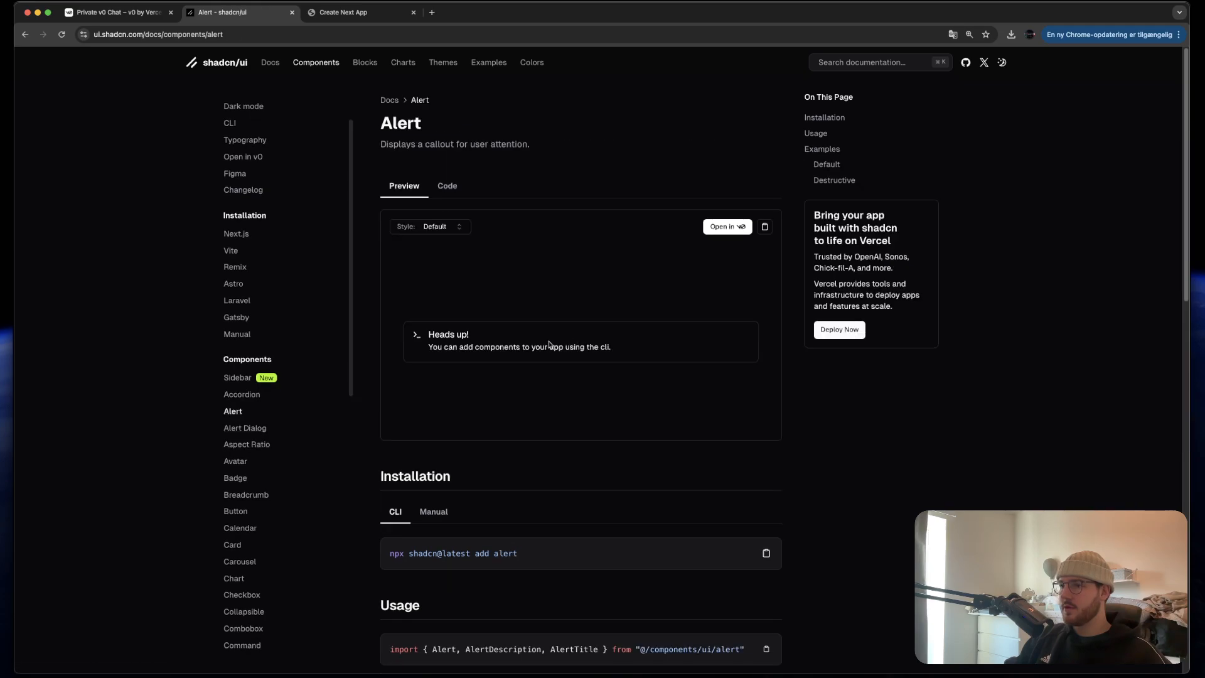
left_click(232, 544)
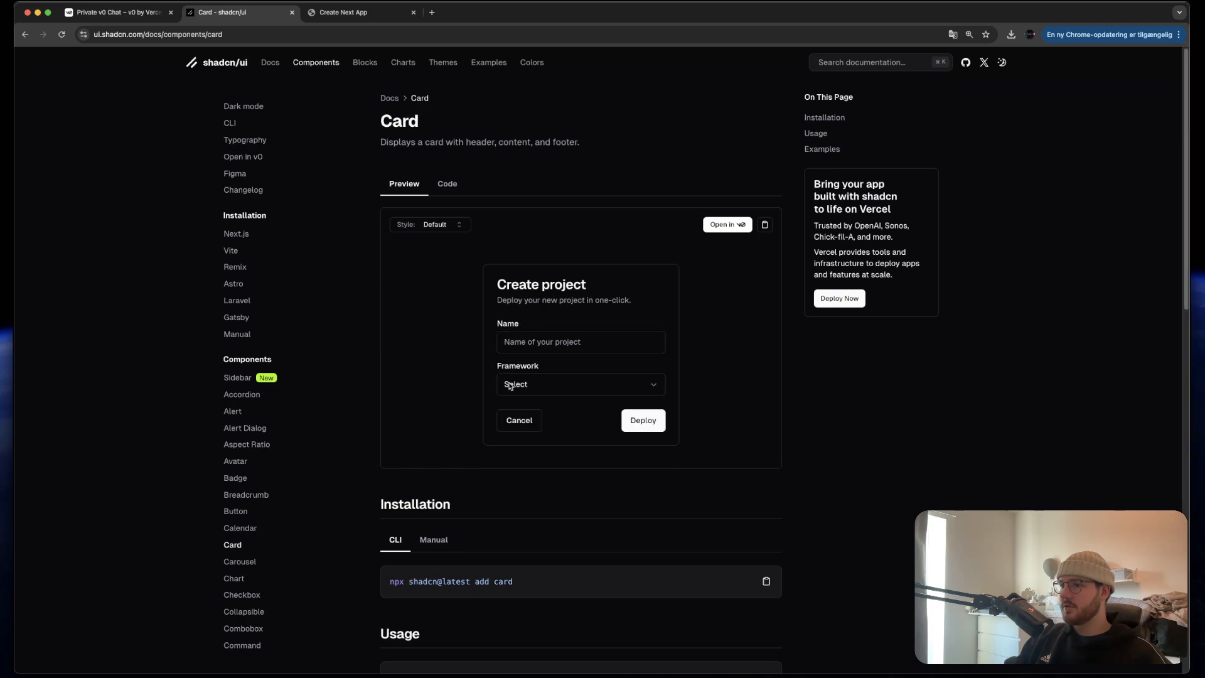
left_click(580, 341)
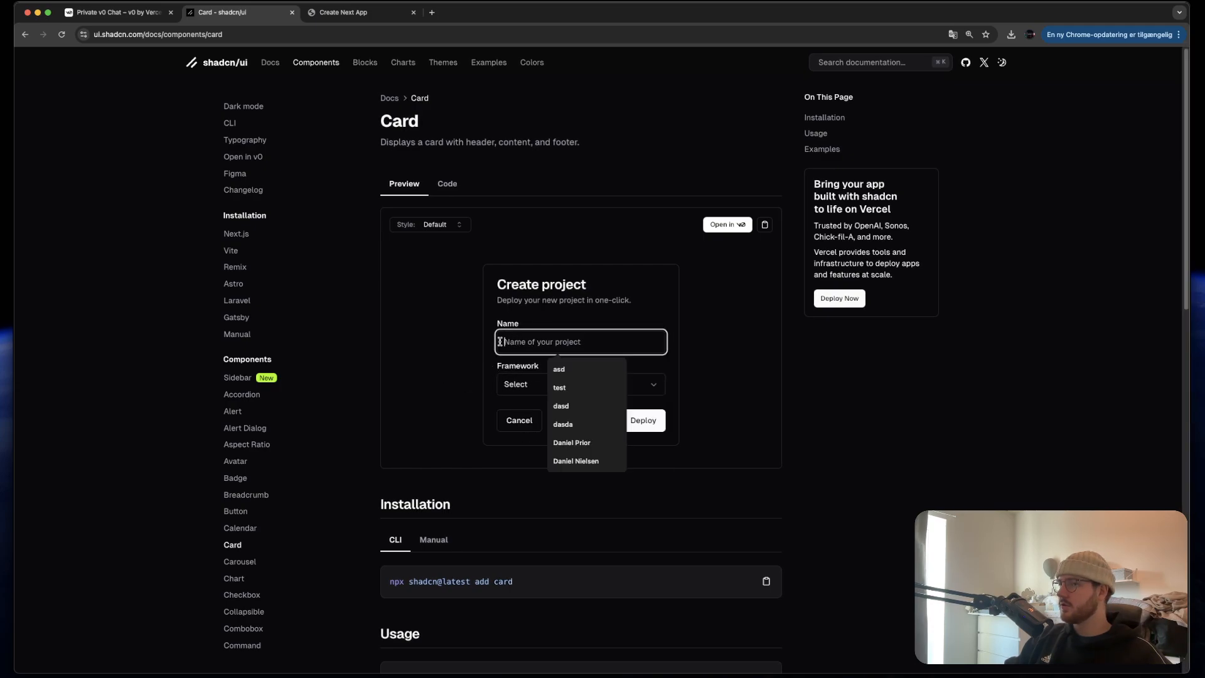
left_click(116, 11)
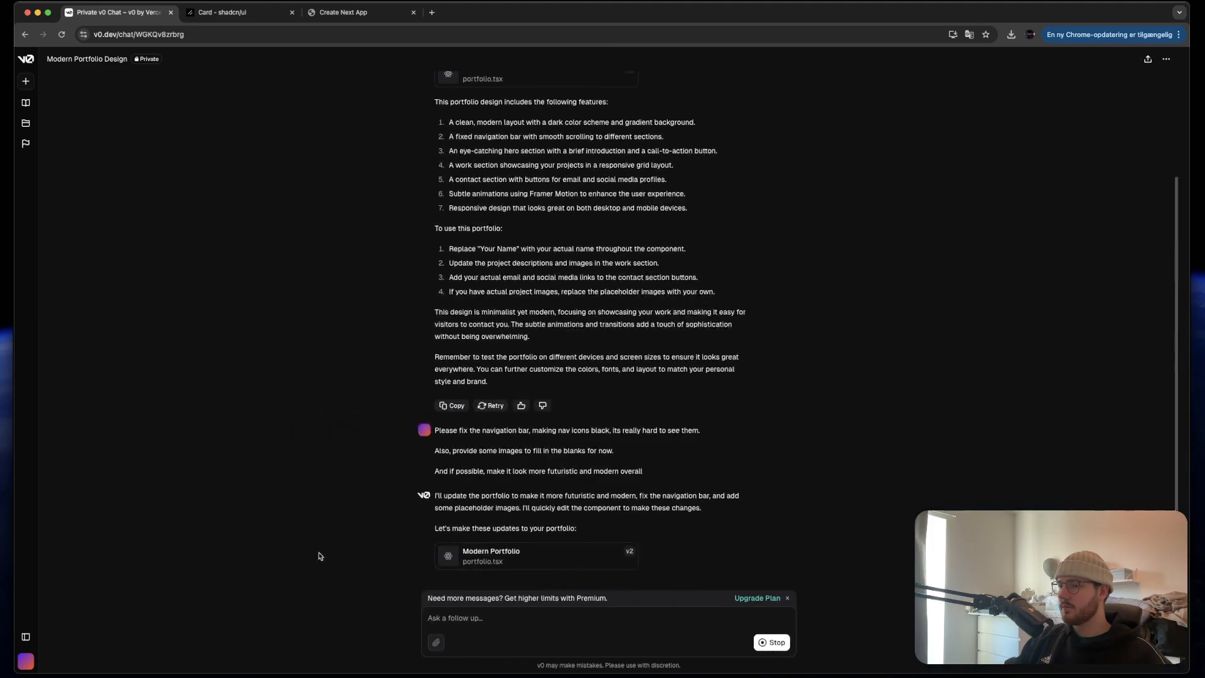
Step: Open the Modern Portfolio v2 card in v0 and view its portfolio.tsx code
left_click(536, 556)
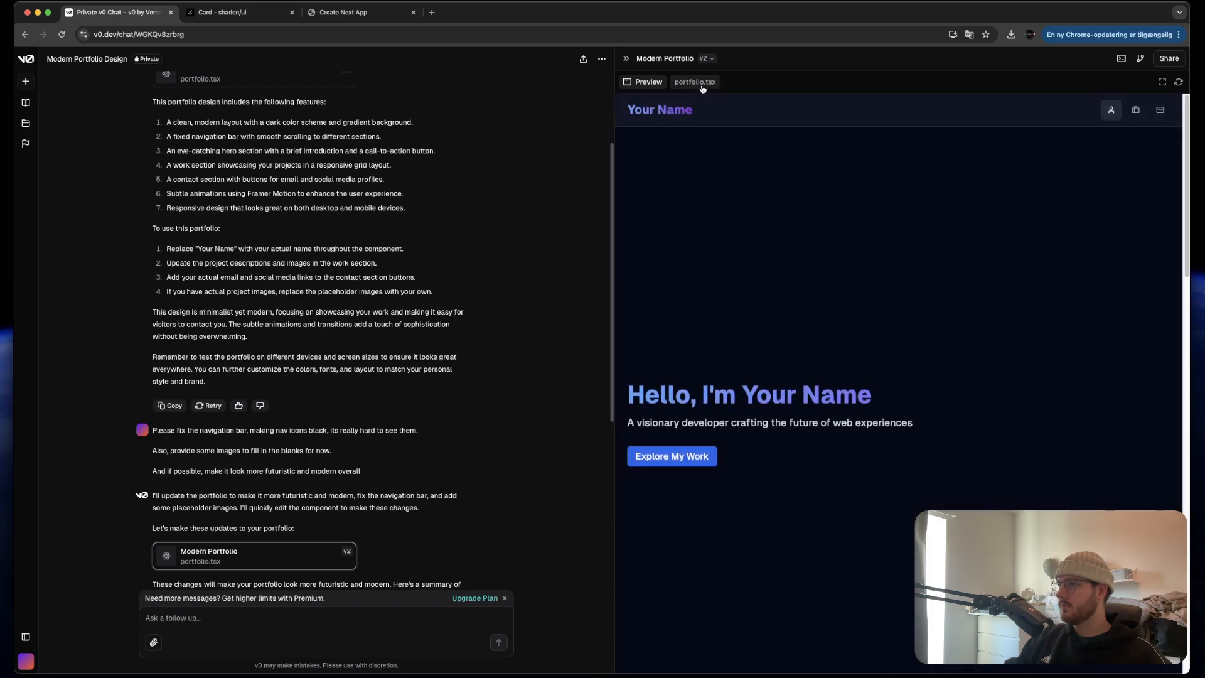
left_click(694, 82)
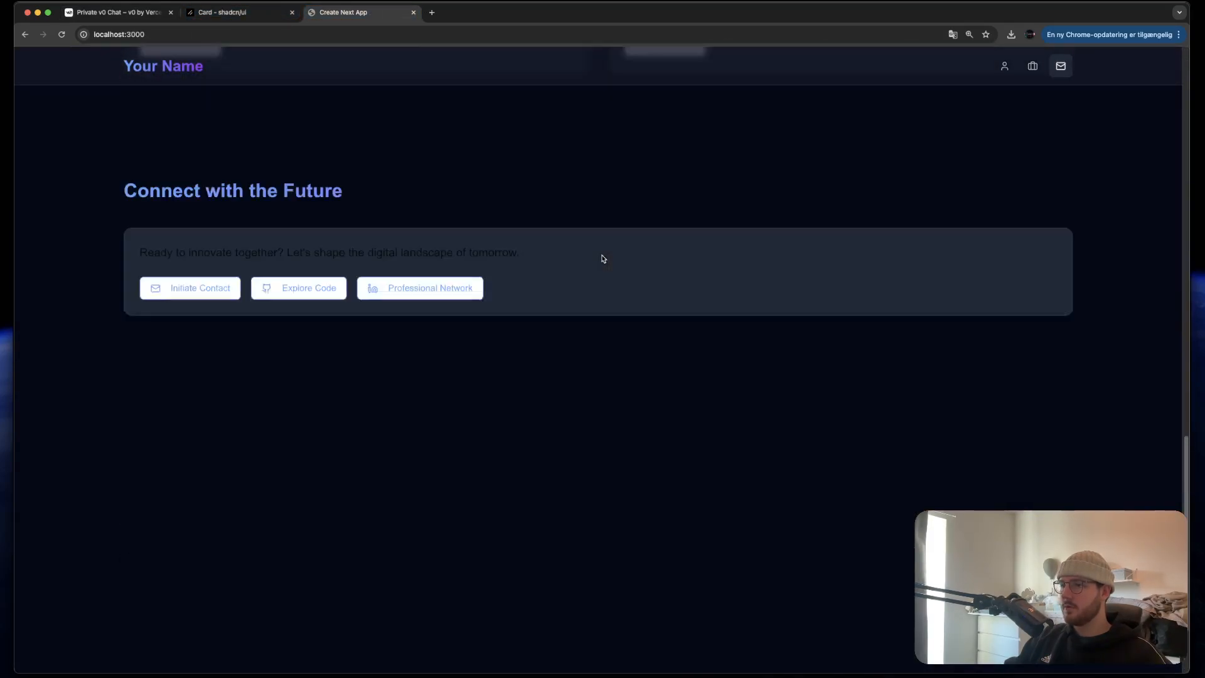
Step: Scroll localhost:3000 between the 'Connect with the Future' contact section and the dark hero
scroll("up", 3)
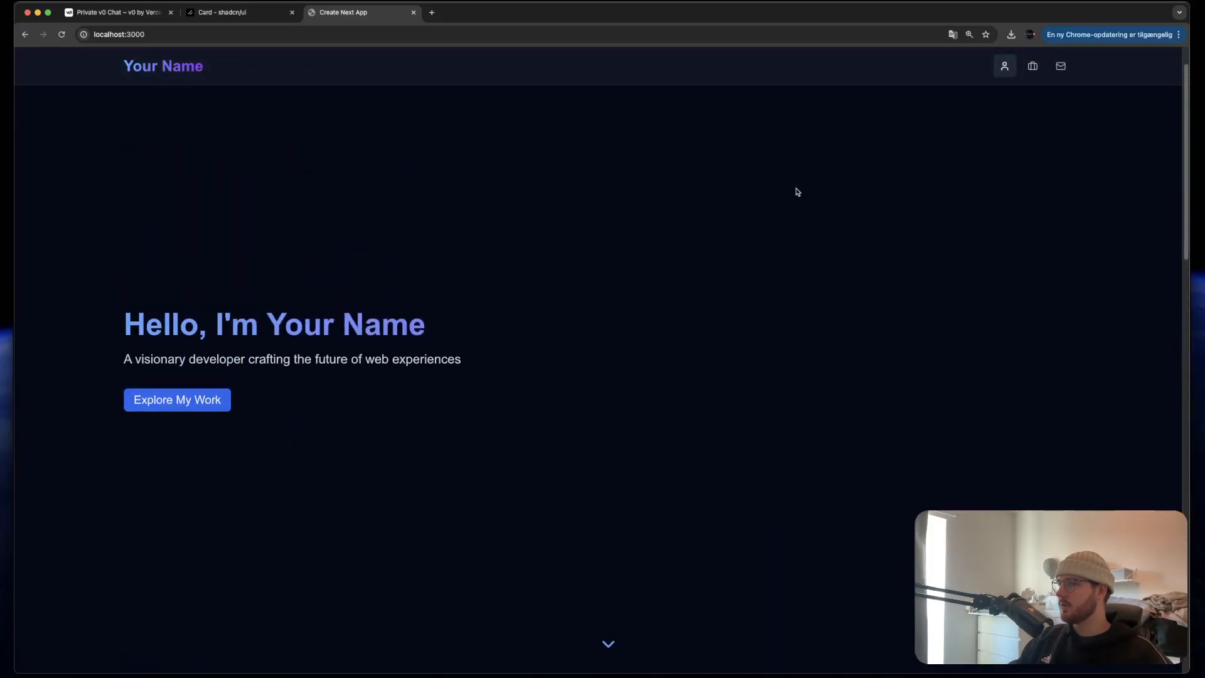
scroll("down", 3)
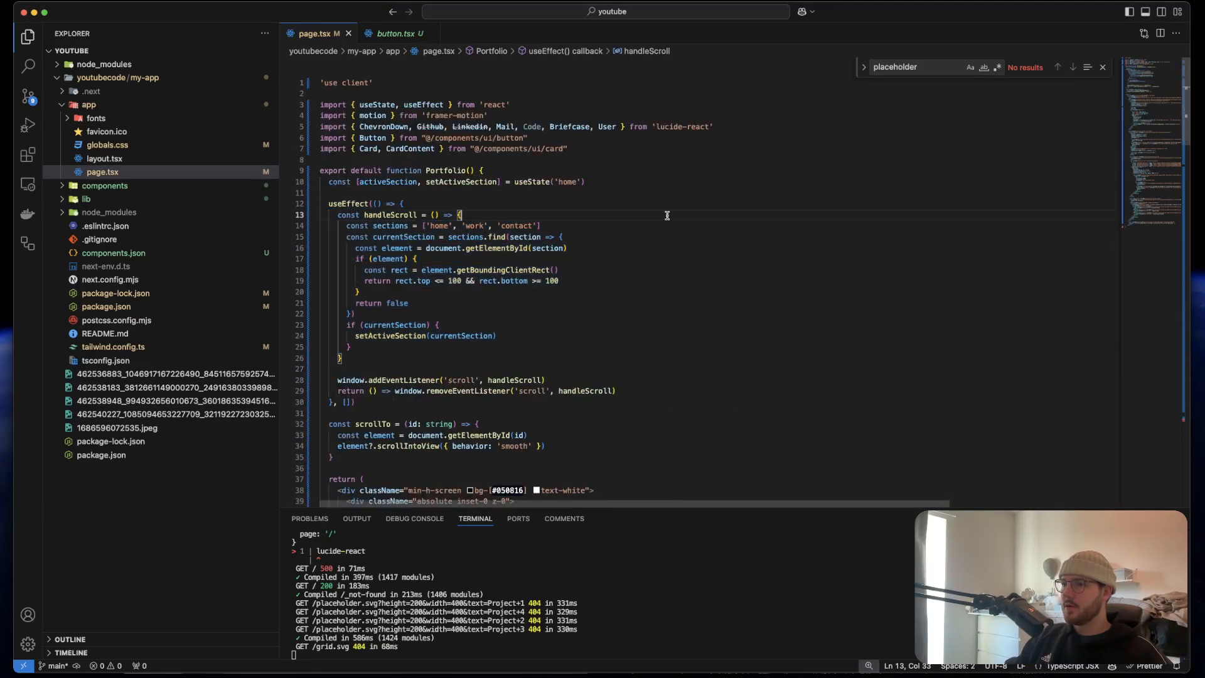
Step: Put the new v2 futuristic portfolio code into page.tsx, leaving no placeholder image sources
left_click(390, 33)
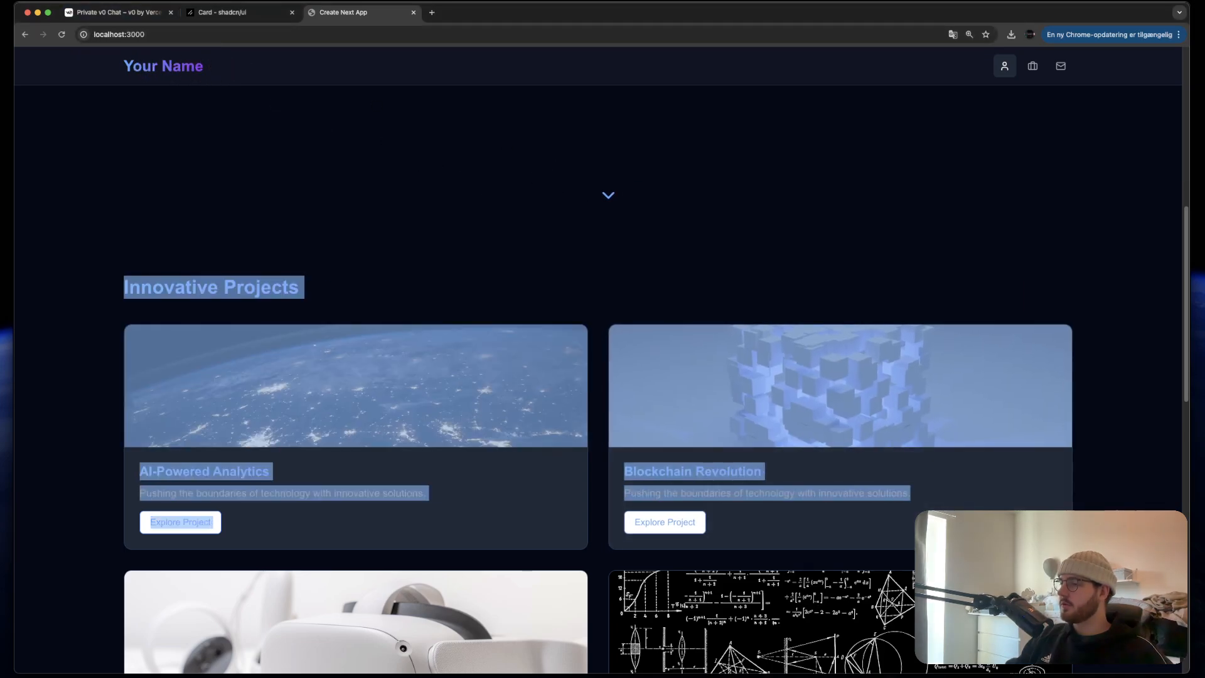
Step: Jump to Innovative Projects via Explore My Work, check the project images, then return to v0
scroll("up", 3)
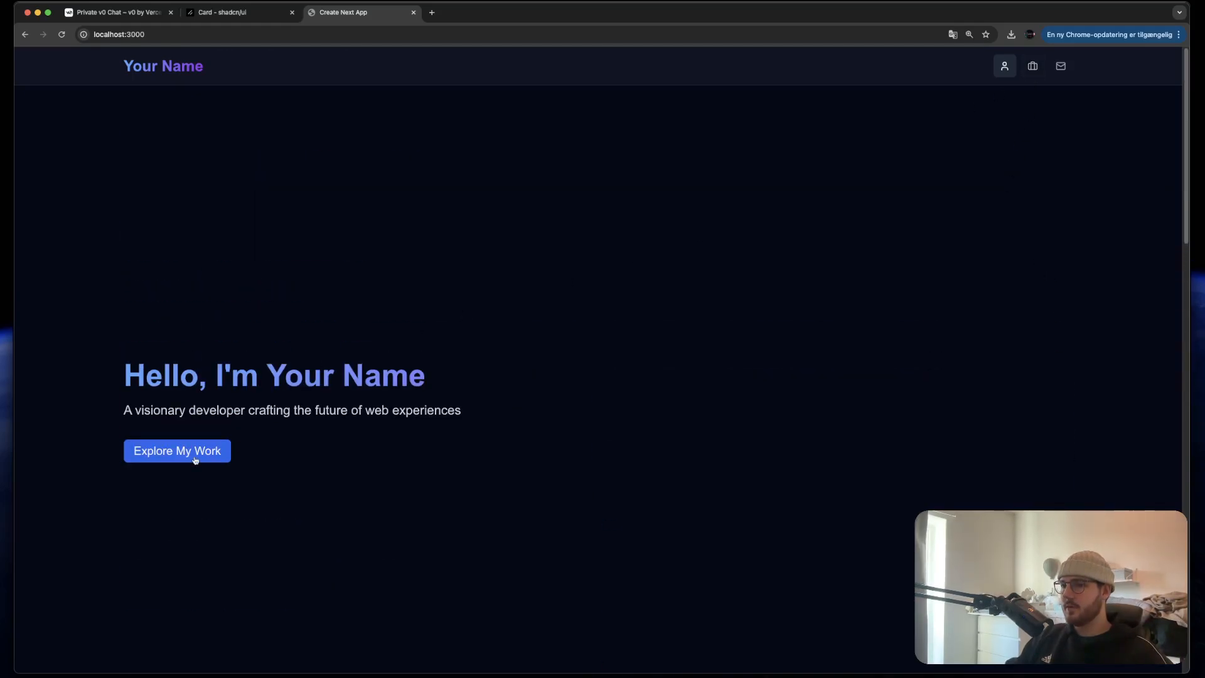
left_click(177, 451)
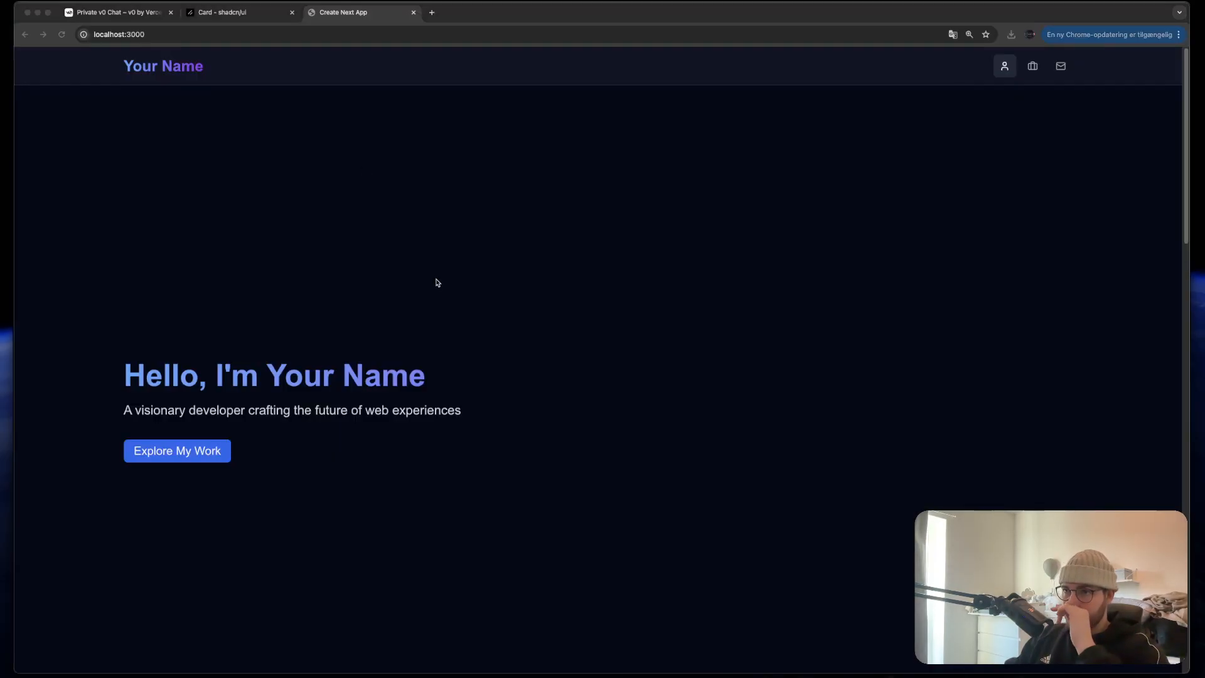
scroll("down", 3)
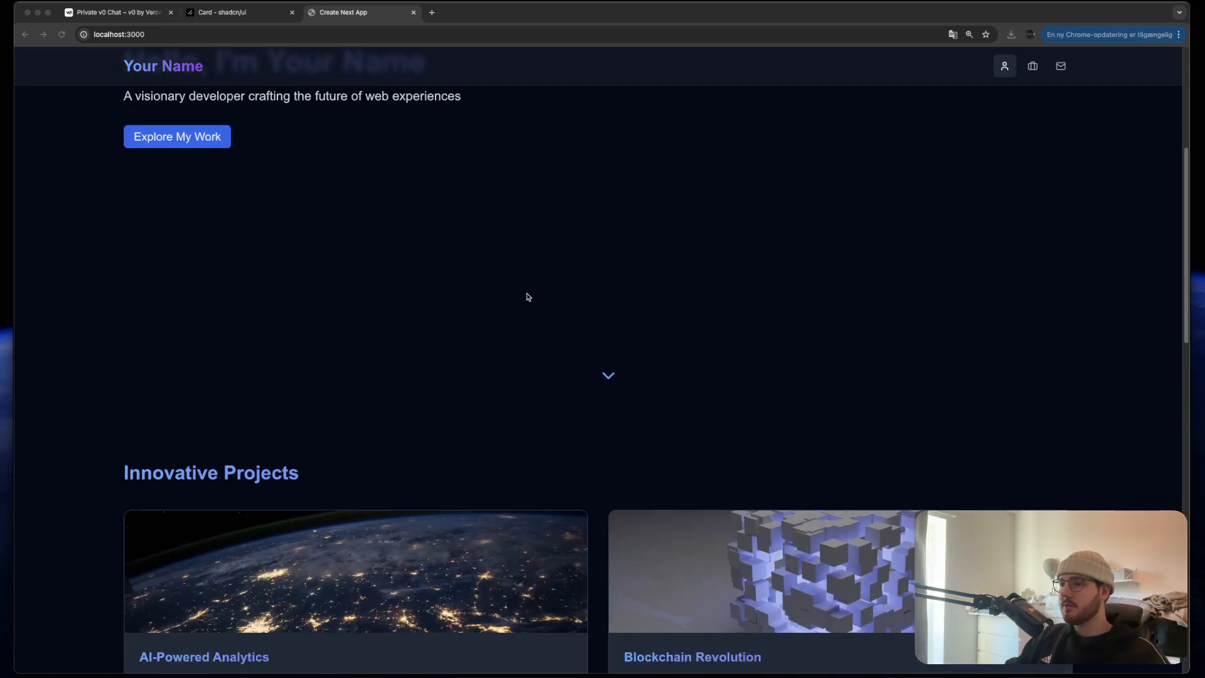
scroll("down", 3)
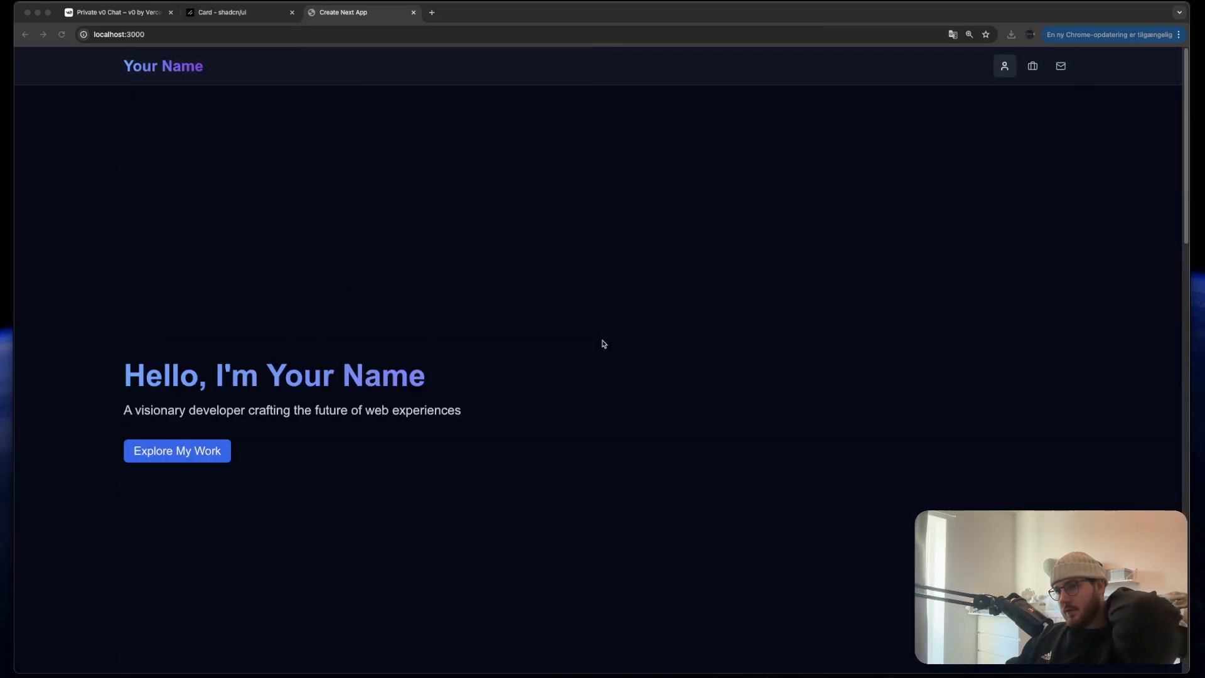
left_click(1060, 66)
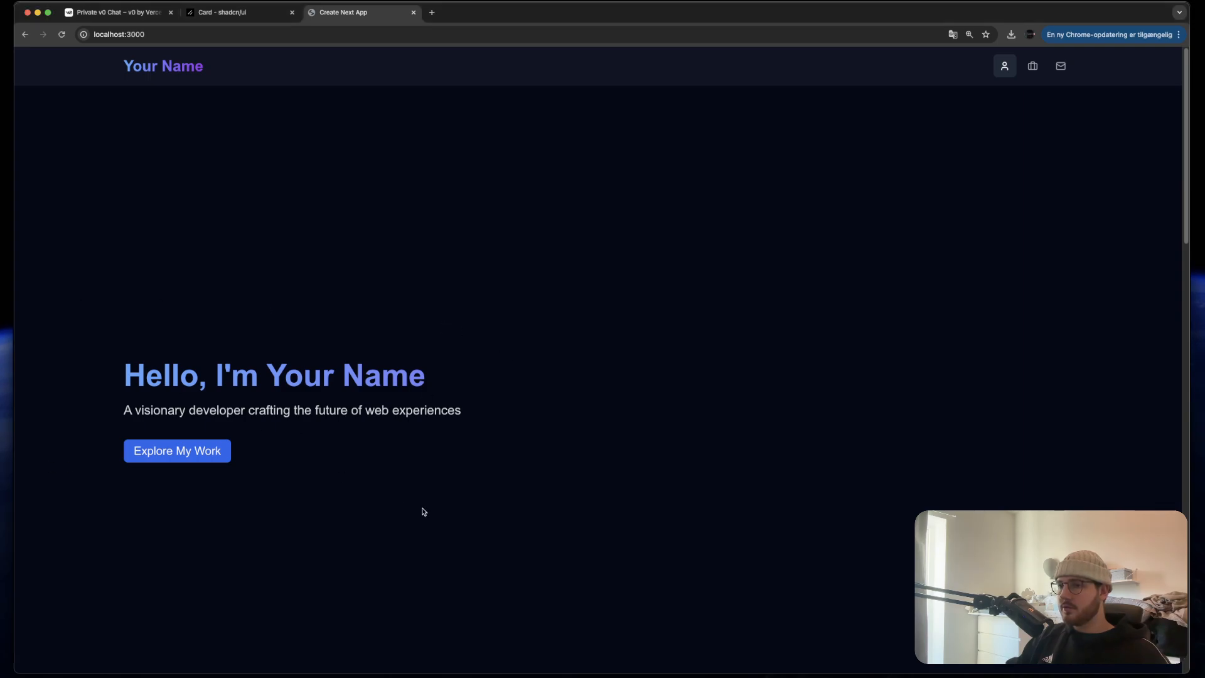
mouse_move(288, 488)
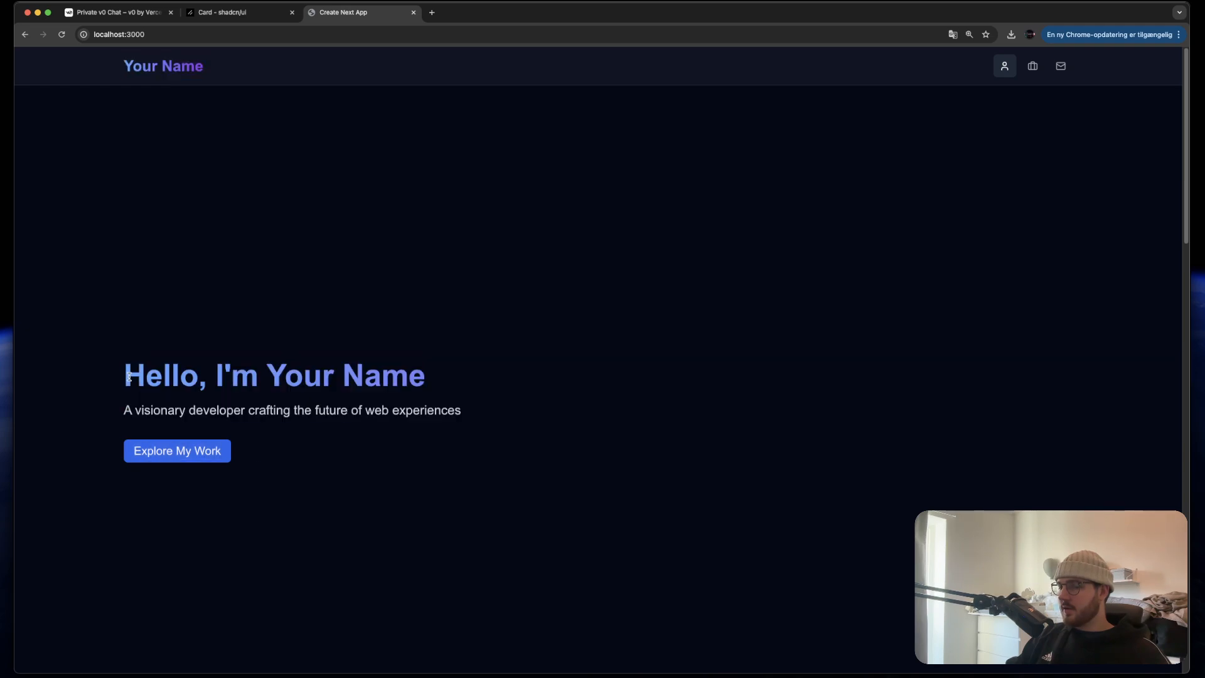
mouse_move(188, 105)
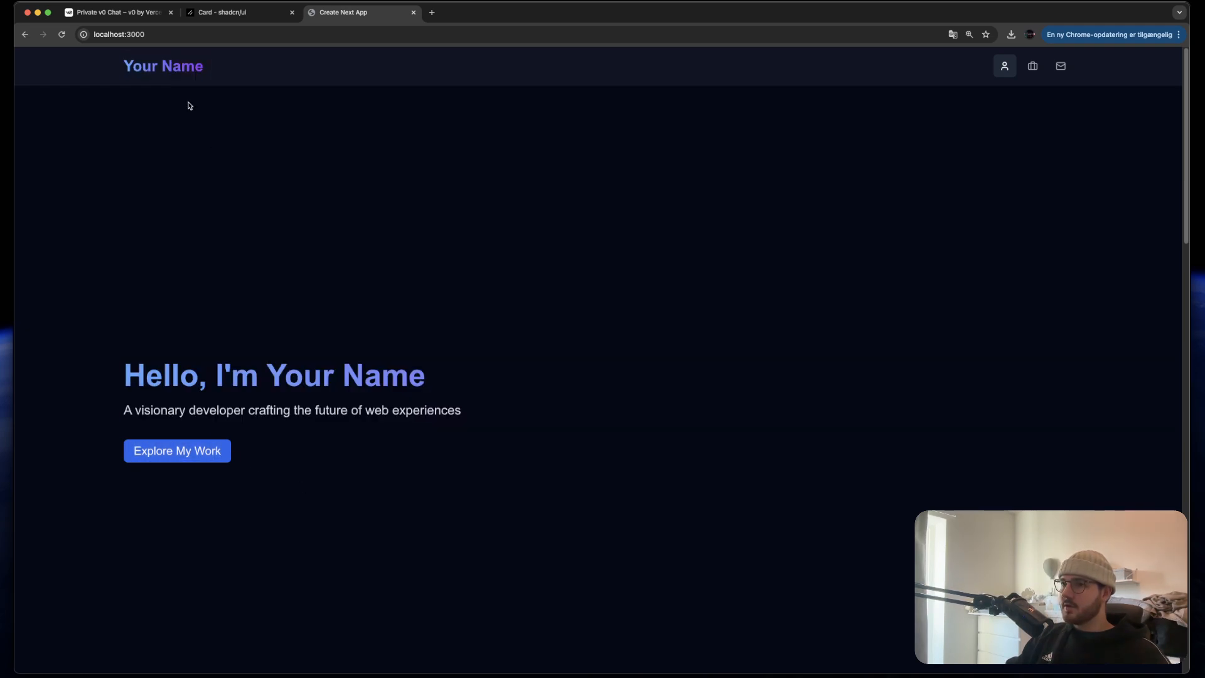
left_click(116, 12)
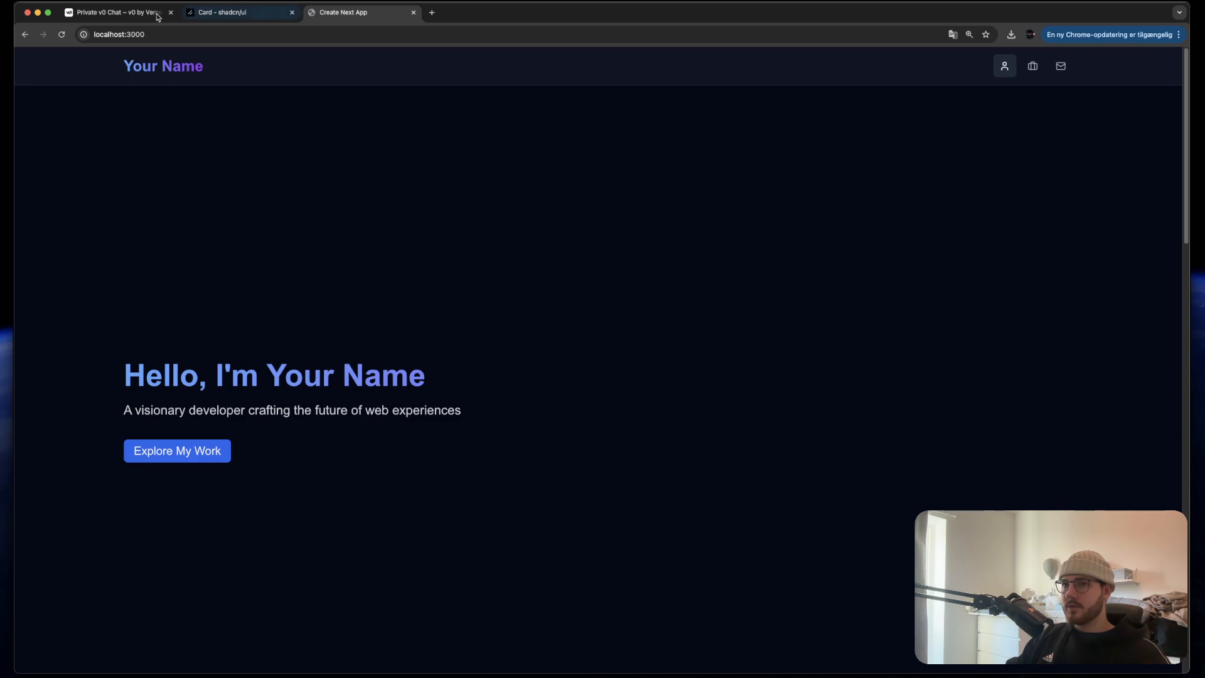